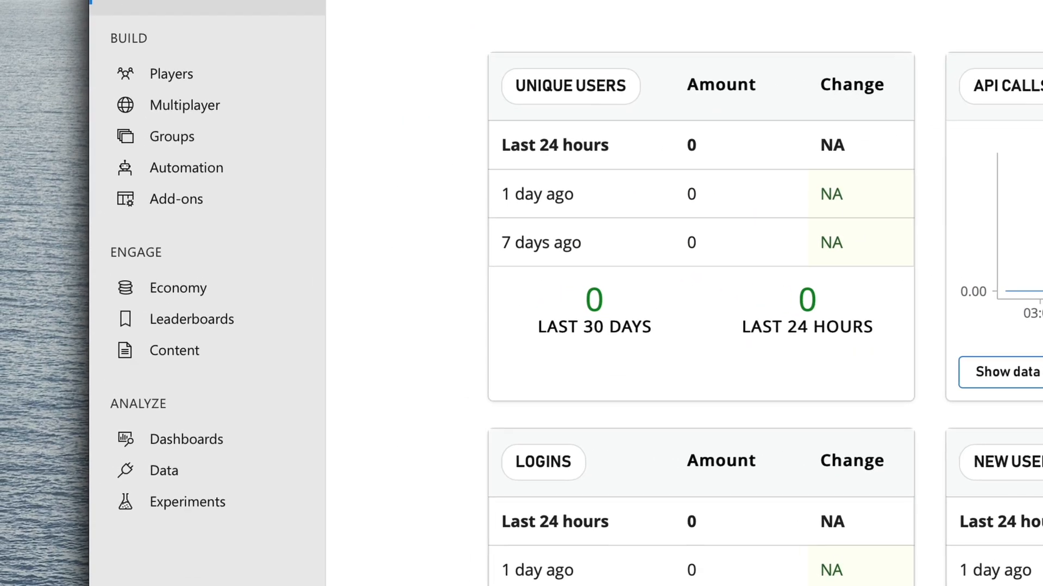
# Show the Jumping John title's Economy Currency page, which has no currencies yet
pyautogui.click(177, 288)
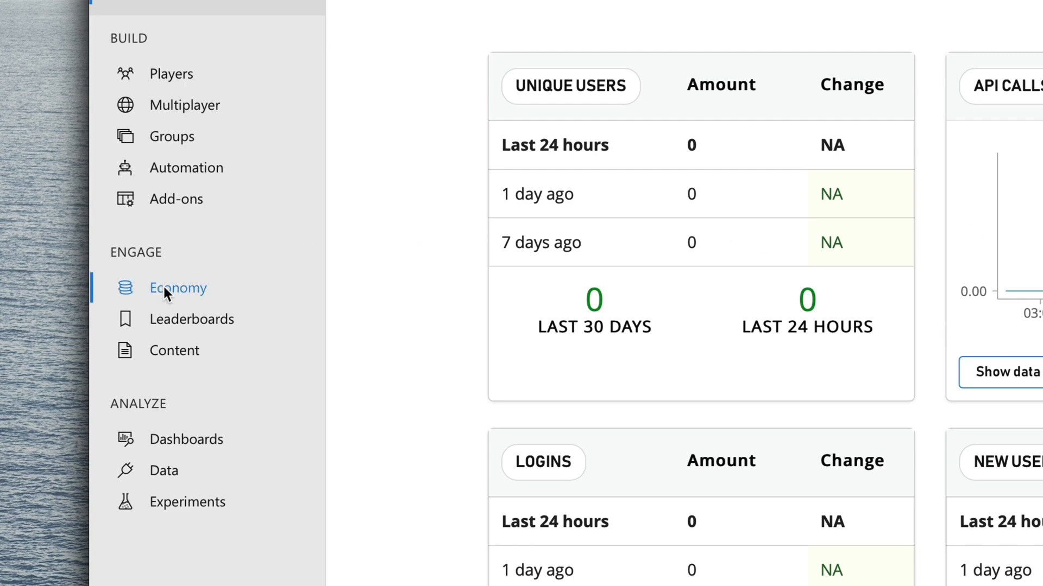
pyautogui.click(177, 287)
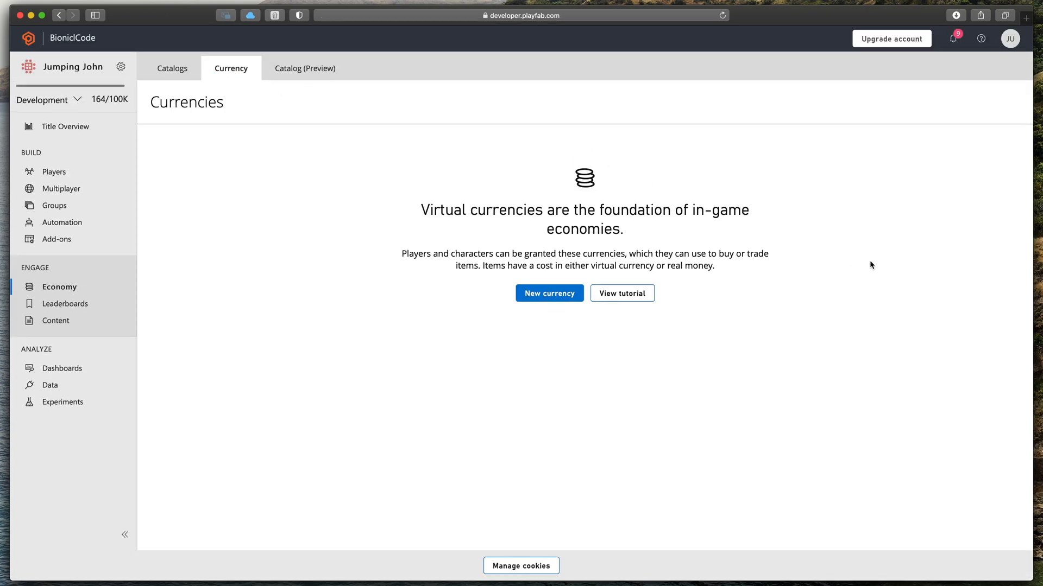
pyautogui.moveTo(571, 295)
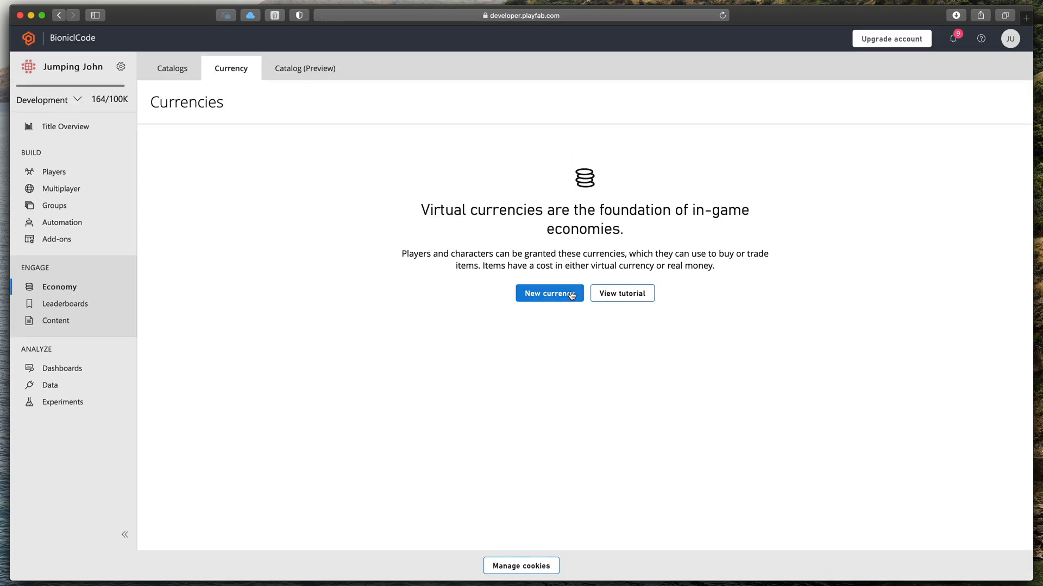
# Fill in a new currency: display name Coins, code CN, initial deposit 100
pyautogui.click(549, 293)
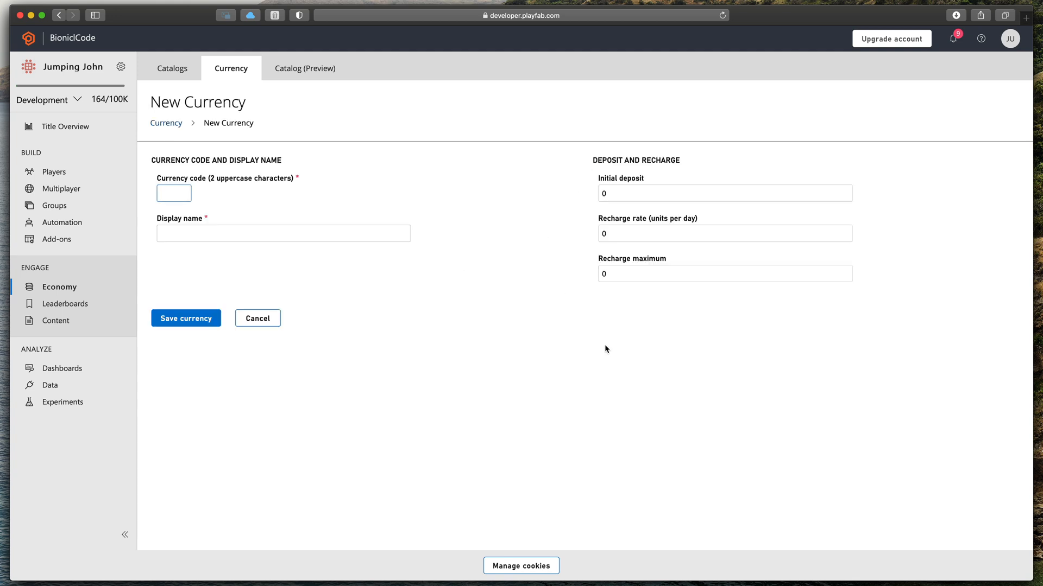
pyautogui.click(283, 233)
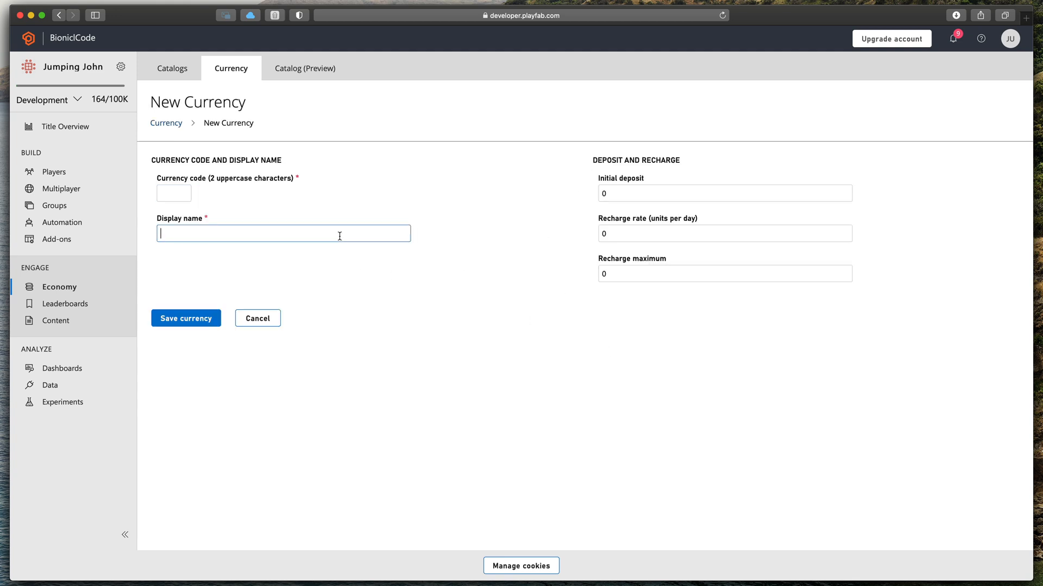
pyautogui.write('c')
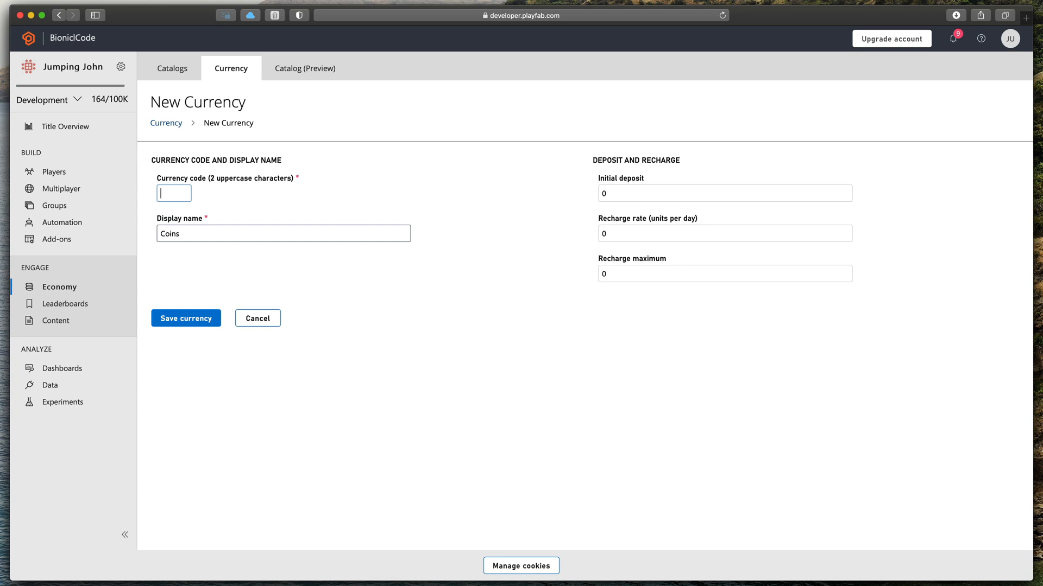
pyautogui.write('CN')
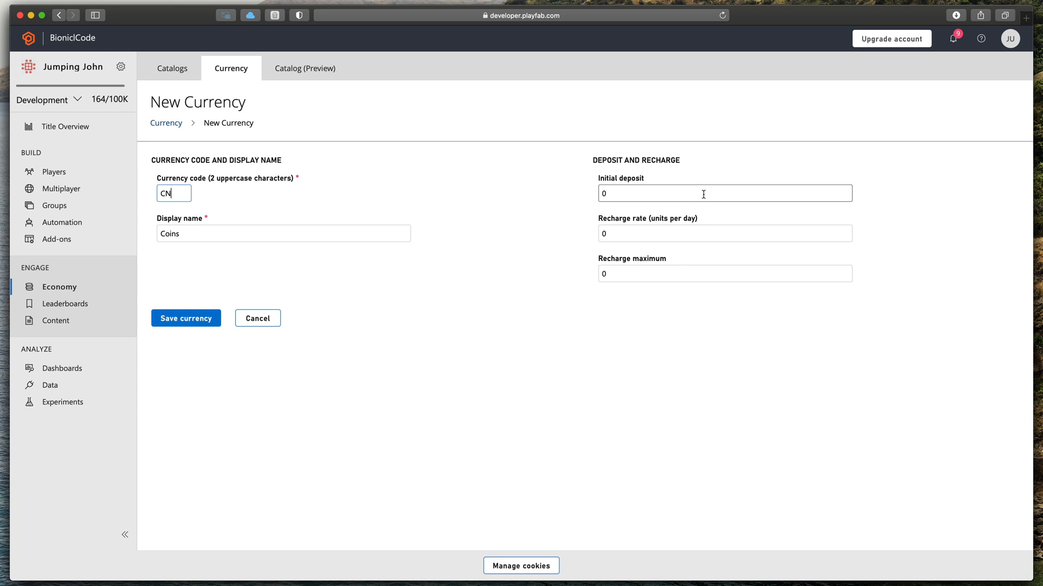
pyautogui.click(702, 193)
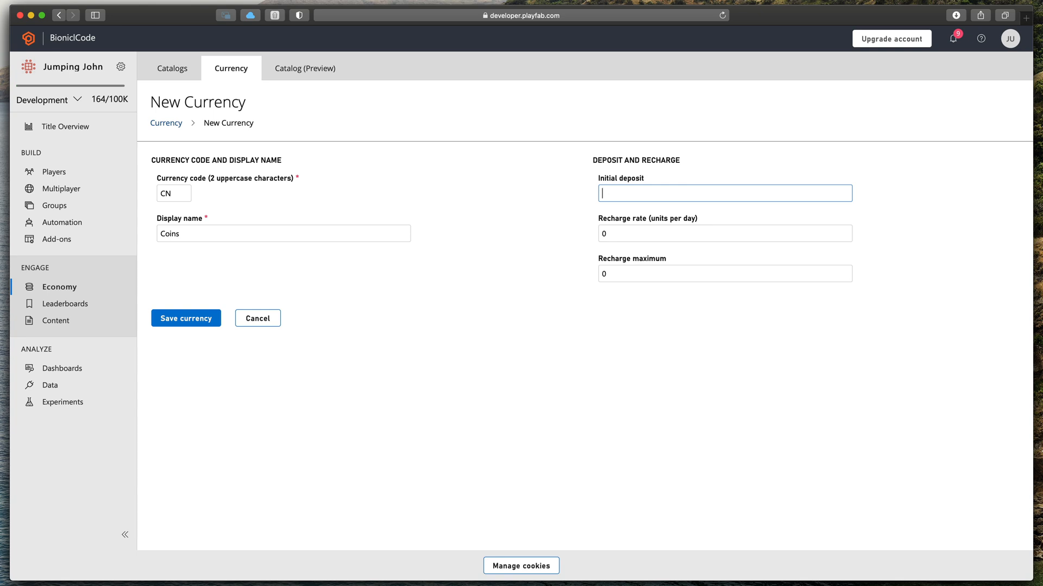
pyautogui.write('100')
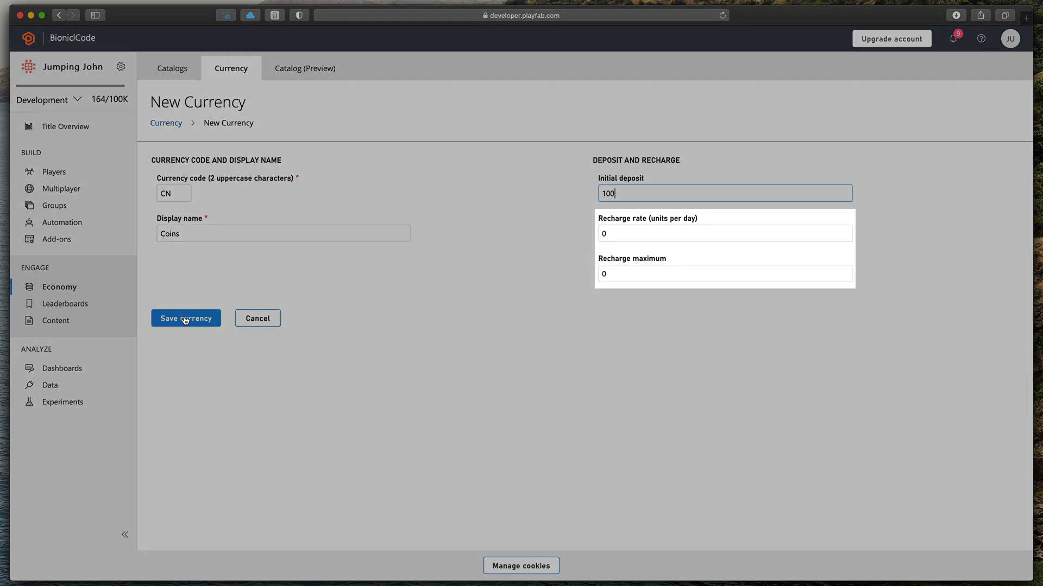
# Save Coins, then start a Rubies currency with code RB and its initial deposit
pyautogui.click(186, 318)
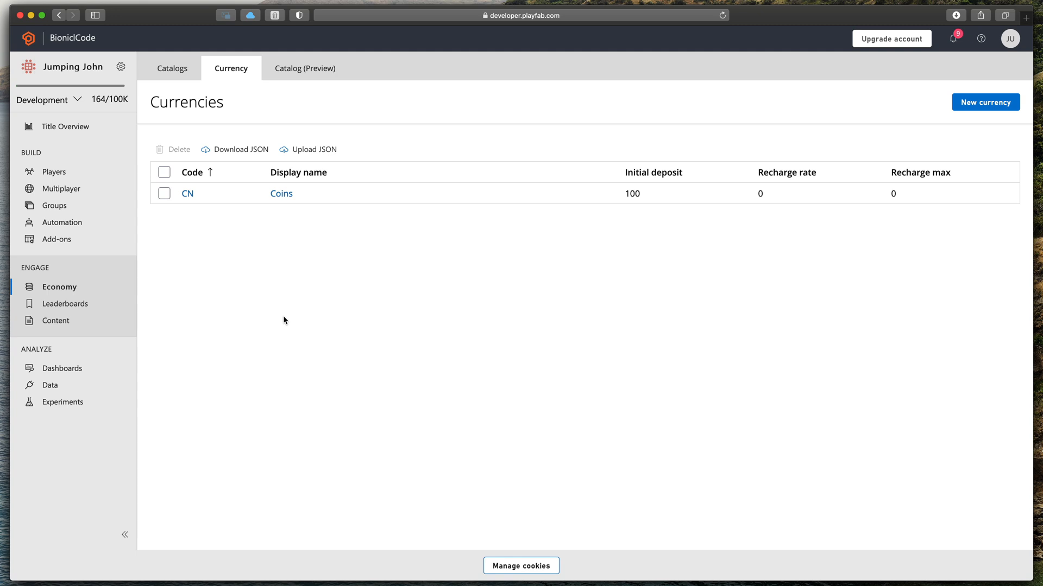
pyautogui.moveTo(968, 108)
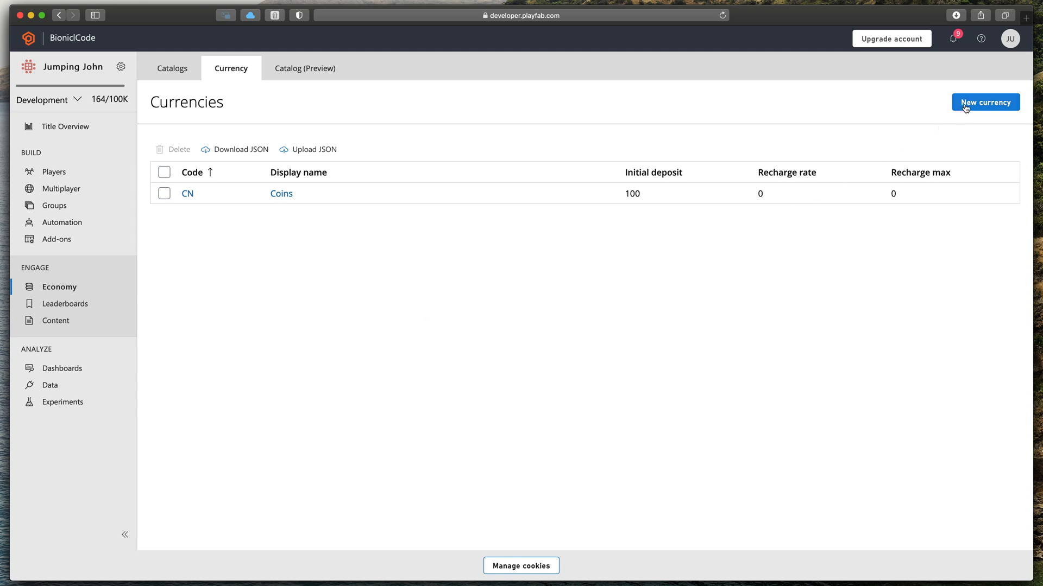
pyautogui.click(986, 102)
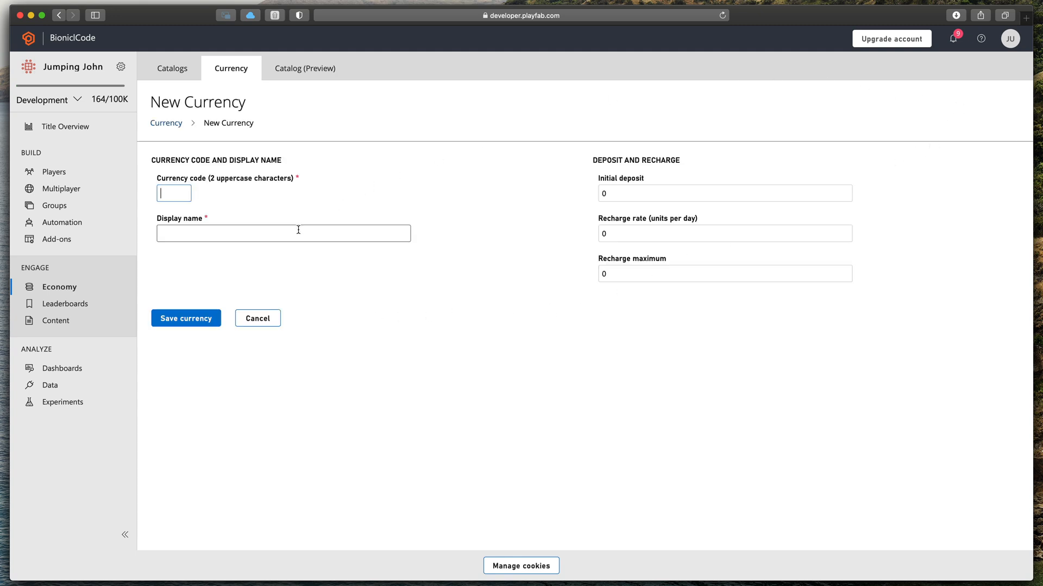
pyautogui.write('Rubies')
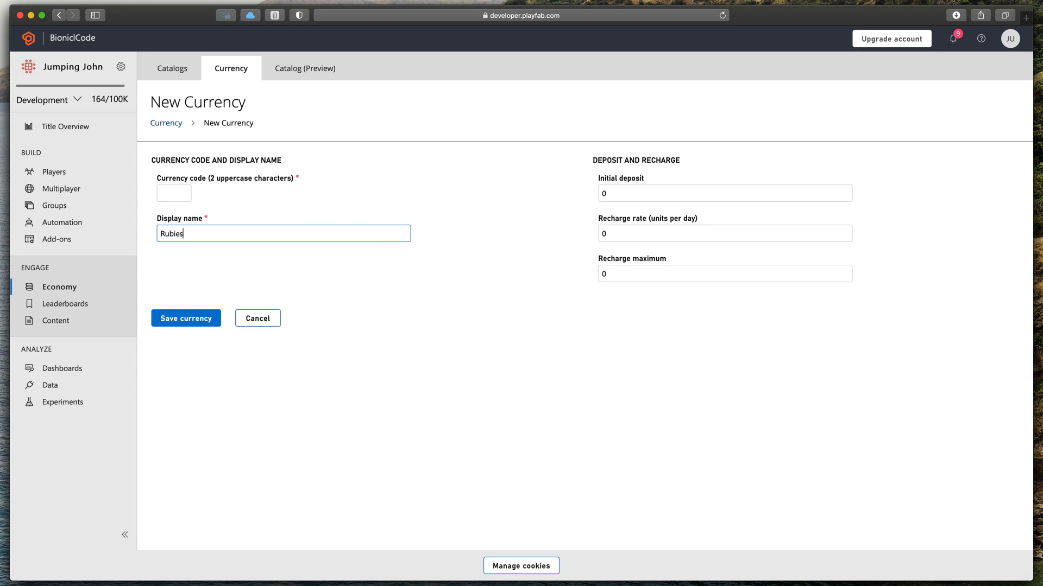
pyautogui.write('RB')
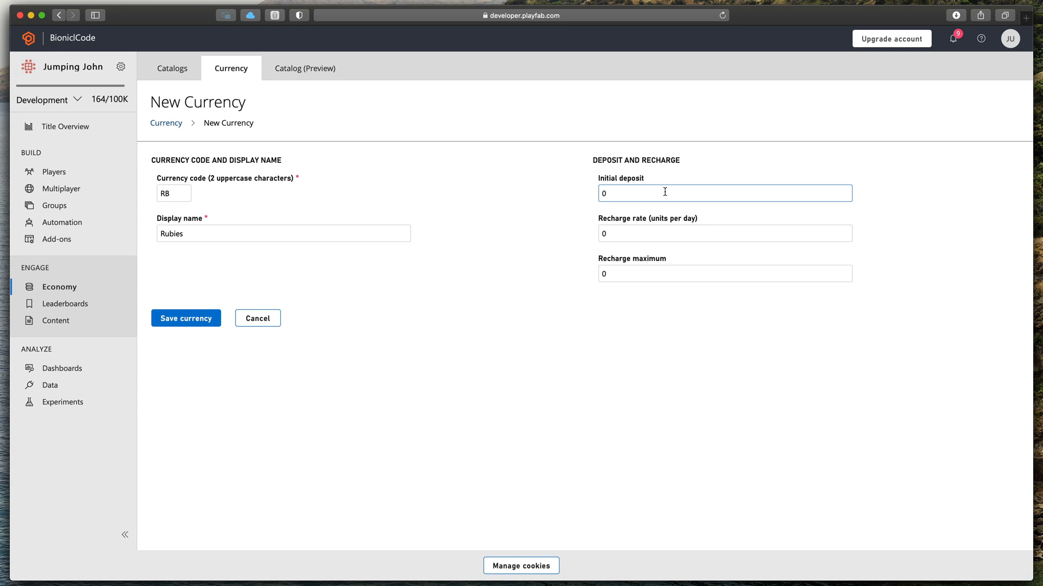
pyautogui.click(185, 318)
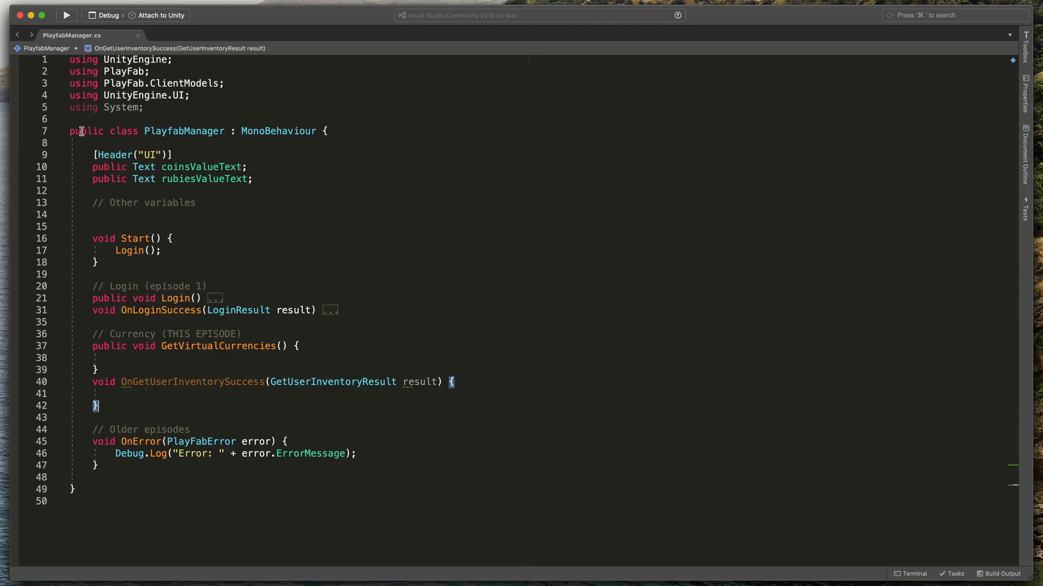
pyautogui.moveTo(365, 232)
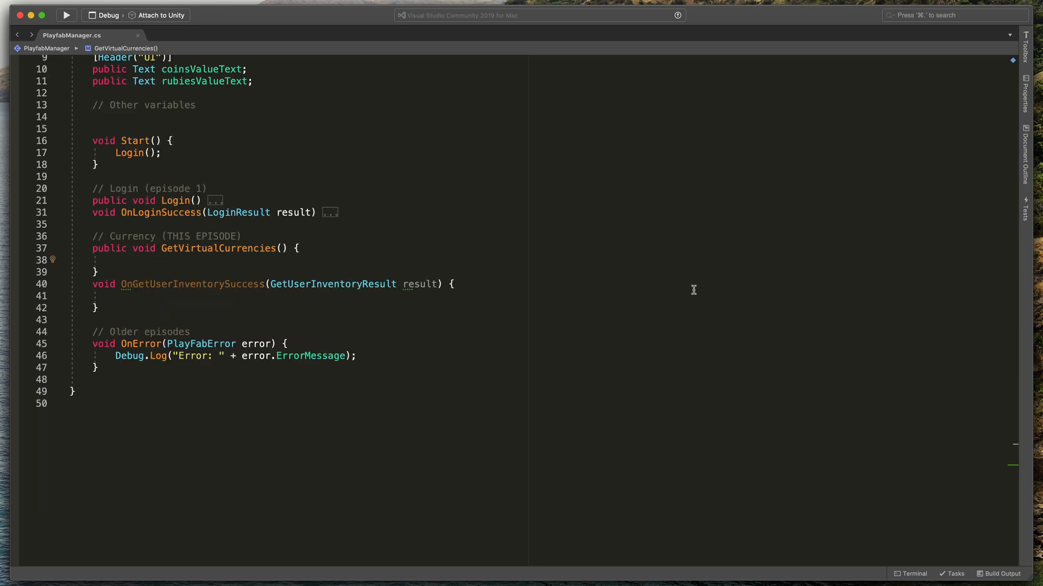
# Call PlayFabClientAPI.GetUserInventory with a new request, OnGetUserInventorySuccess and OnError
pyautogui.write('PlayfabclientAPI.GetUserInventory')
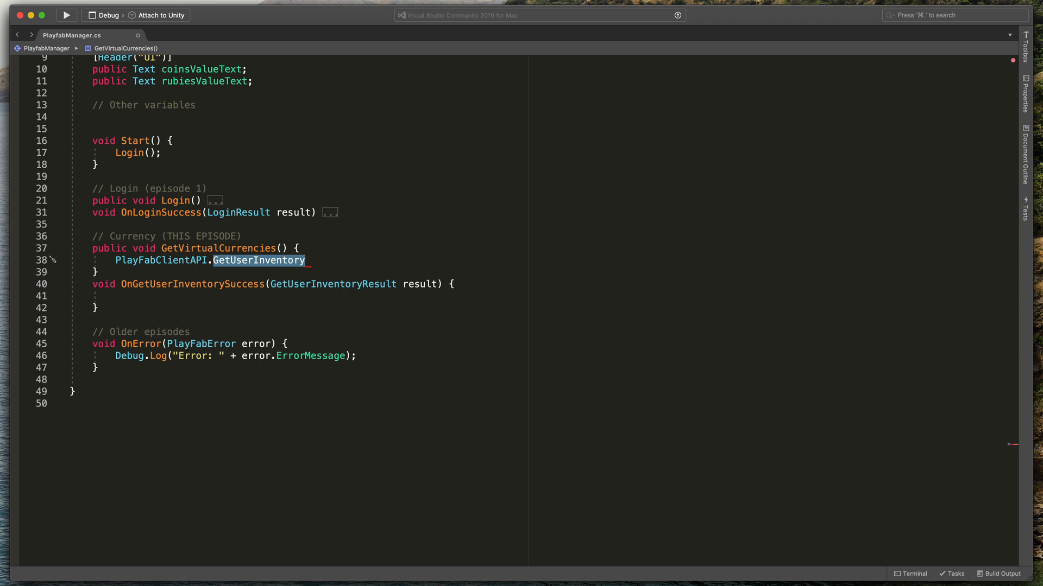
pyautogui.write('()')
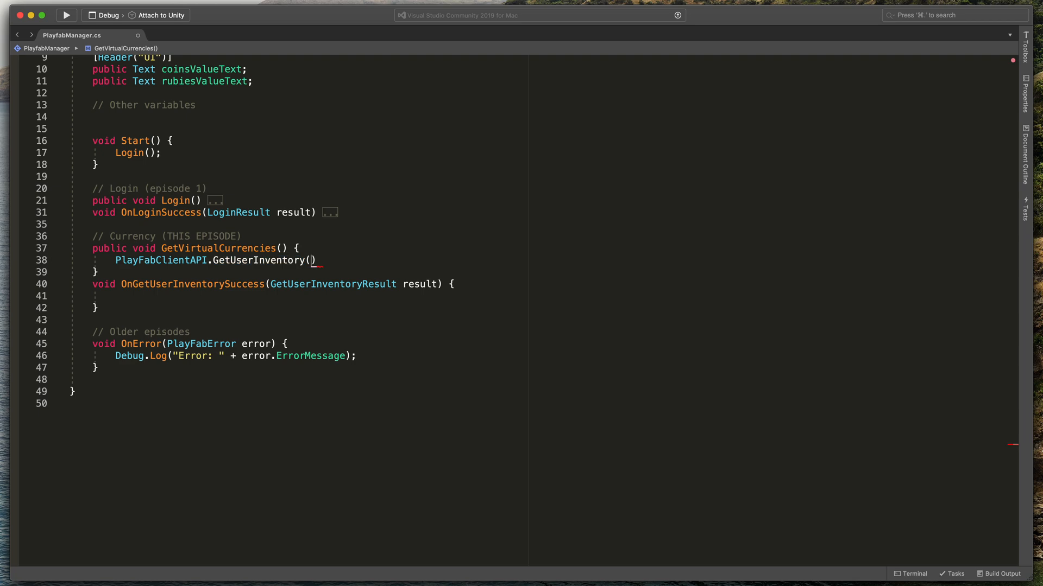
pyautogui.write('new getUserInventoryRequest(')
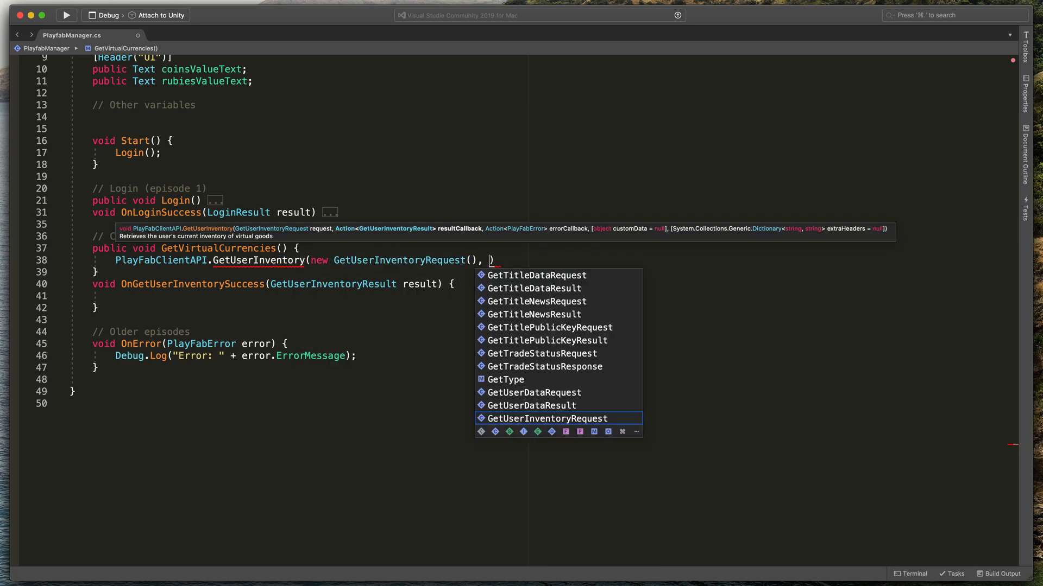
pyautogui.write('onget')
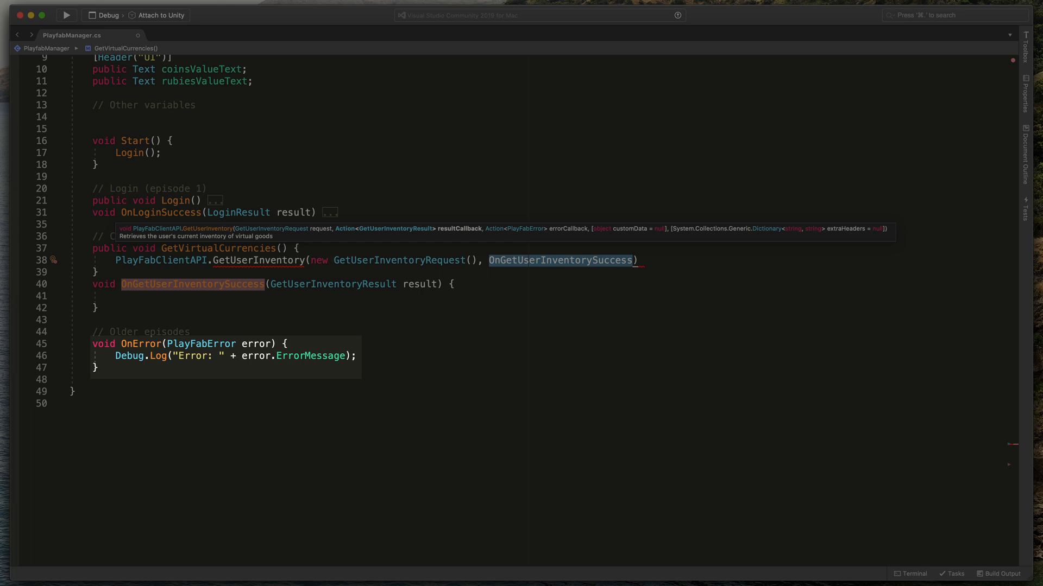
pyautogui.write(', OnError')
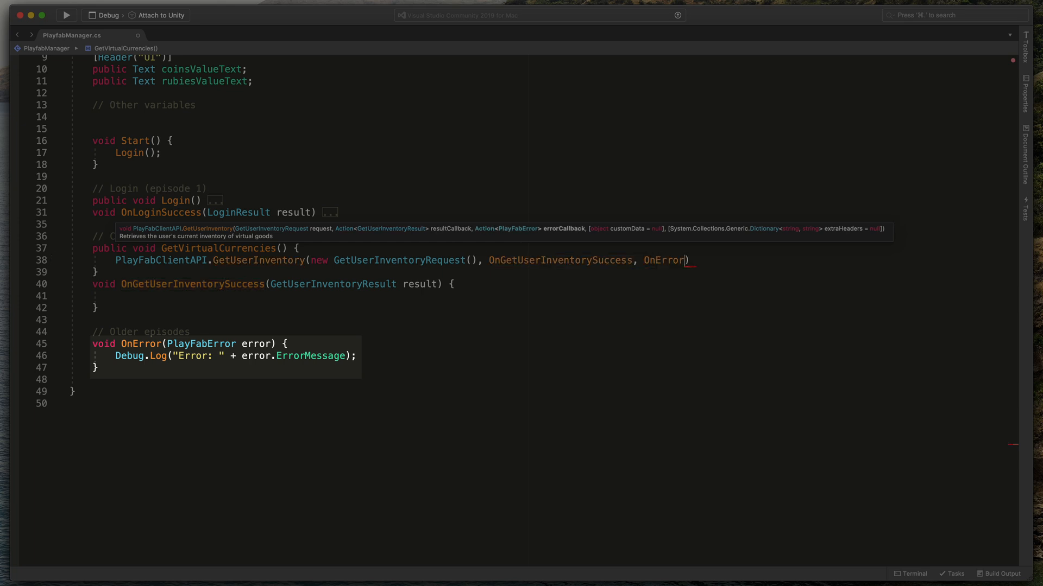
pyautogui.write(';')
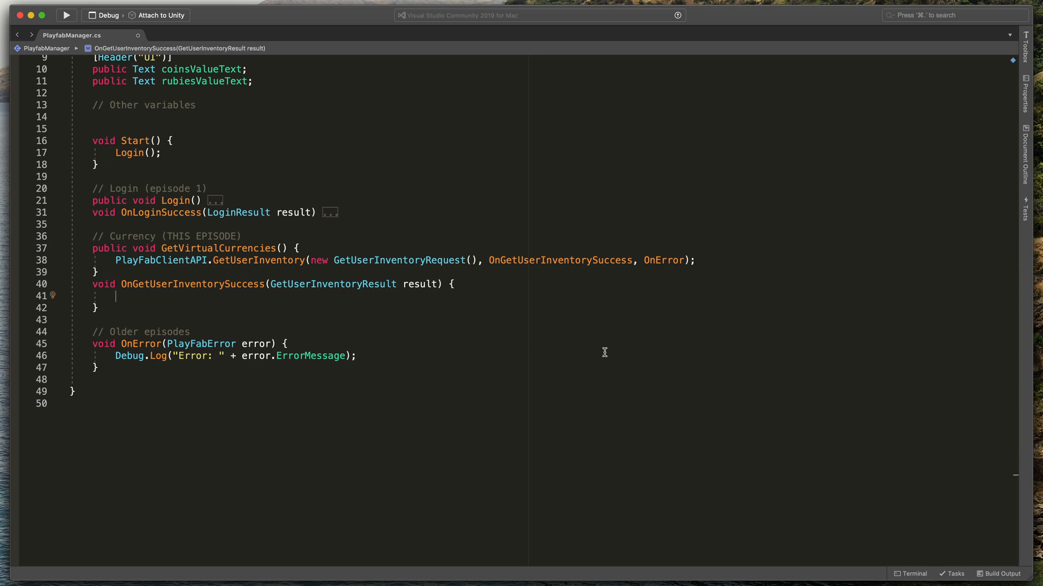
# Read the CN balance into coins and show it in coinsValueText
pyautogui.write('int coins =')
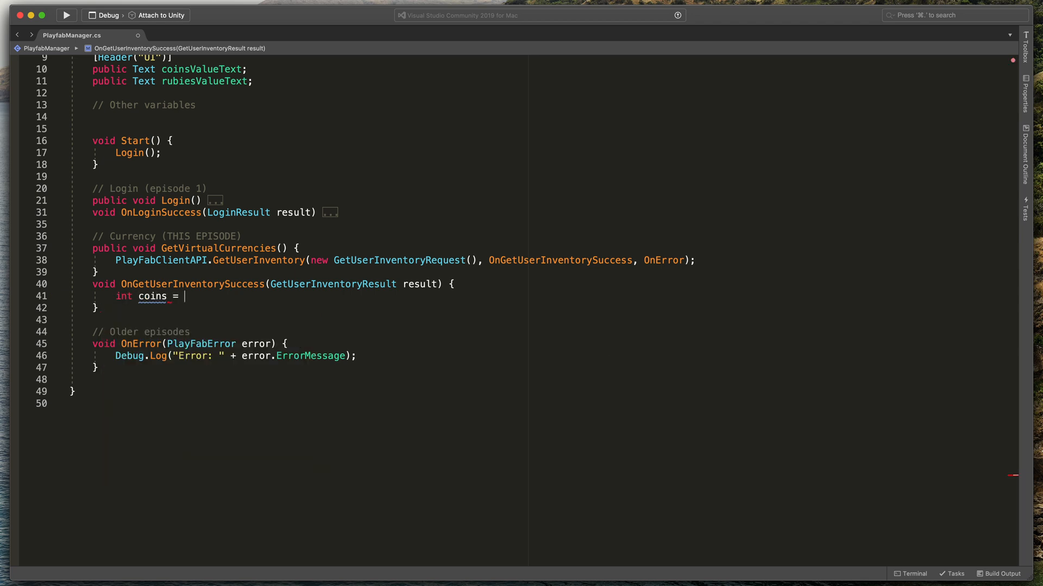
pyautogui.write('result.vi')
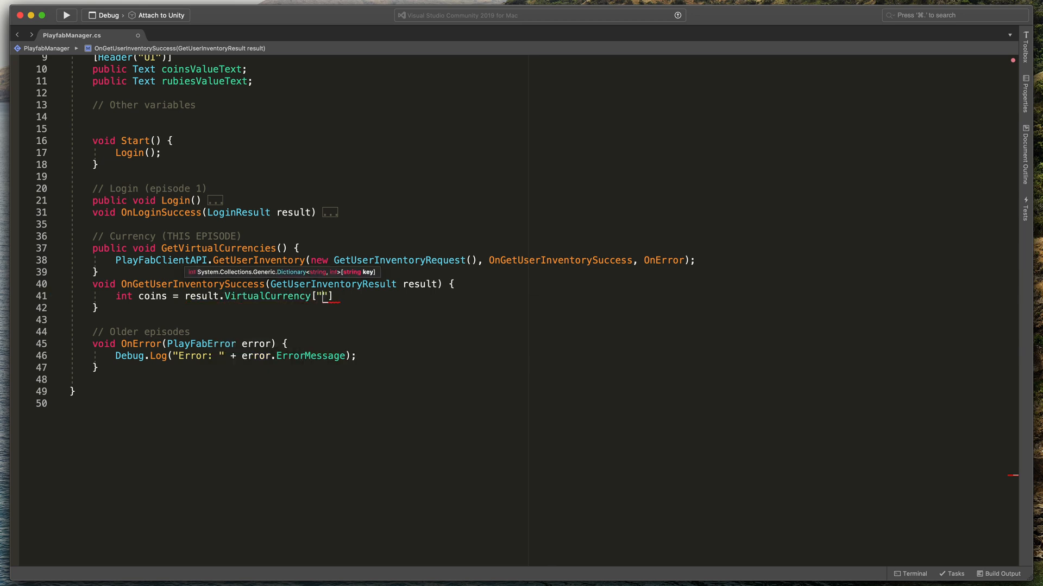
pyautogui.write('CN')
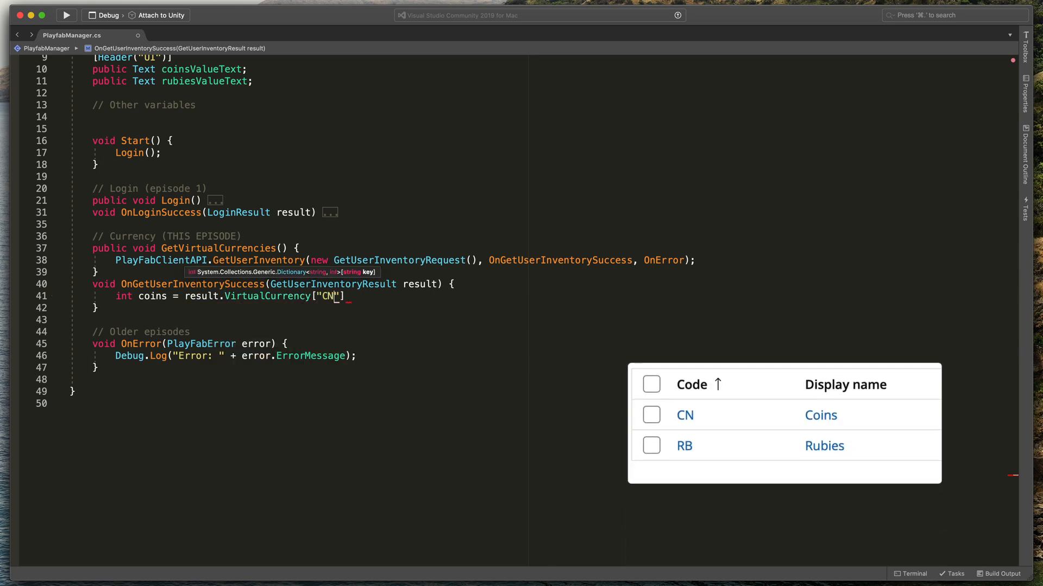
pyautogui.write('];')
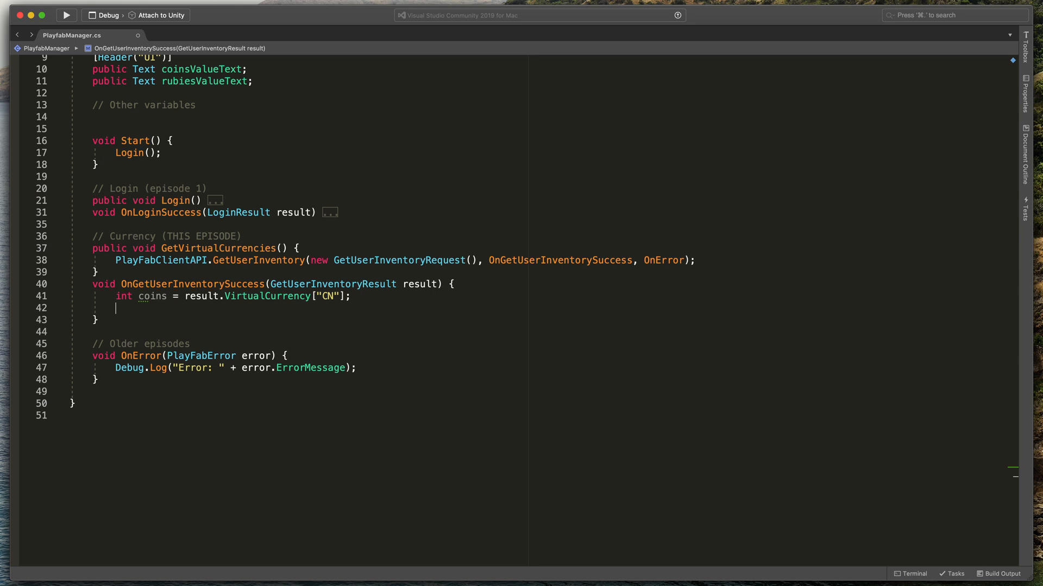
pyautogui.write('coinsValueText.text =')
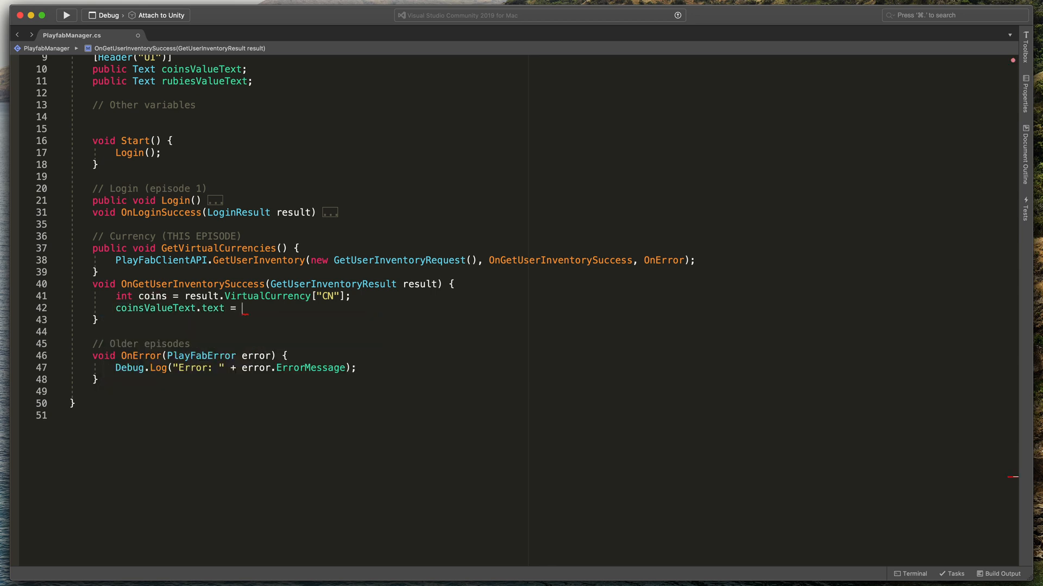
pyautogui.write('coins.ToString()')
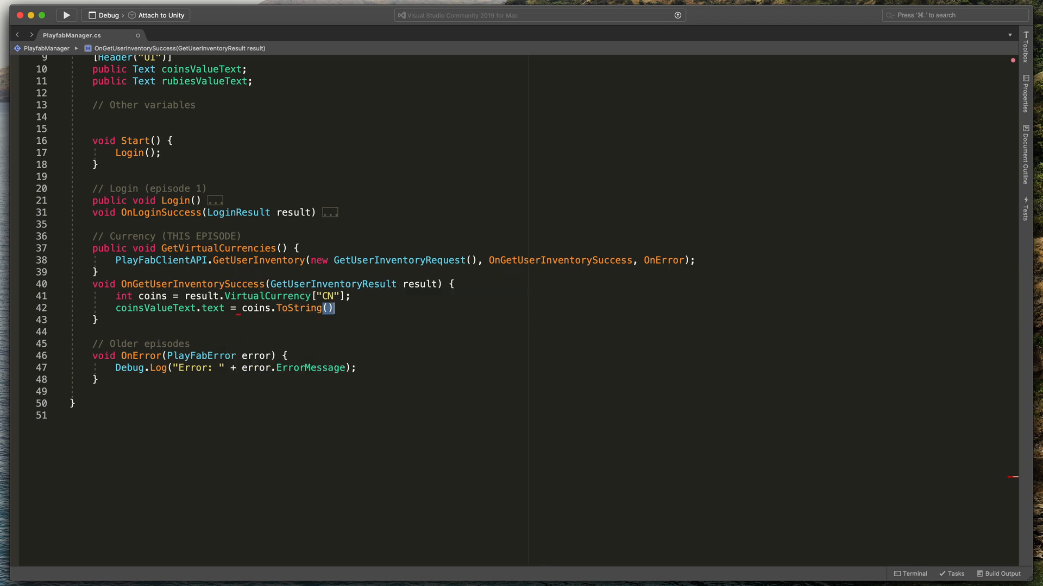
pyautogui.write(';')
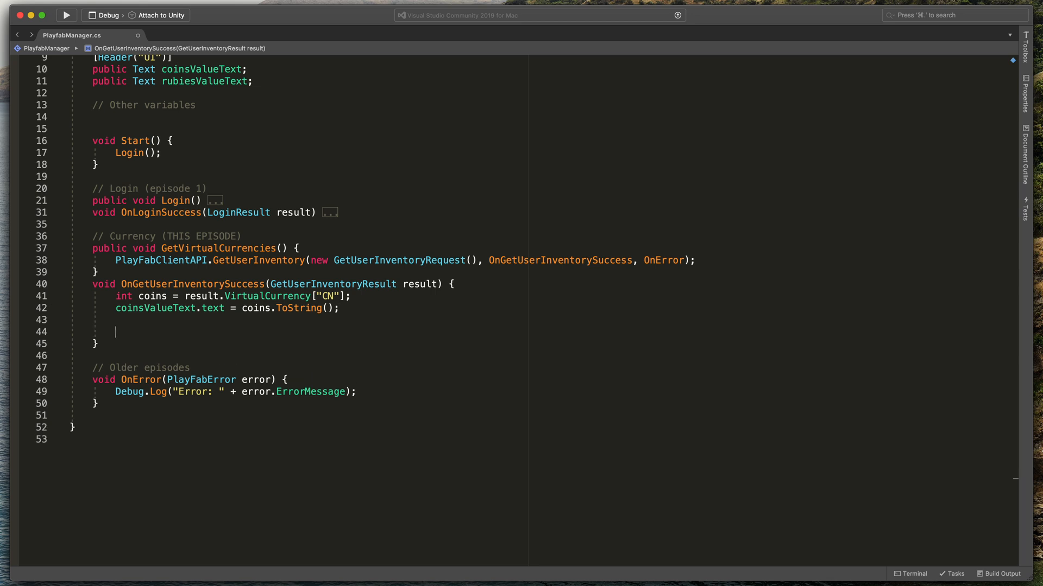
# Show the RB balance in rubiesValueText, then call GetVirtualCurrencies in OnLoginSuccess
pyautogui.write('int rub')
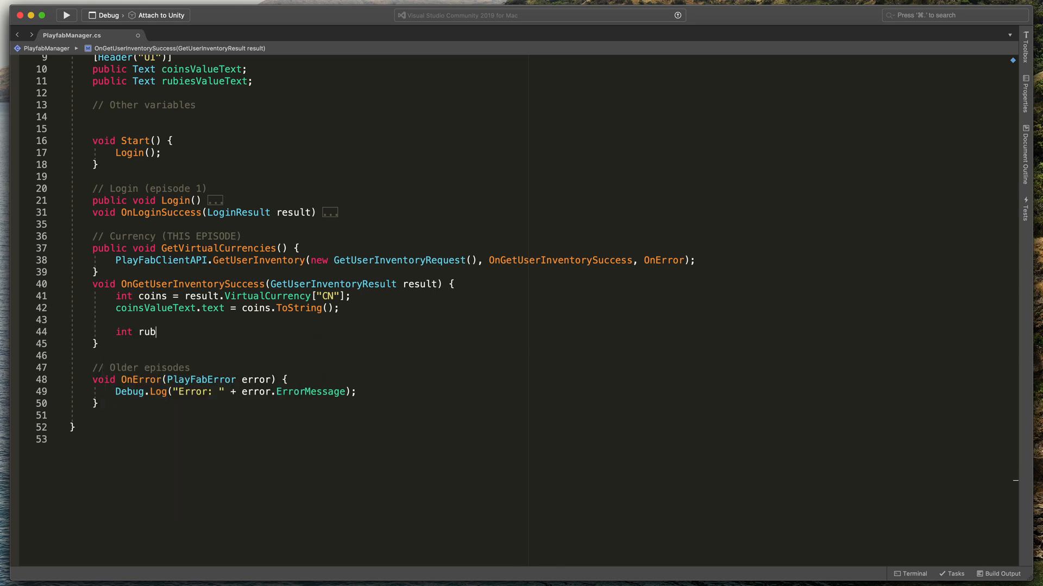
pyautogui.write('ies = result')
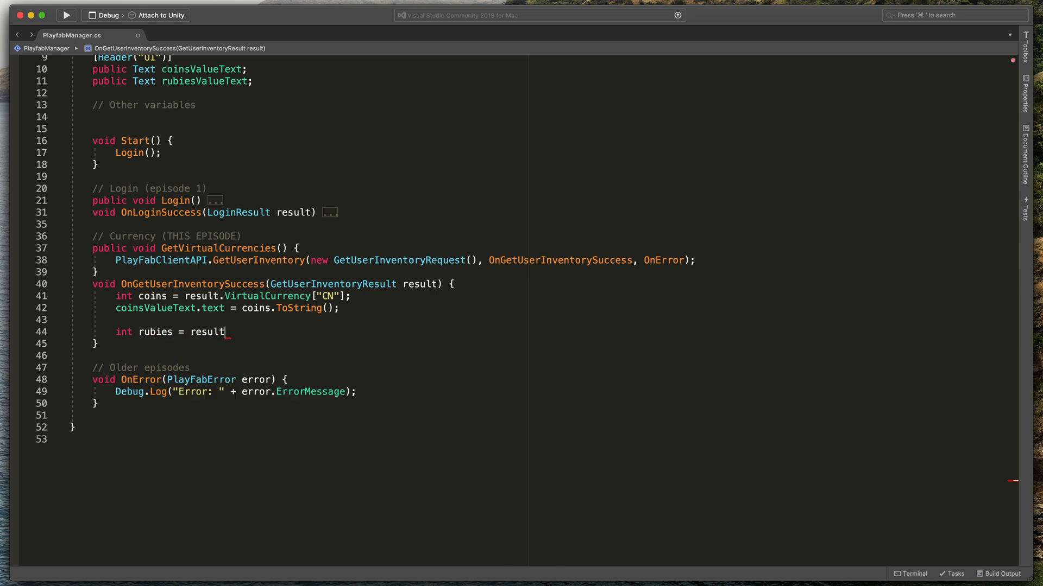
pyautogui.write('.VirtualCurrency["RB"]')
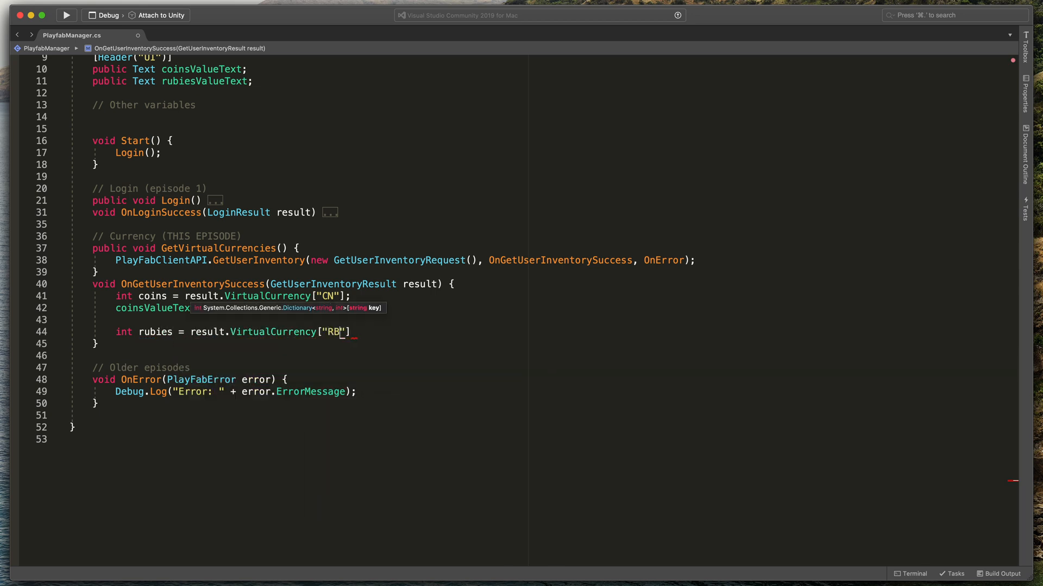
pyautogui.write('rubiesValueText.')
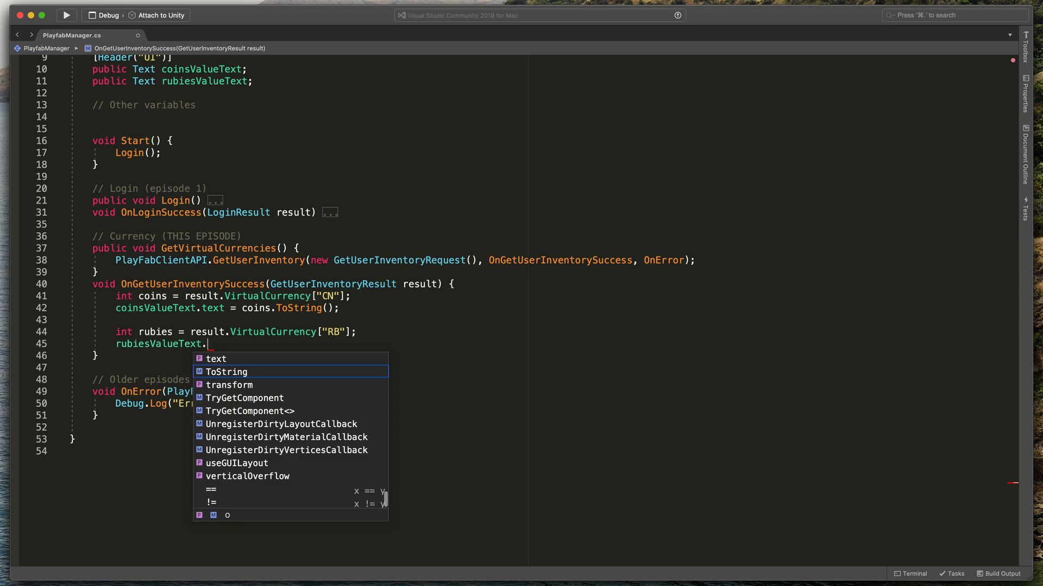
pyautogui.write('text = rubies')
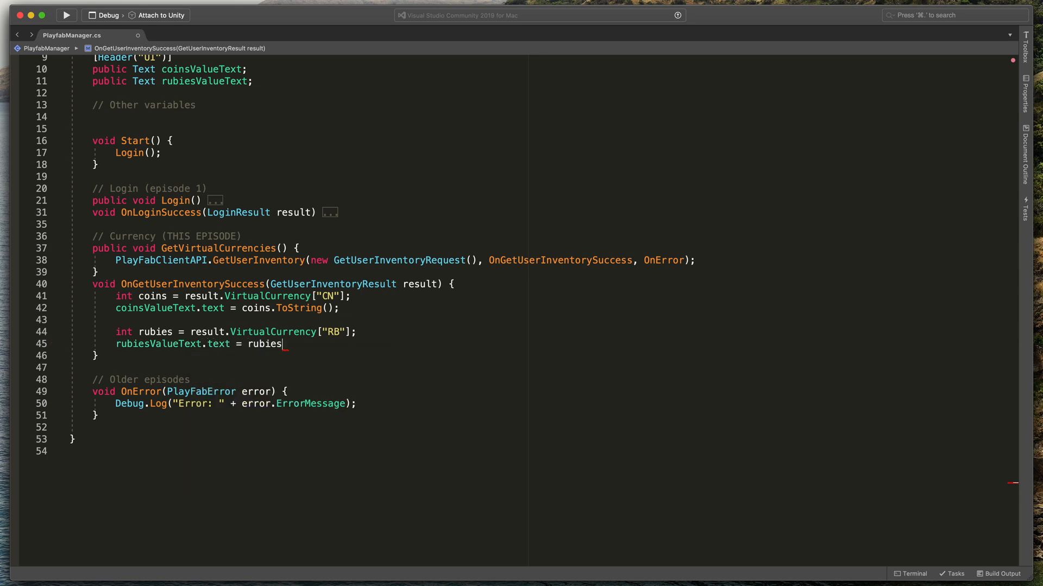
pyautogui.write('.ToString();')
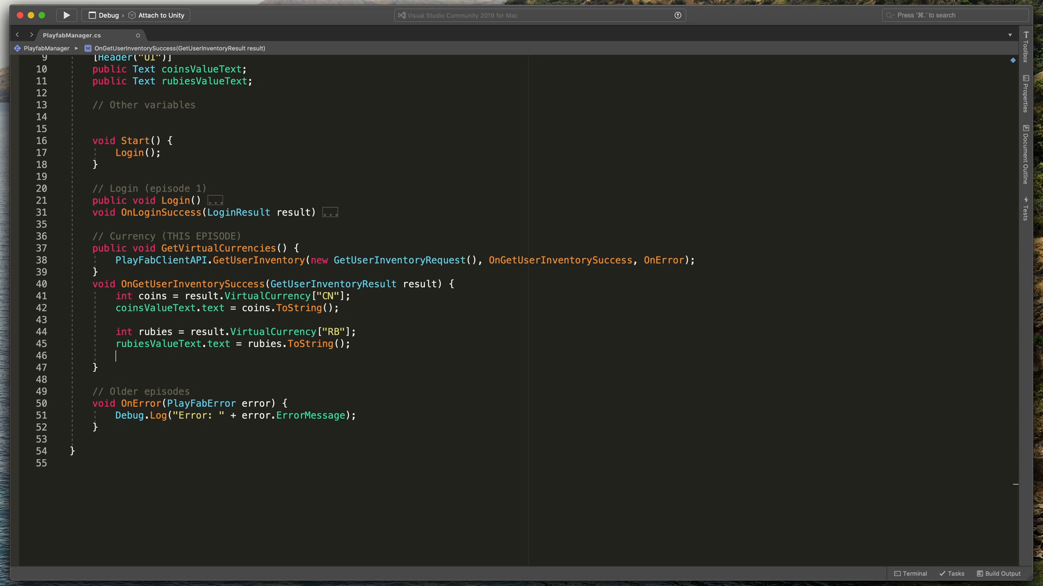
pyautogui.click(65, 212)
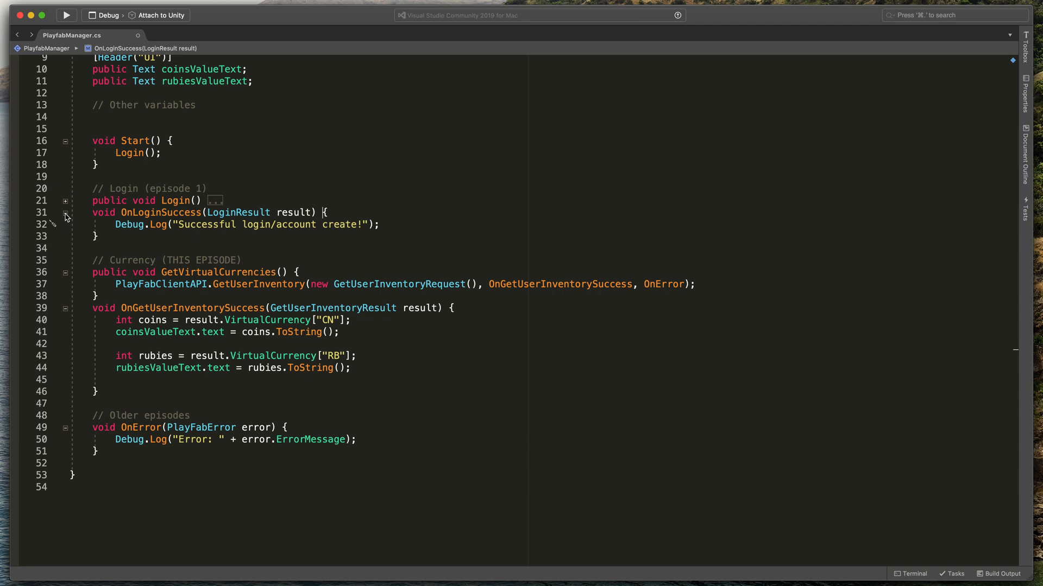
pyautogui.write('getvi')
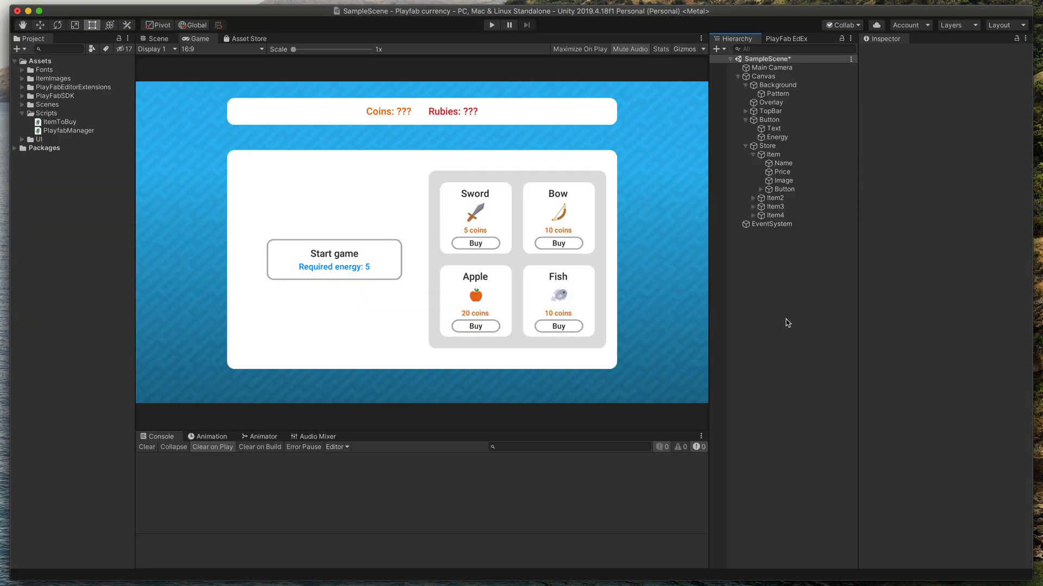
# Play the game and confirm Coins: 100 and Rubies: 0 in the top bar
pyautogui.click(763, 76)
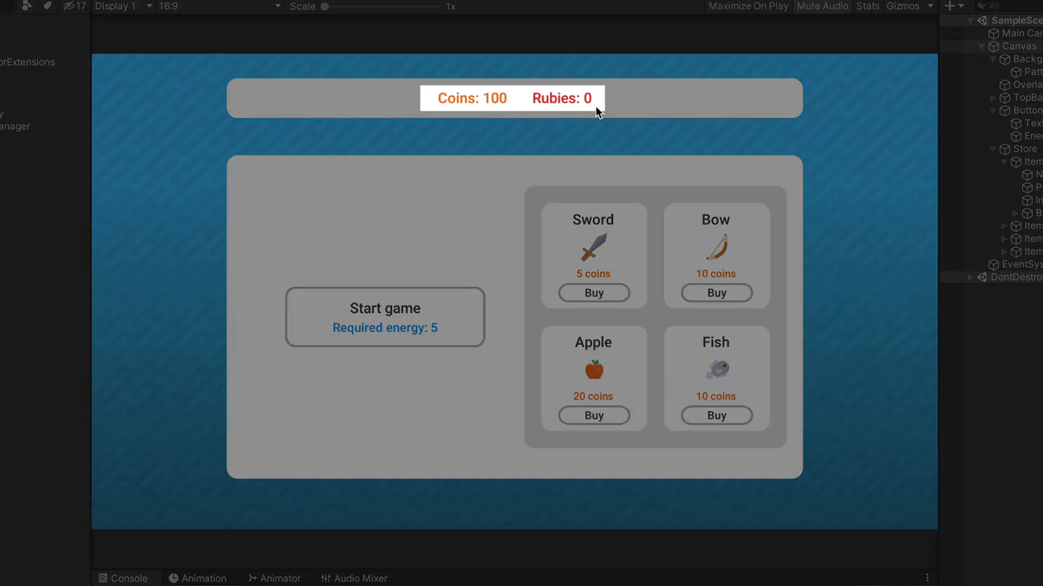
pyautogui.moveTo(870, 140)
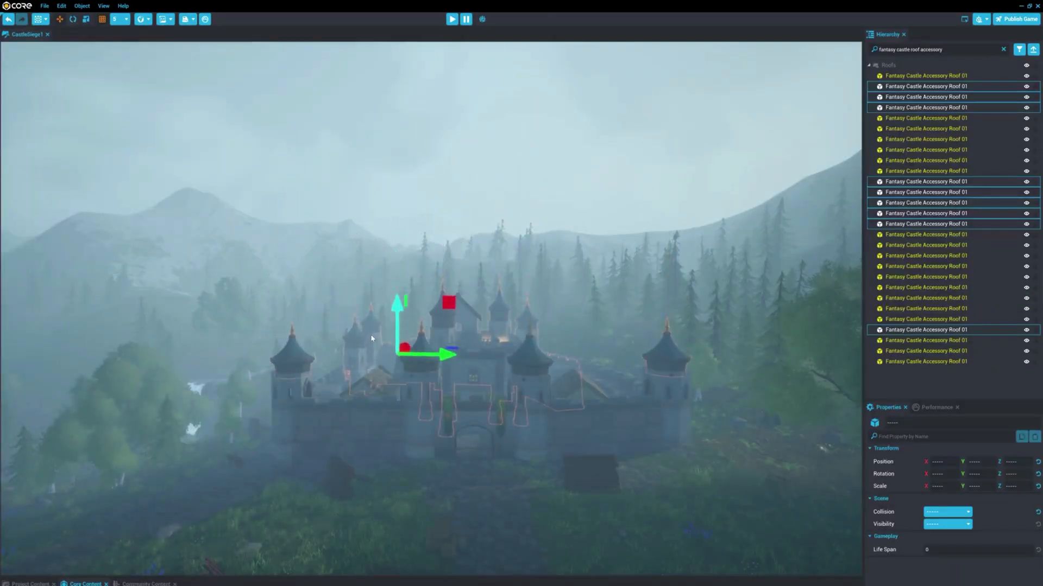
pyautogui.click(452, 18)
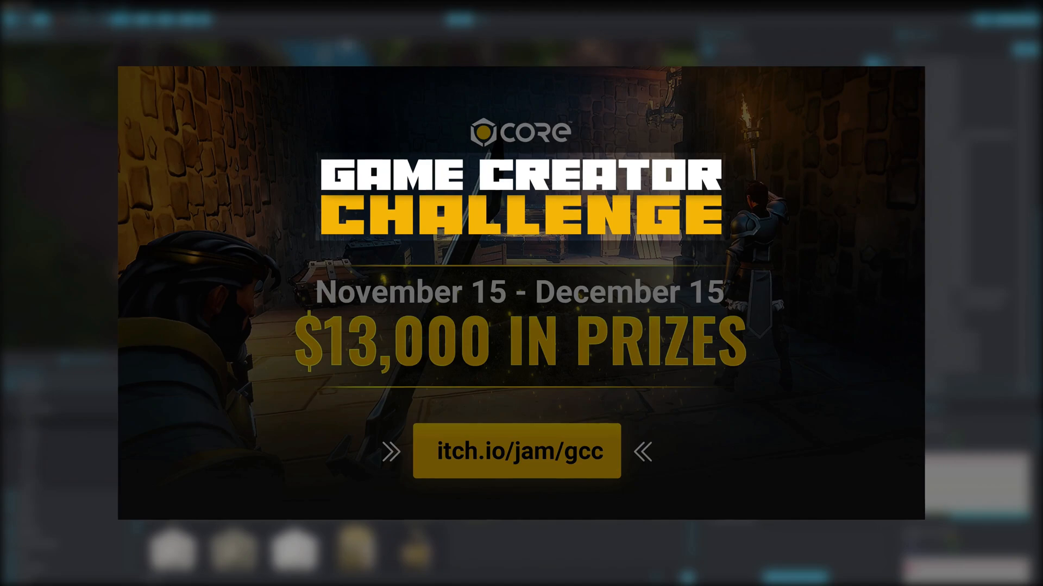
# Browse the Game Creator Challenge page and scroll to Core's Download with Epic section
pyautogui.click(517, 451)
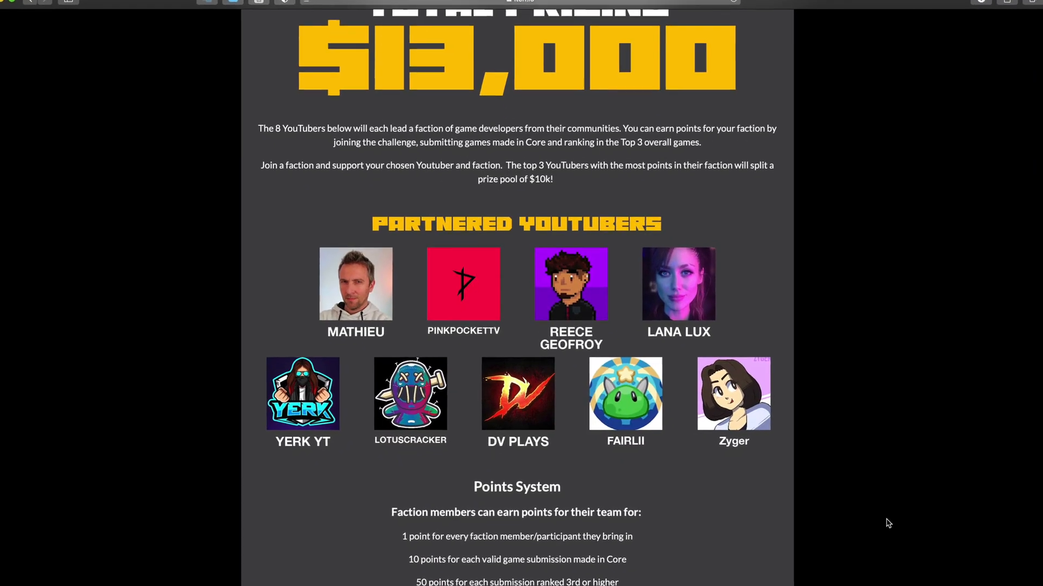
pyautogui.scroll(-3)
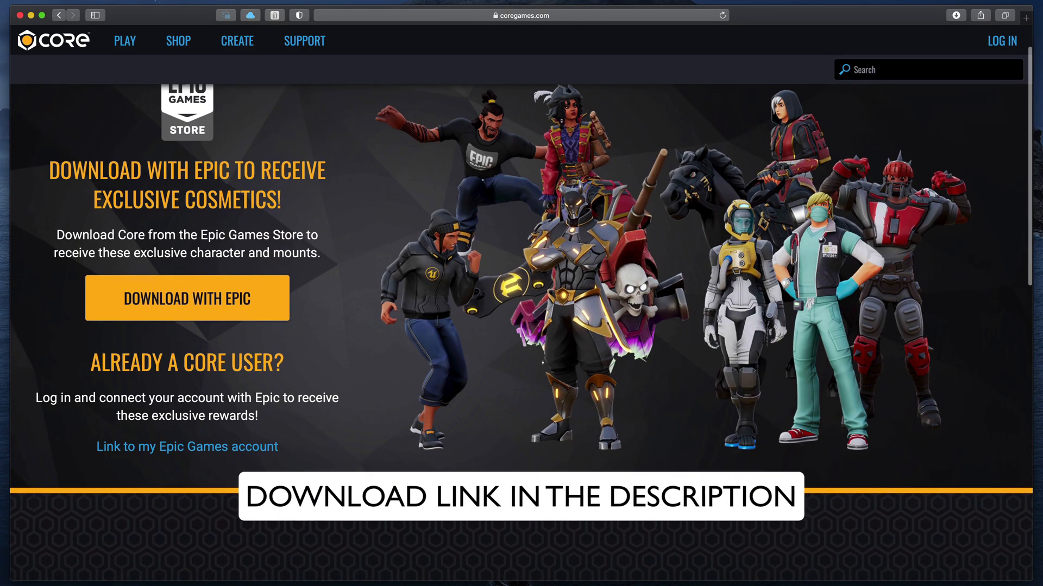
pyautogui.scroll(-3)
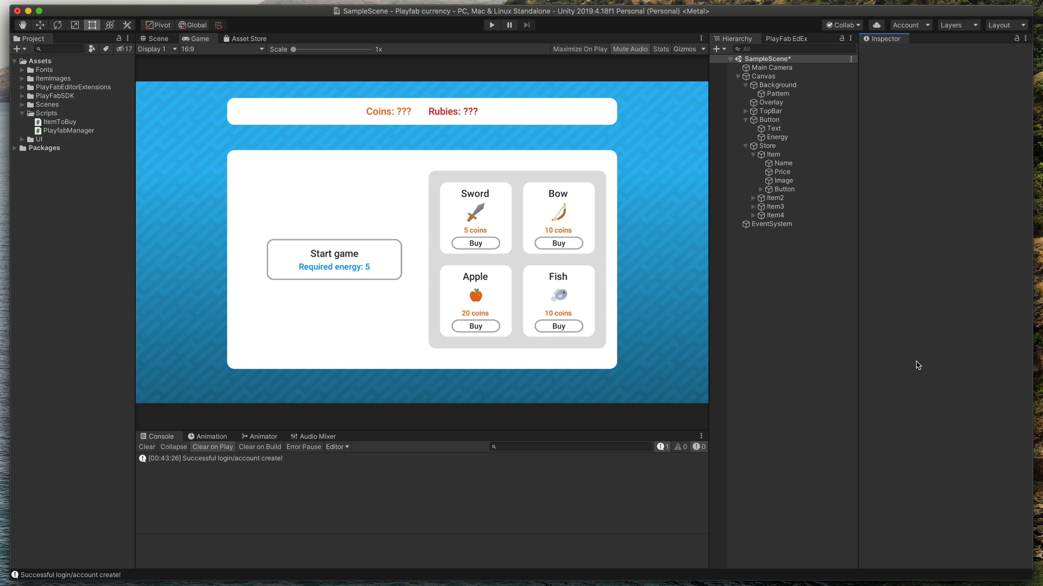
pyautogui.moveTo(915, 362)
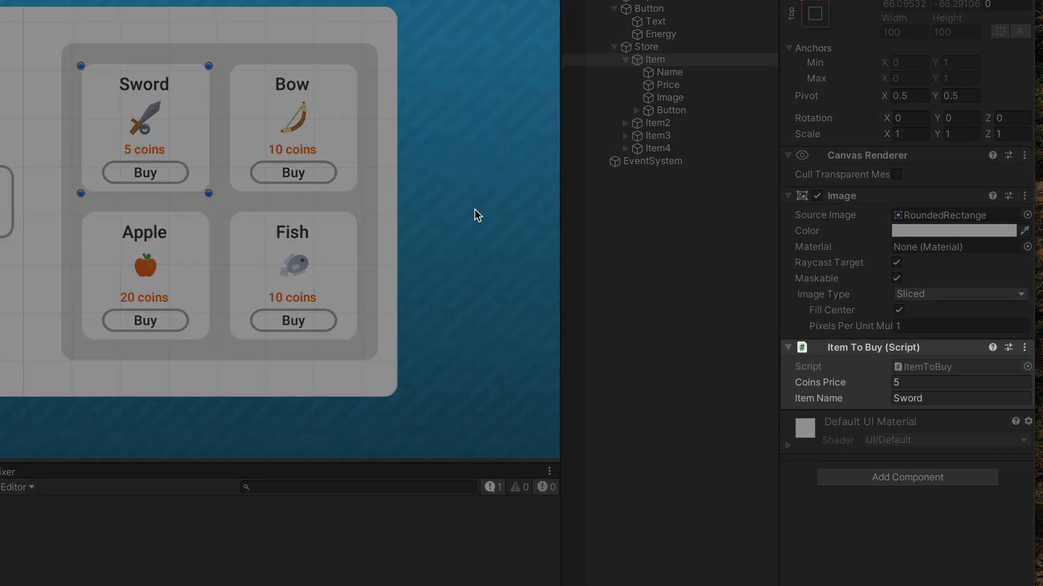
pyautogui.moveTo(935, 547)
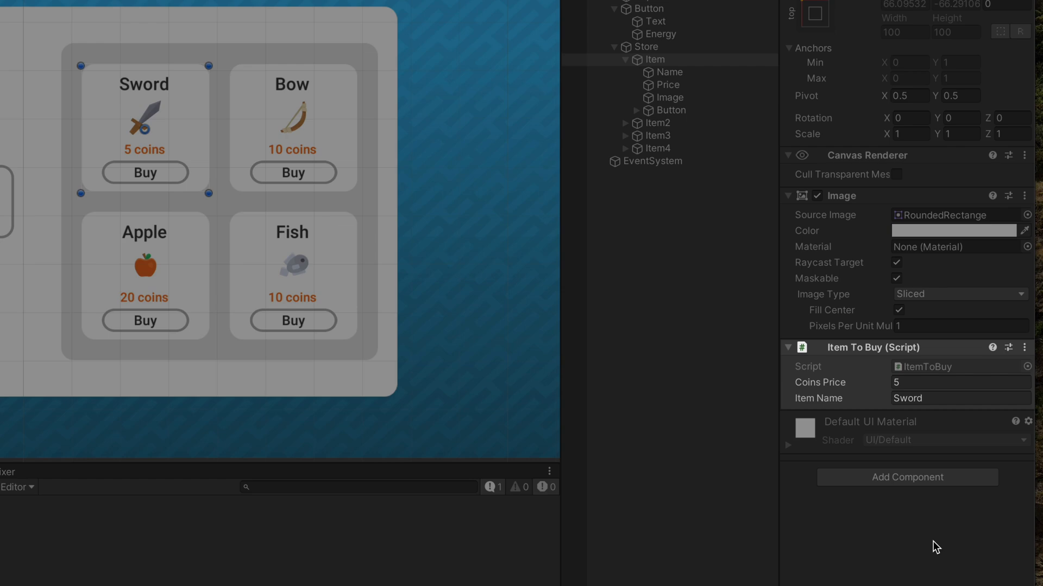
pyautogui.moveTo(953, 377)
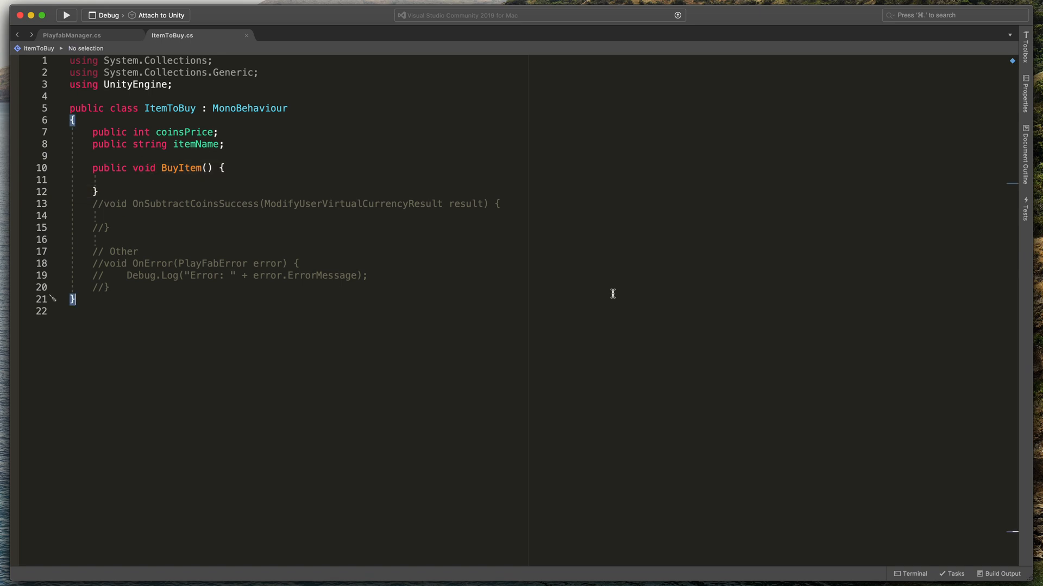
pyautogui.moveTo(308, 99)
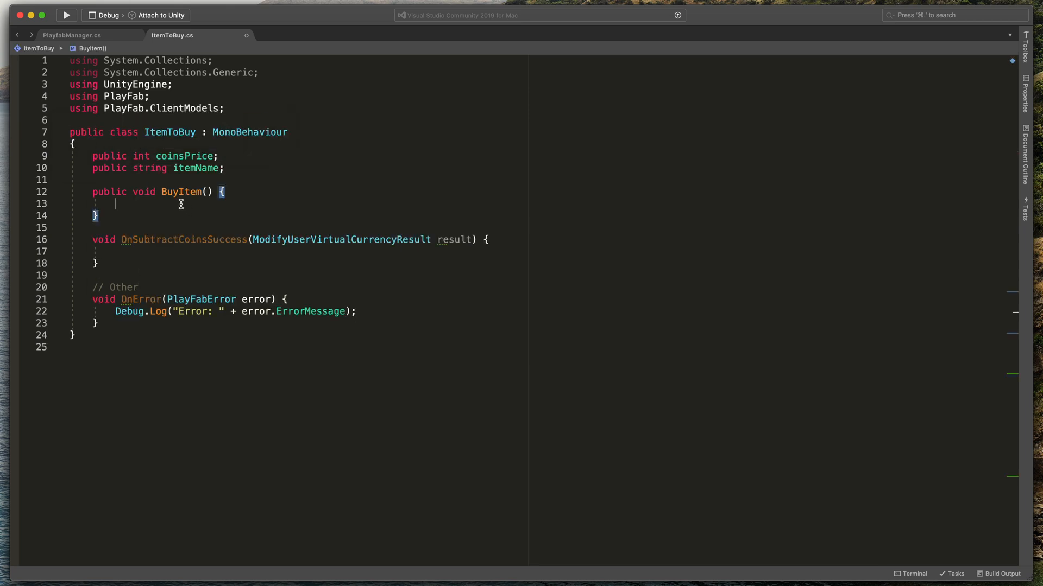
# Build a SubtractUserVirtualCurrencyRequest for CN with the coin price as amount
pyautogui.write('var r')
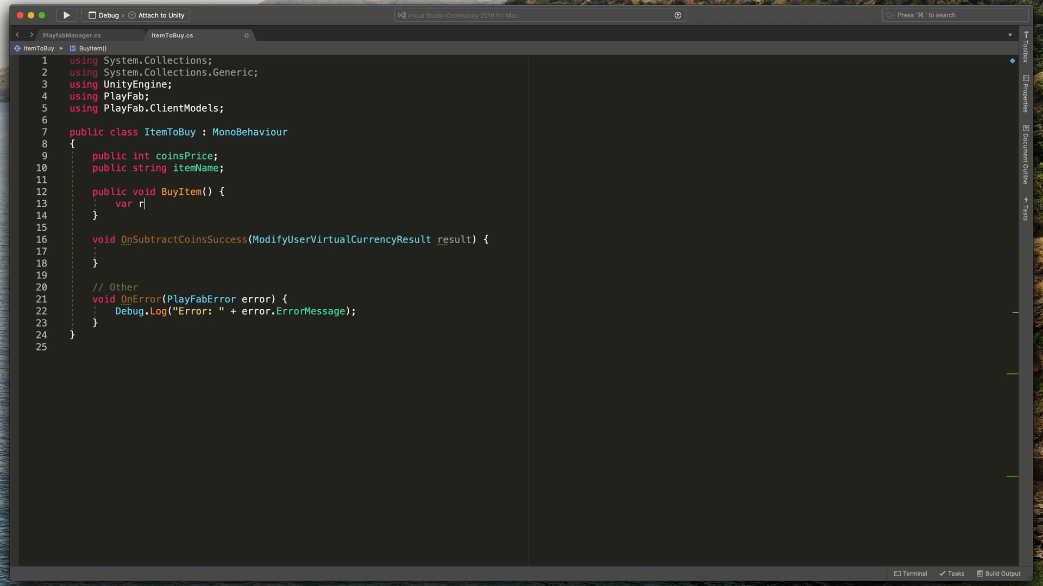
pyautogui.write('equest = new su')
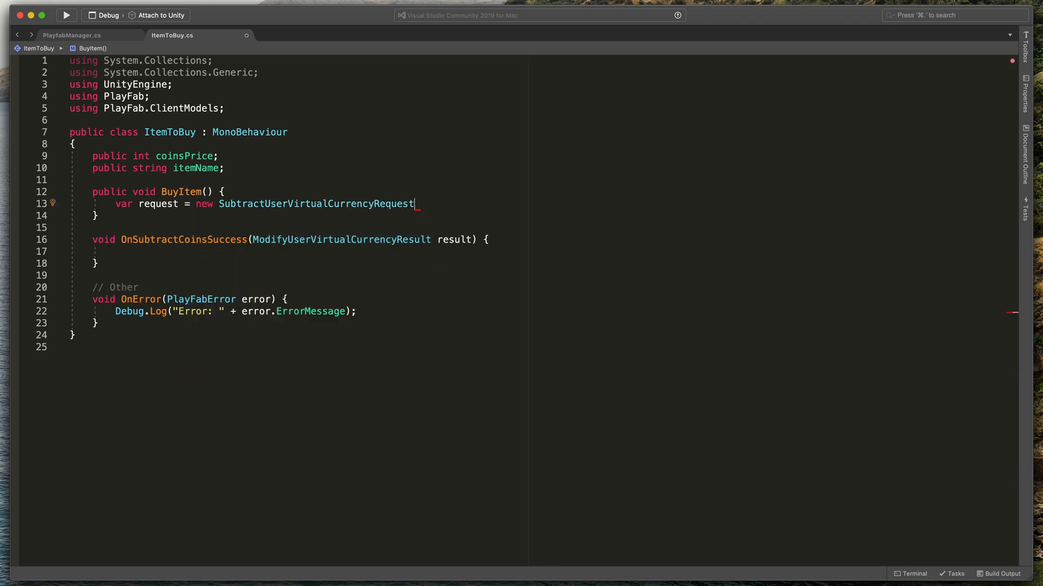
pyautogui.write('{')
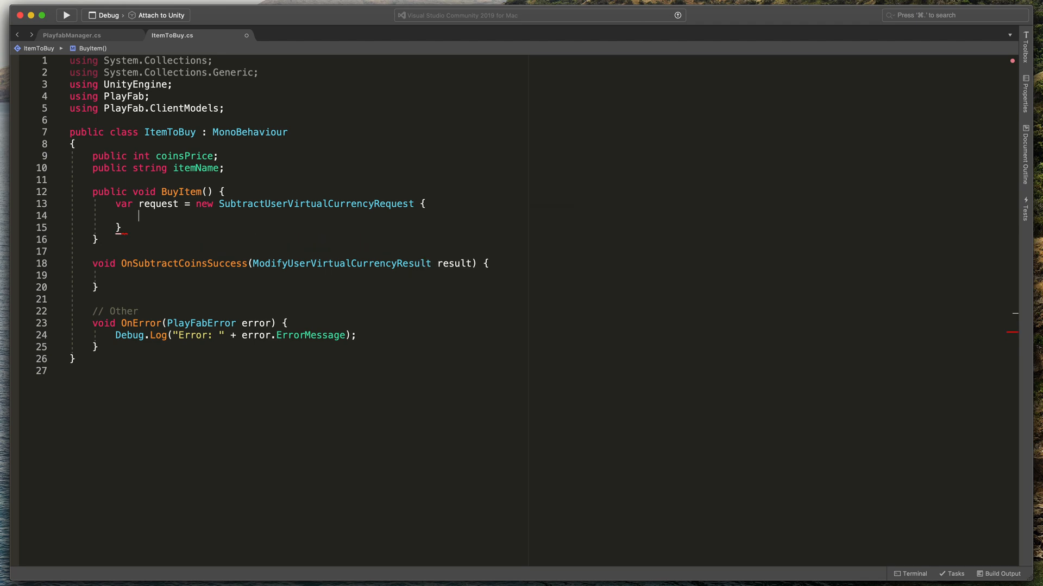
pyautogui.write('VirtualCurrency')
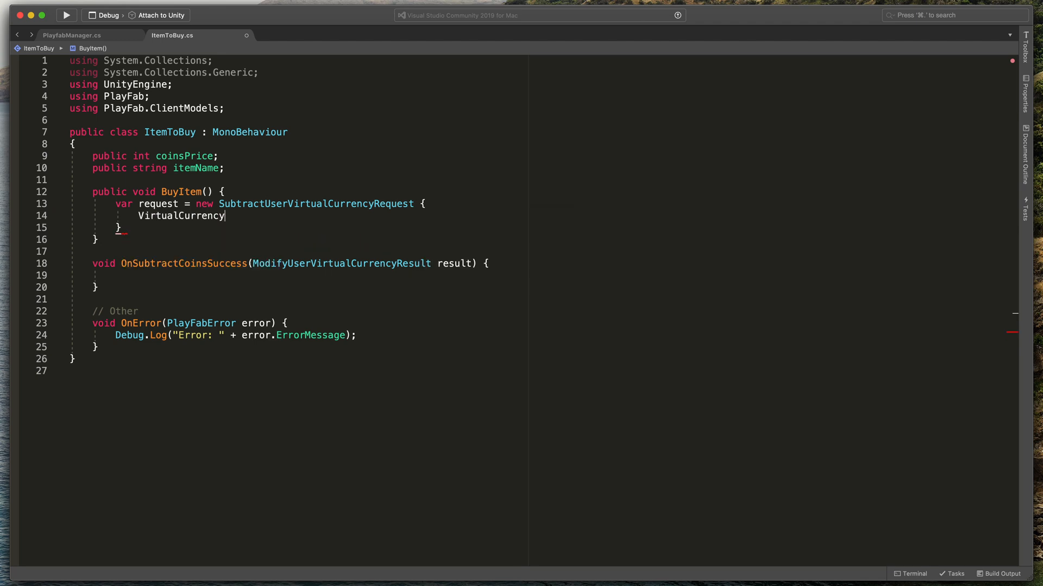
pyautogui.write('="C"')
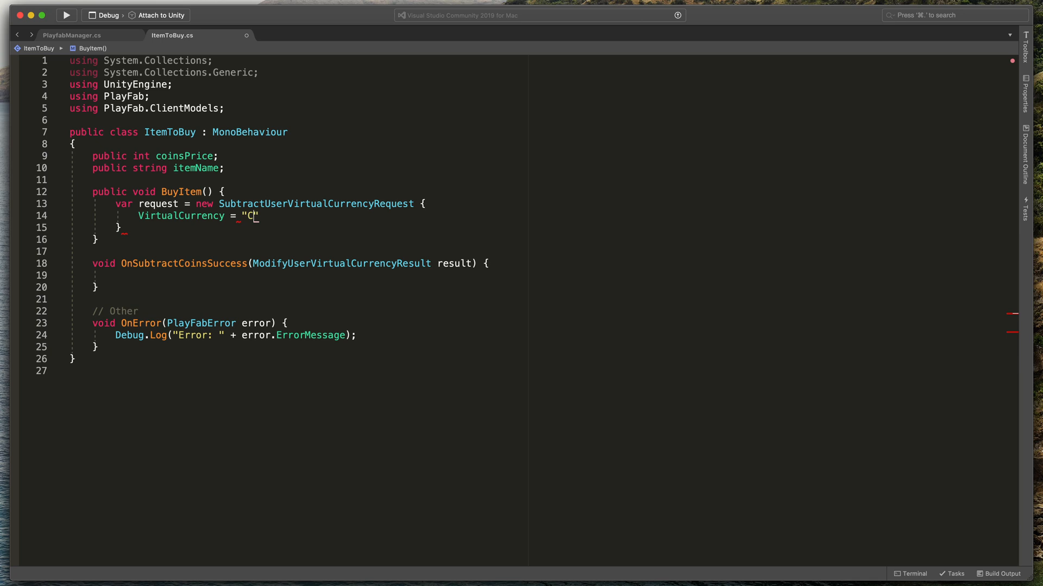
pyautogui.write('N",')
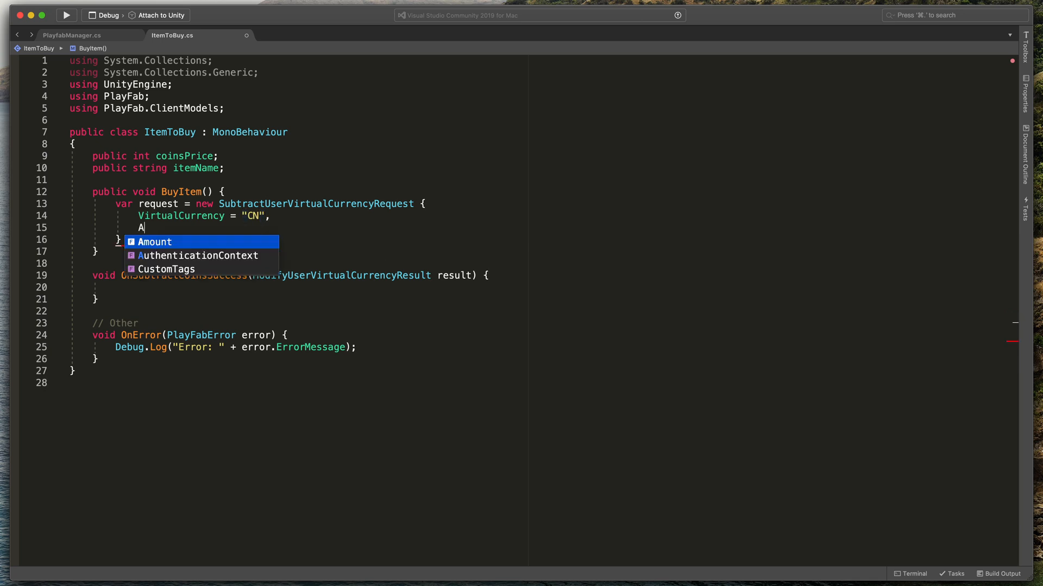
pyautogui.write('mount = coinsPrice')
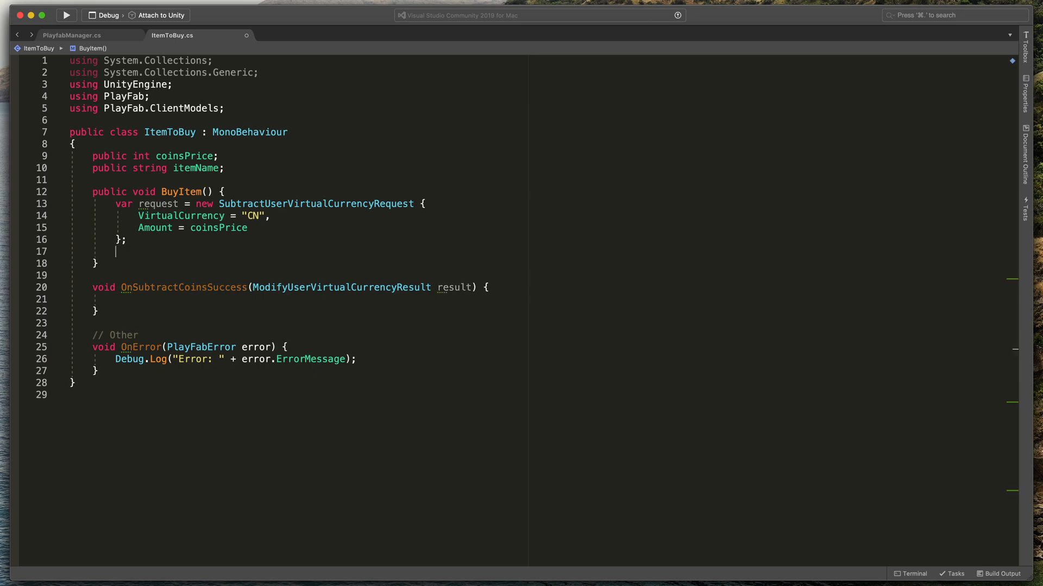
# Call PlayFabClientAPI.SubtractUserVirtualCurrency with the request, OnSubtractCoinsSuccess and OnError
pyautogui.write('PlayFabClientAPI')
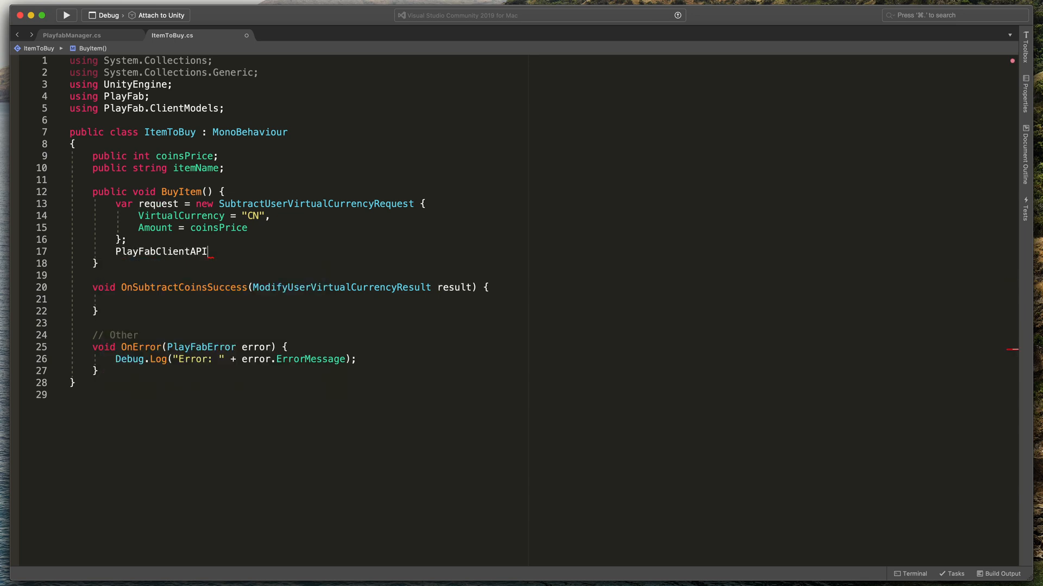
pyautogui.write('.subtractUserVirtualCurrency(')
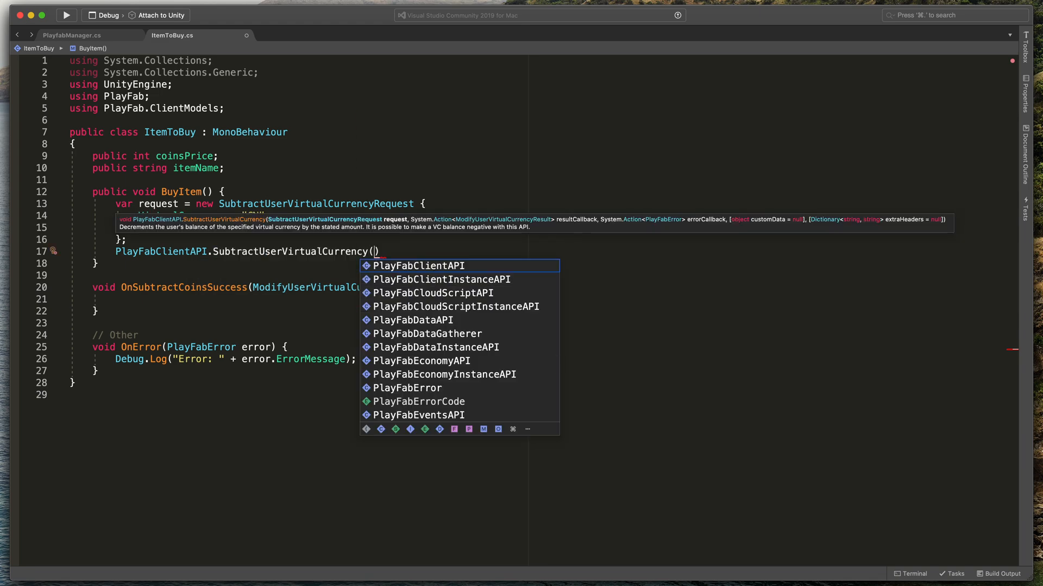
pyautogui.write('request,')
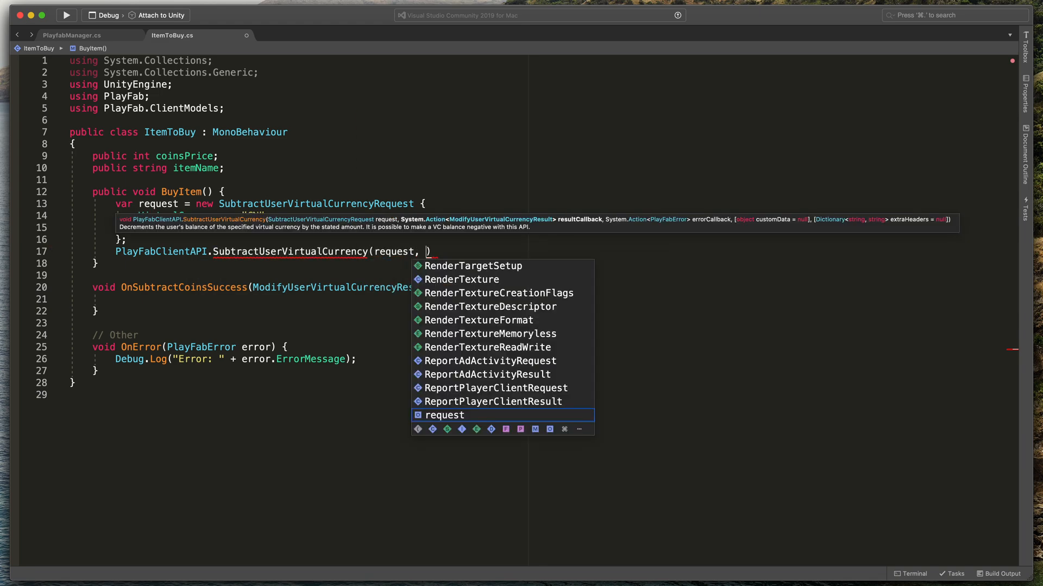
pyautogui.write('OnSubtractCoinsSuccess')
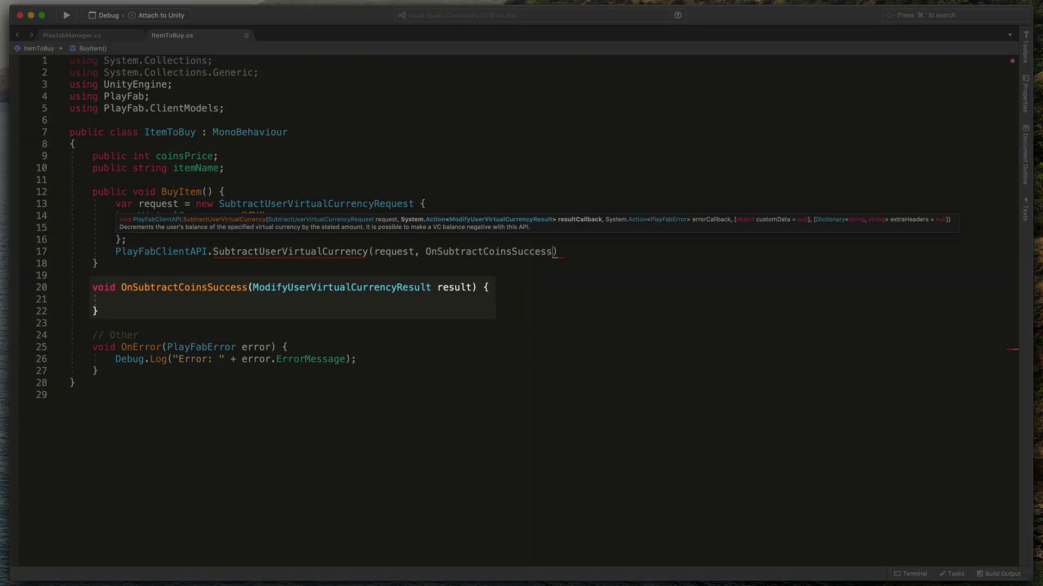
pyautogui.write(', on')
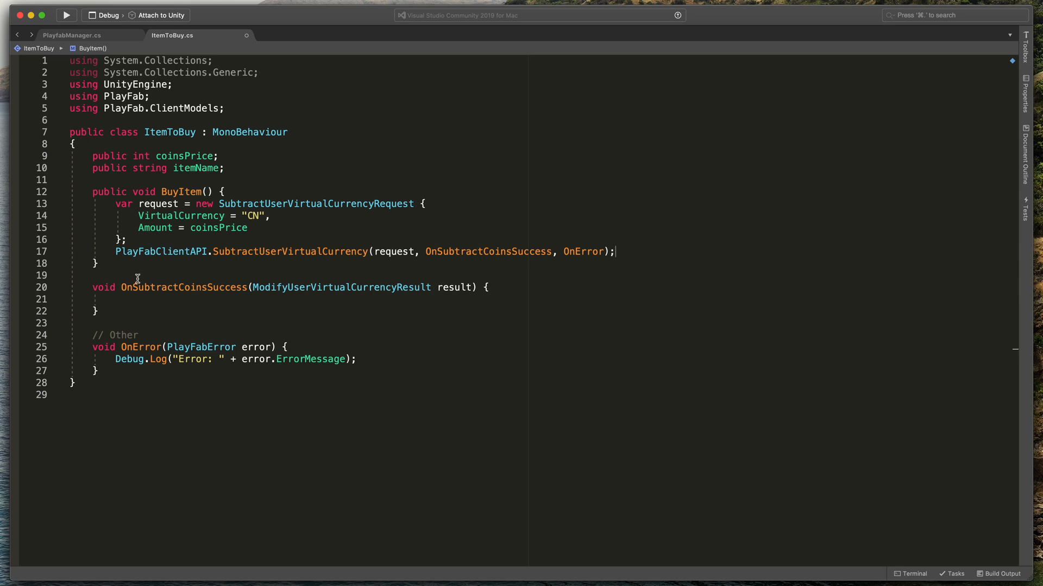
# Log "Bought item! " plus itemName in OnSubtractCoinsSuccess
pyautogui.click(116, 299)
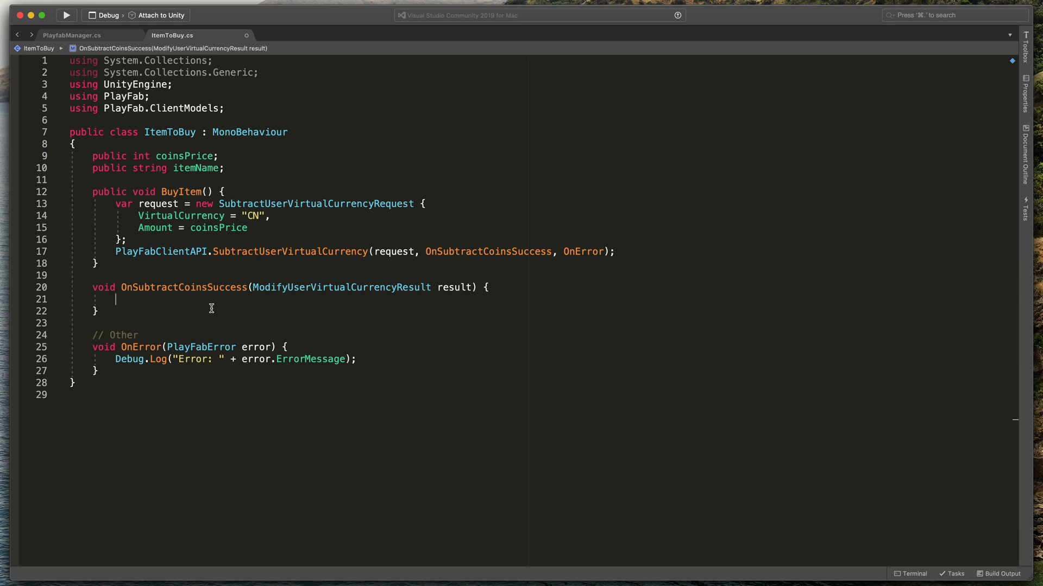
pyautogui.write('Debug.')
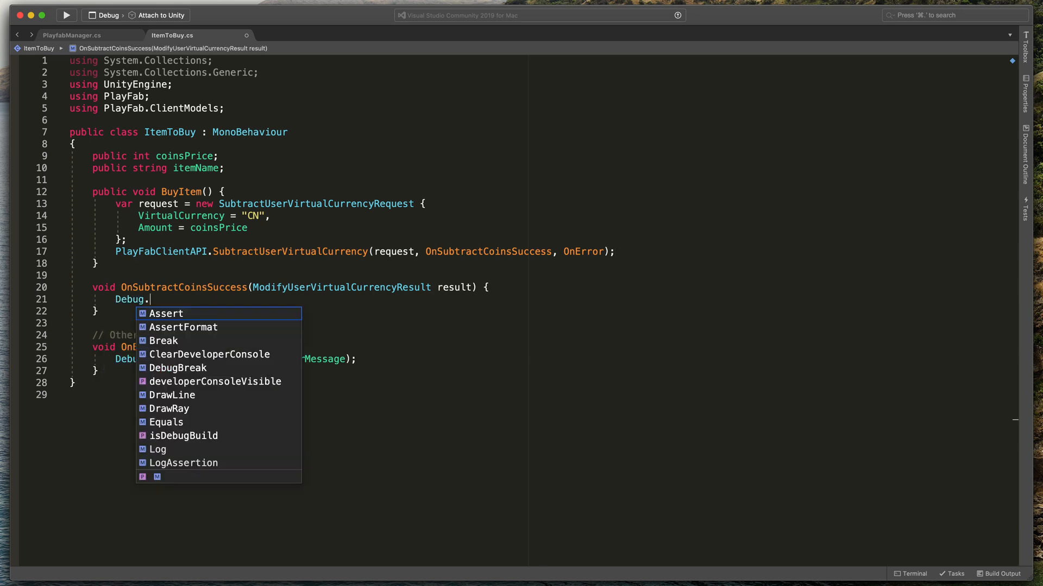
pyautogui.write('Log("Boug")')
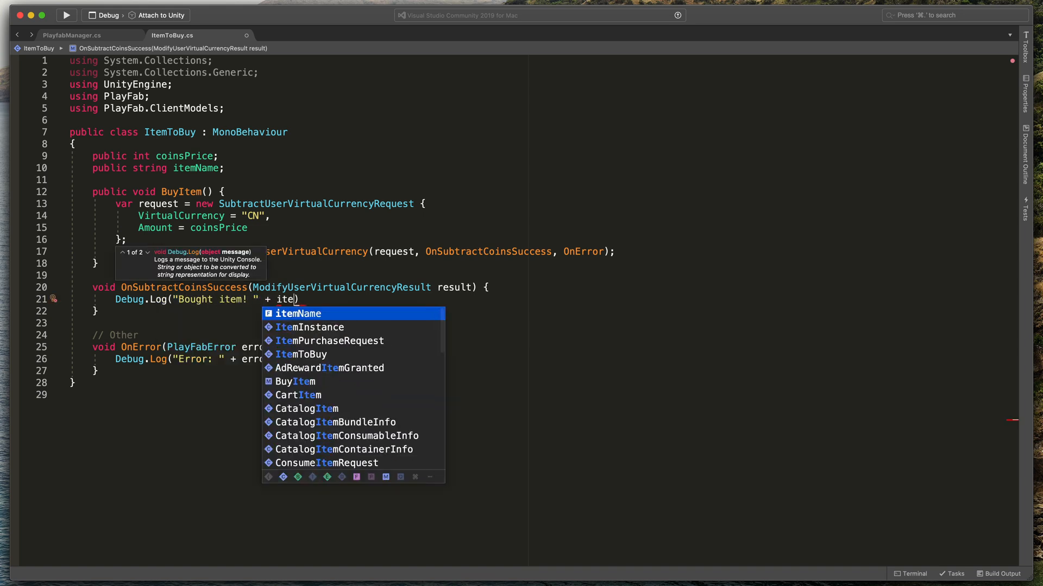
pyautogui.press('Tab')
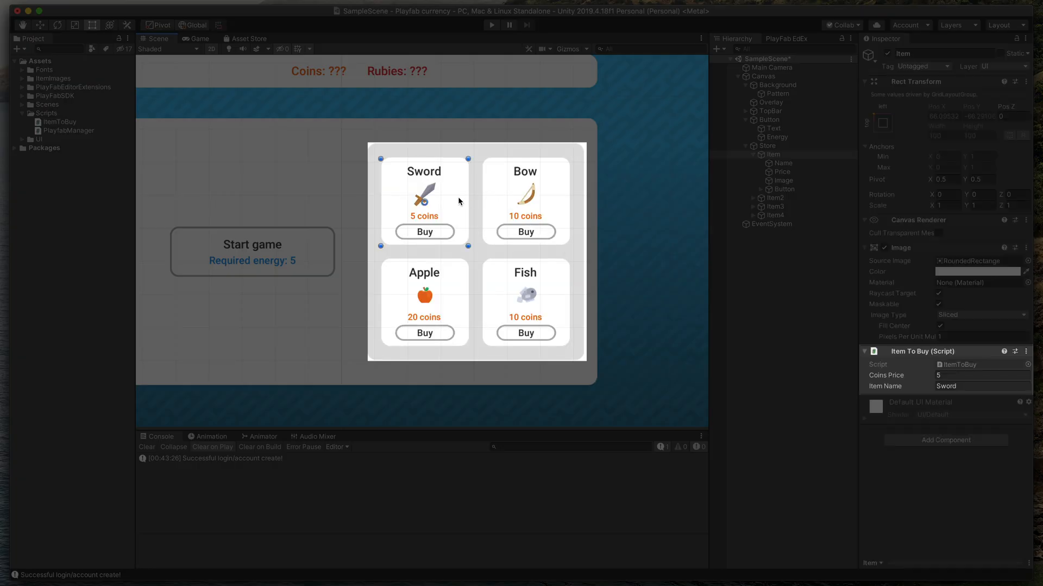
pyautogui.moveTo(559, 200)
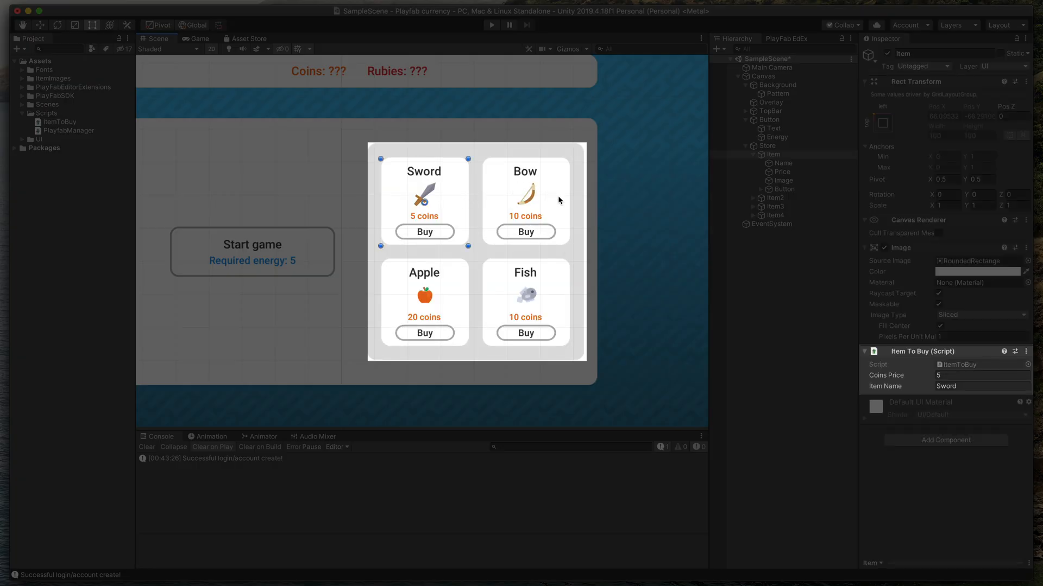
pyautogui.click(774, 198)
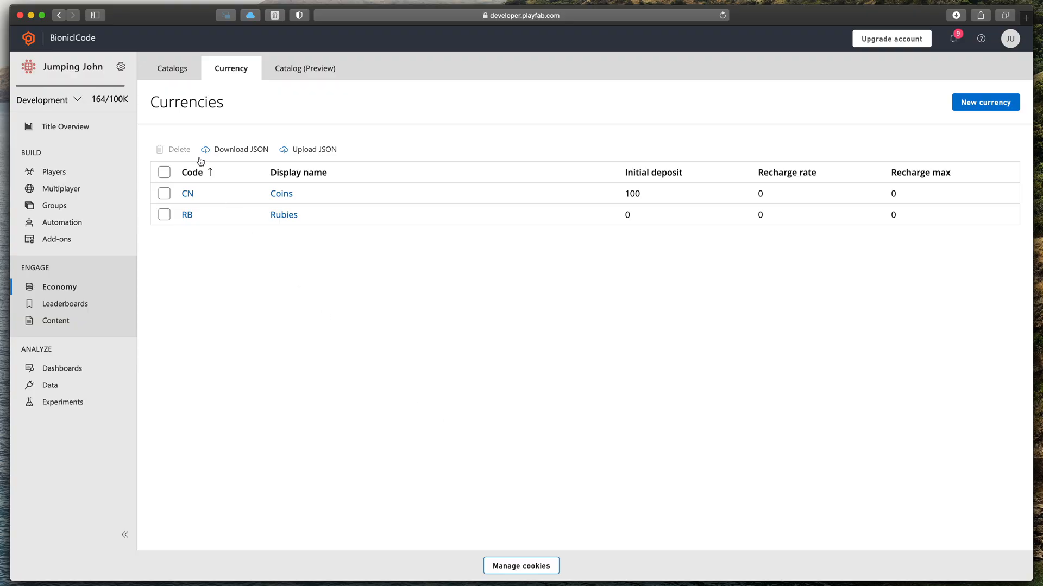
# Tick 'Allow client to subtract virtual currency' in the title's API Features settings
pyautogui.click(122, 67)
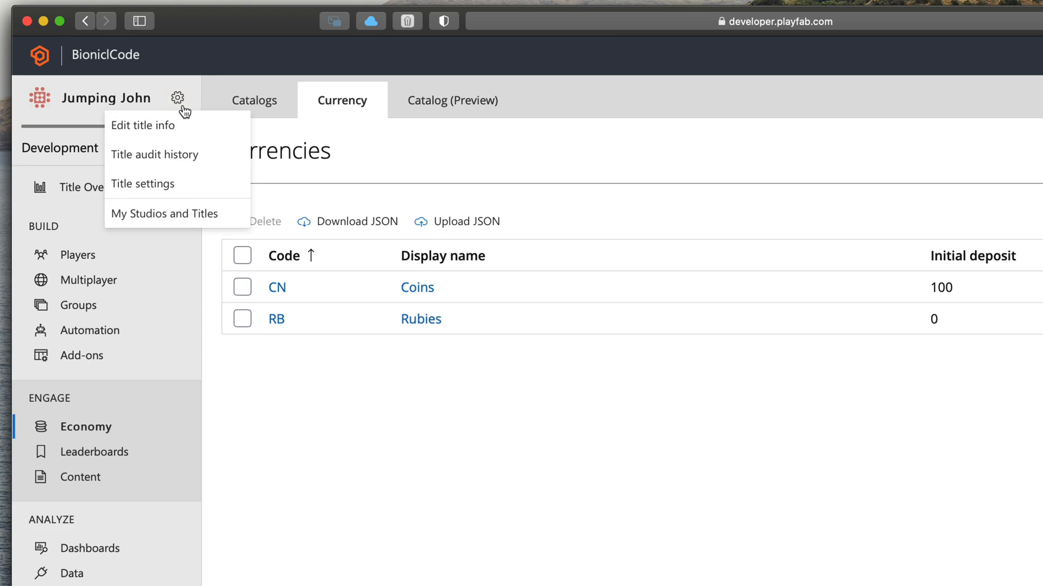
pyautogui.click(142, 185)
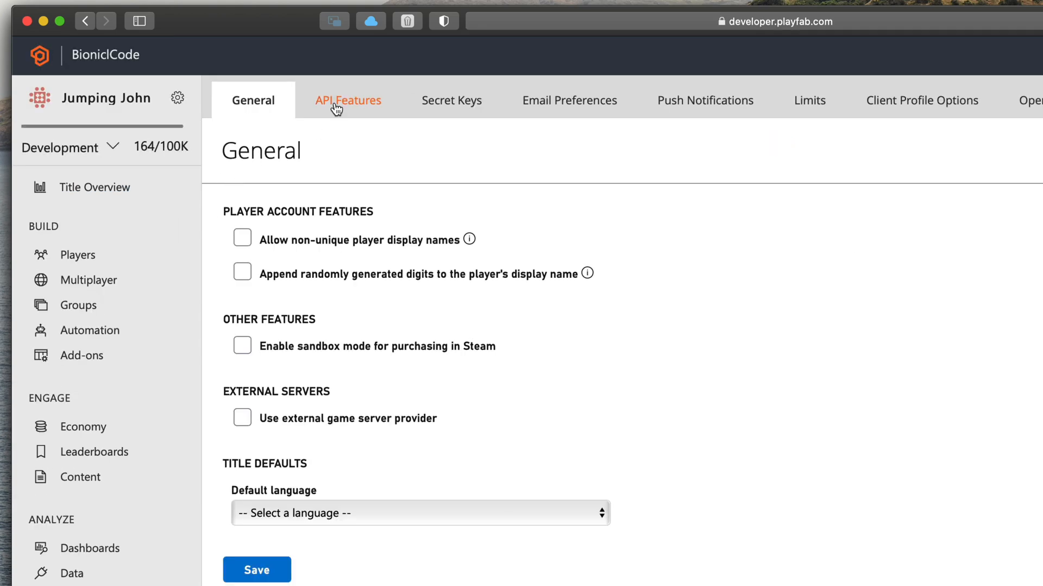
pyautogui.click(347, 101)
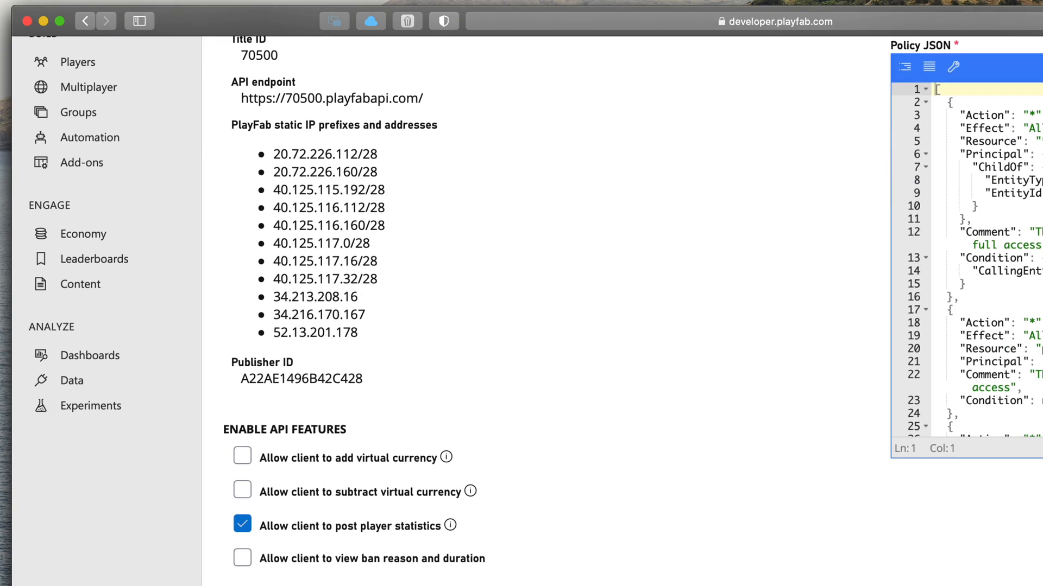
pyautogui.click(242, 457)
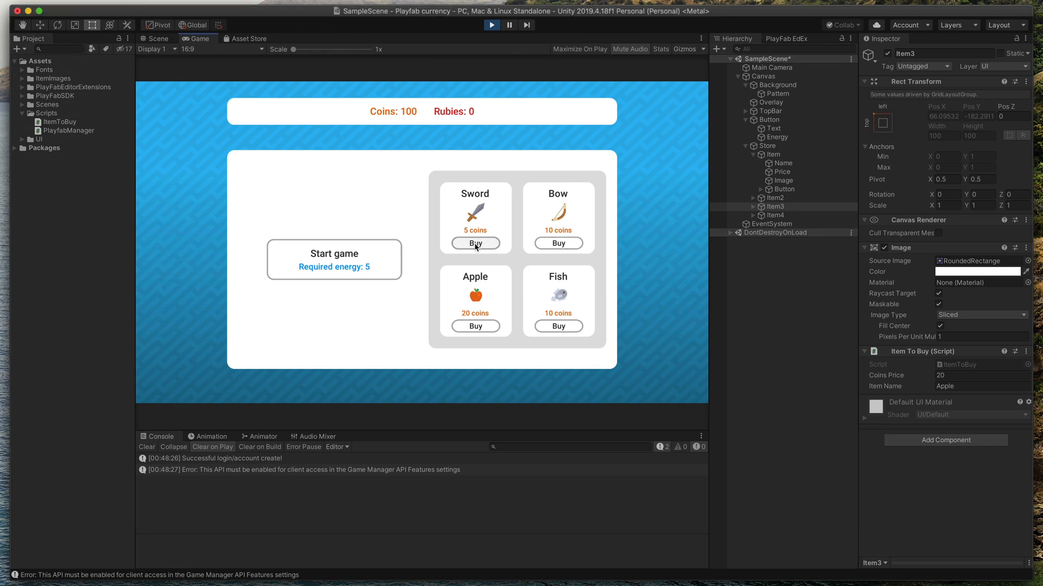
# Test buying an item from the store in the running game
pyautogui.click(475, 243)
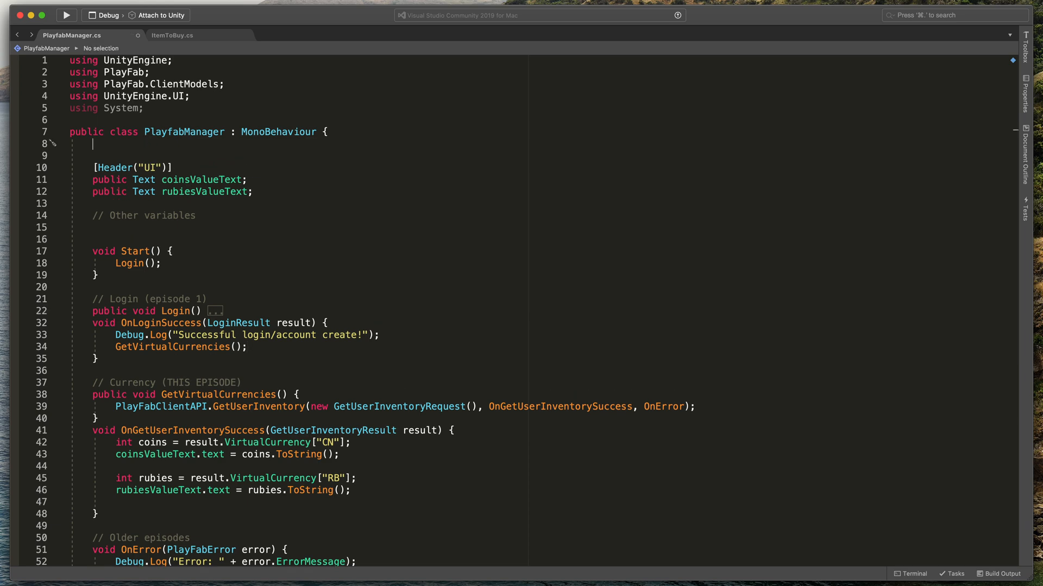
# Declare a public static PlayfabManager instance and set instance = this in Awake
pyautogui.write('public static PlayfabManager')
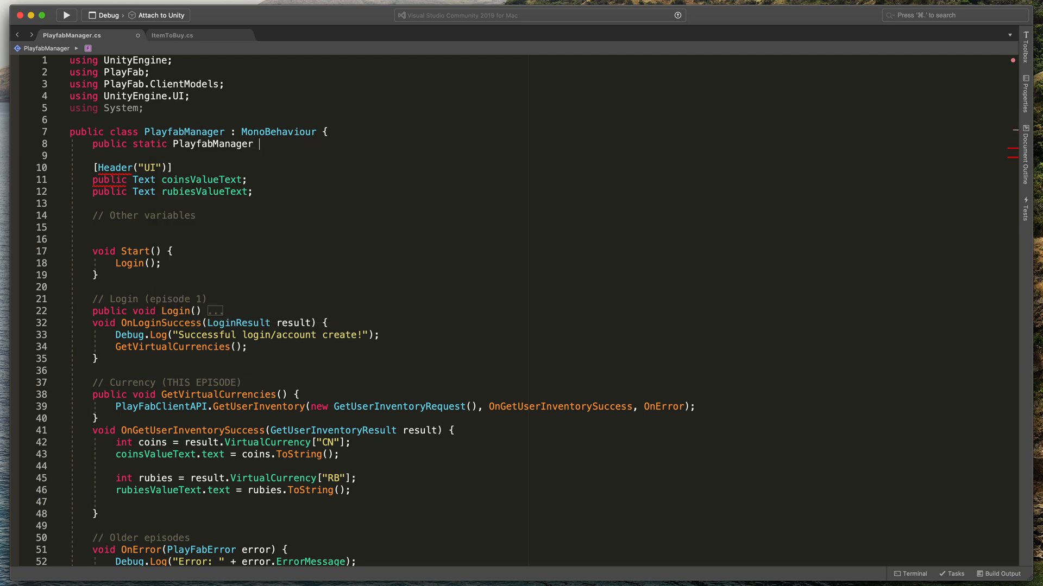
pyautogui.write('instance;')
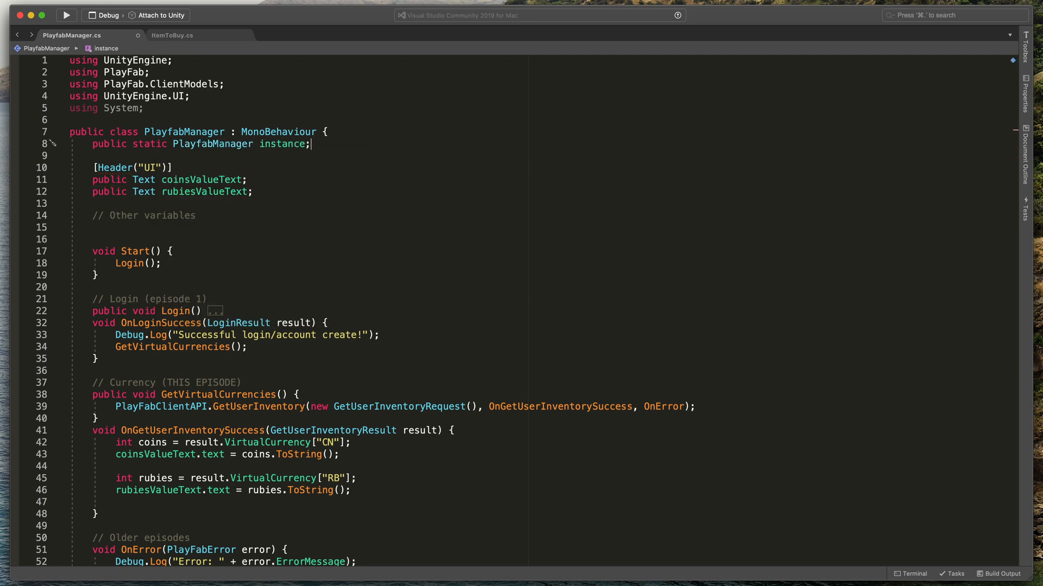
pyautogui.write('awa')
pyautogui.write('instance = t')
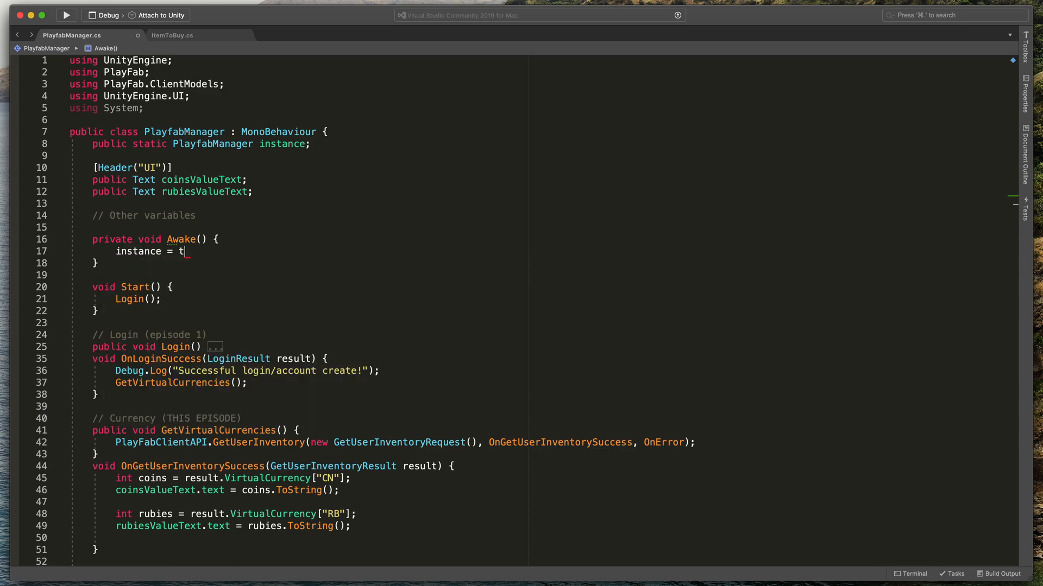
pyautogui.write('his;')
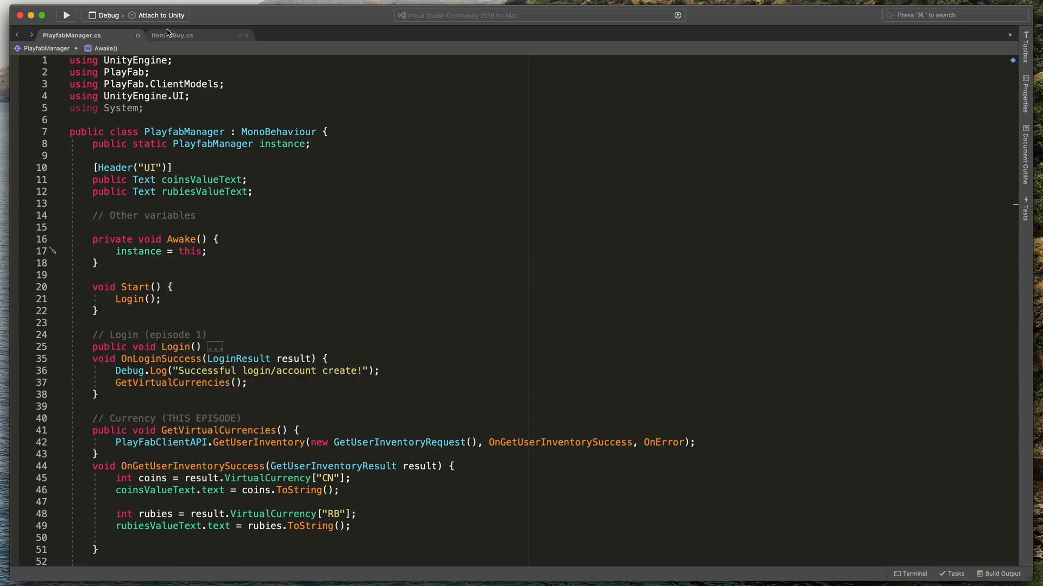
# In ItemToBuy's success callback, call PlayfabManager.instance.GetVirtualCurrencies()
pyautogui.click(173, 35)
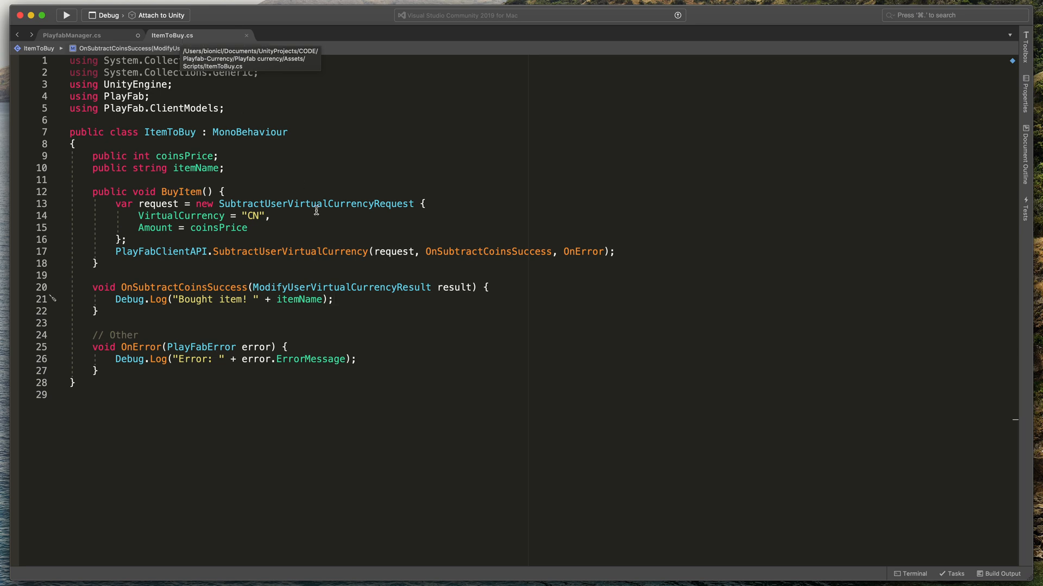
pyautogui.moveTo(384, 297)
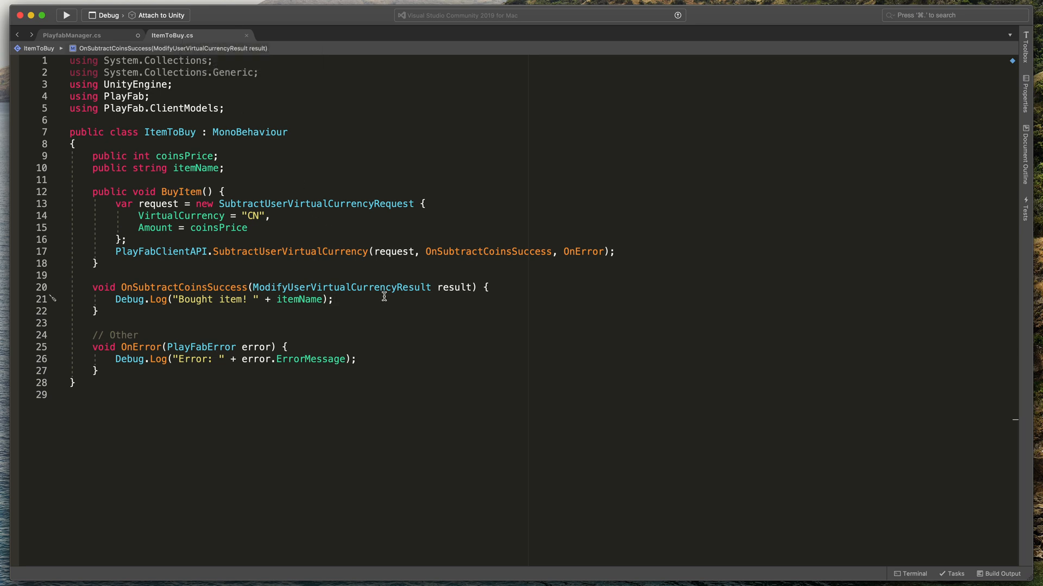
pyautogui.write('playfabManager.instance')
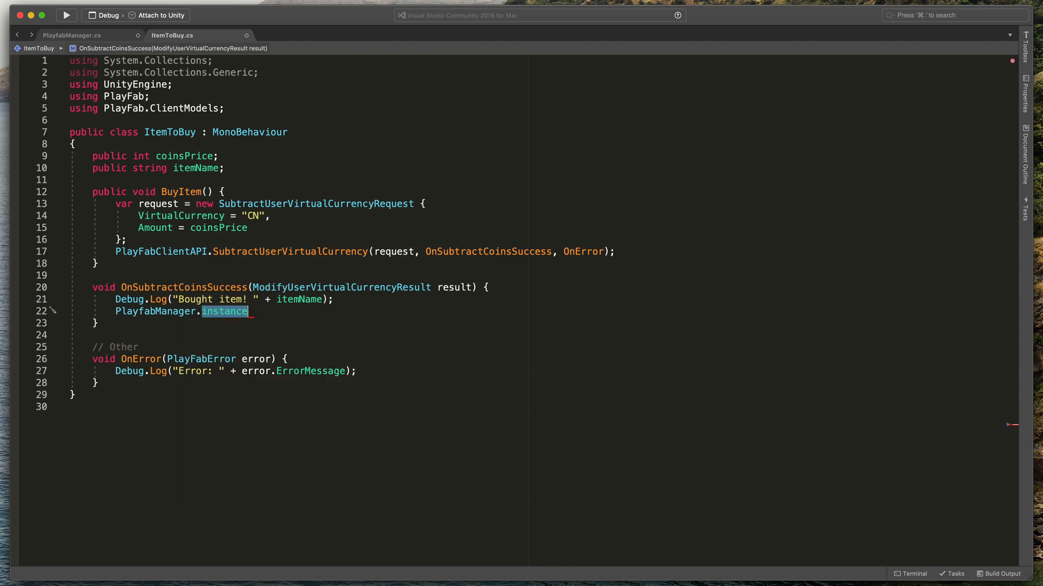
pyautogui.write('.getvi')
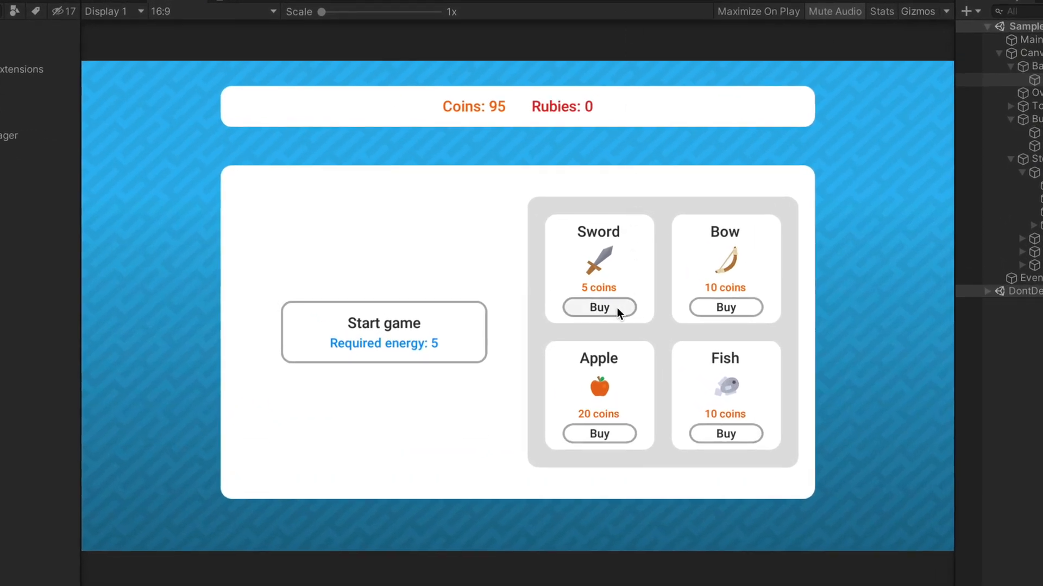
# Buy the Sword for 5 coins twice in the running game
pyautogui.click(598, 308)
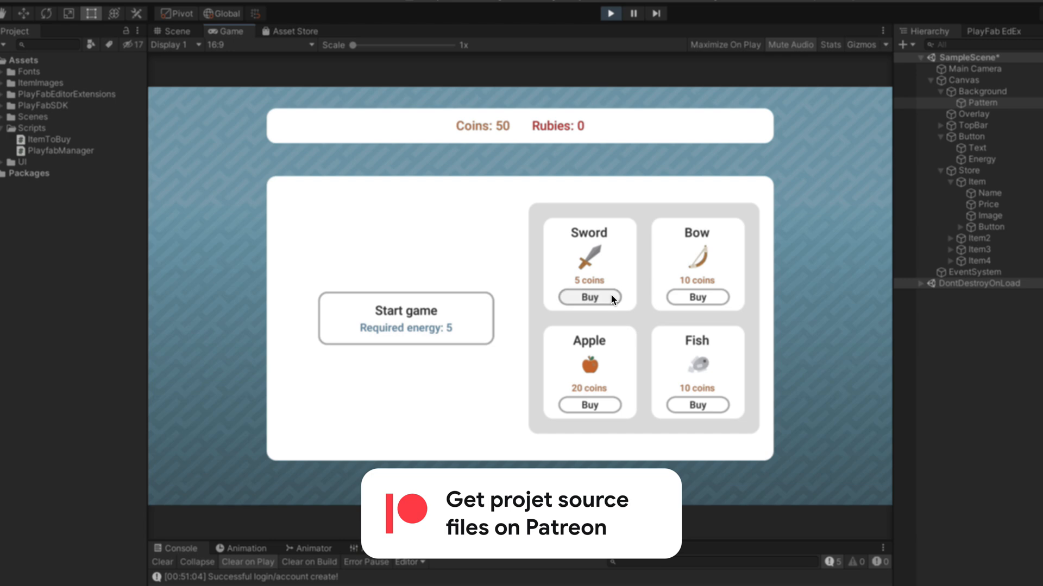
pyautogui.click(590, 298)
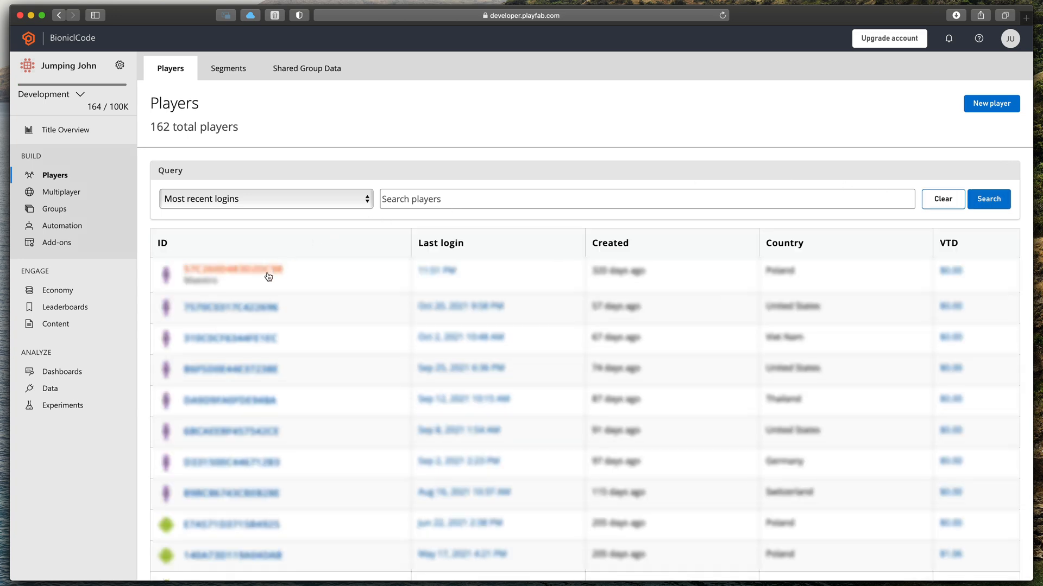
# Open player Maestro's virtual currency balances and add 100 to Coins (CN)
pyautogui.click(224, 269)
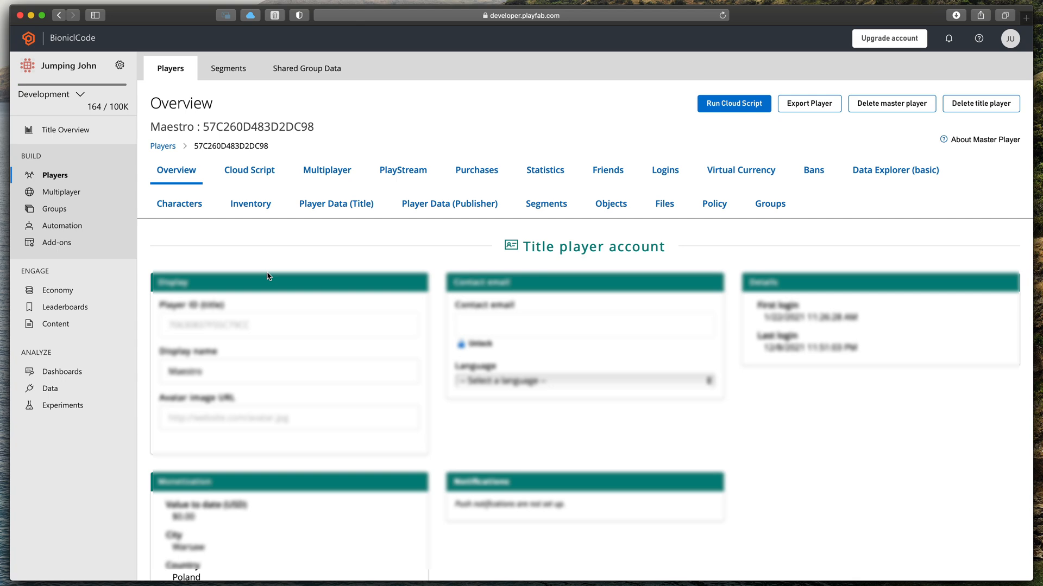
pyautogui.moveTo(741, 154)
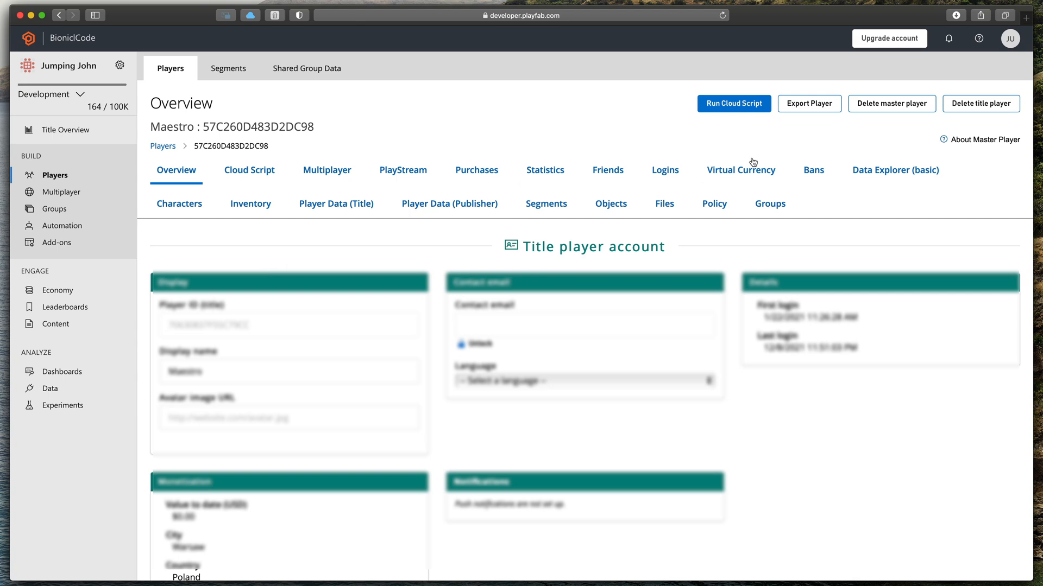
pyautogui.click(741, 169)
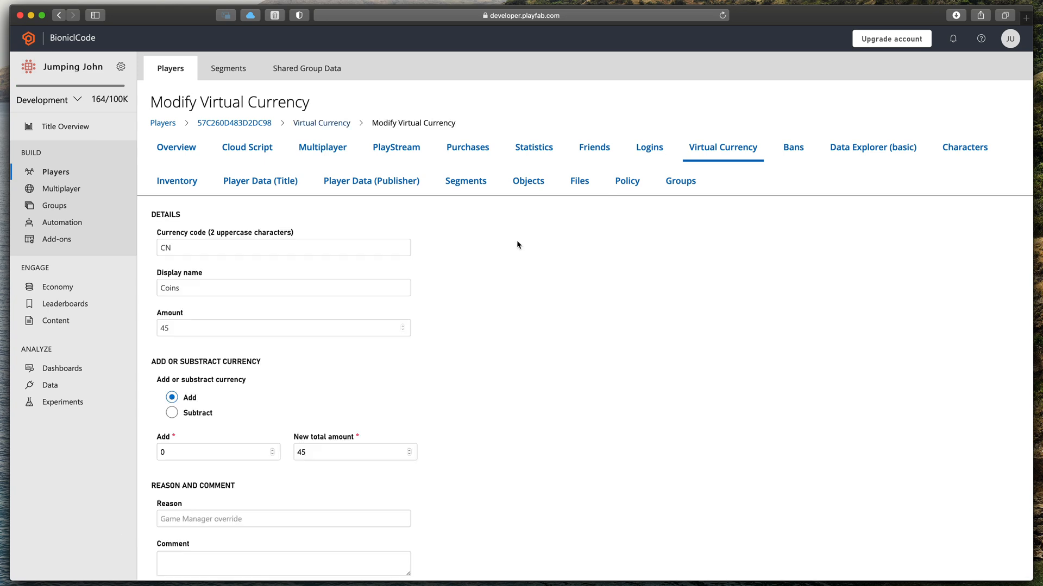
pyautogui.click(196, 452)
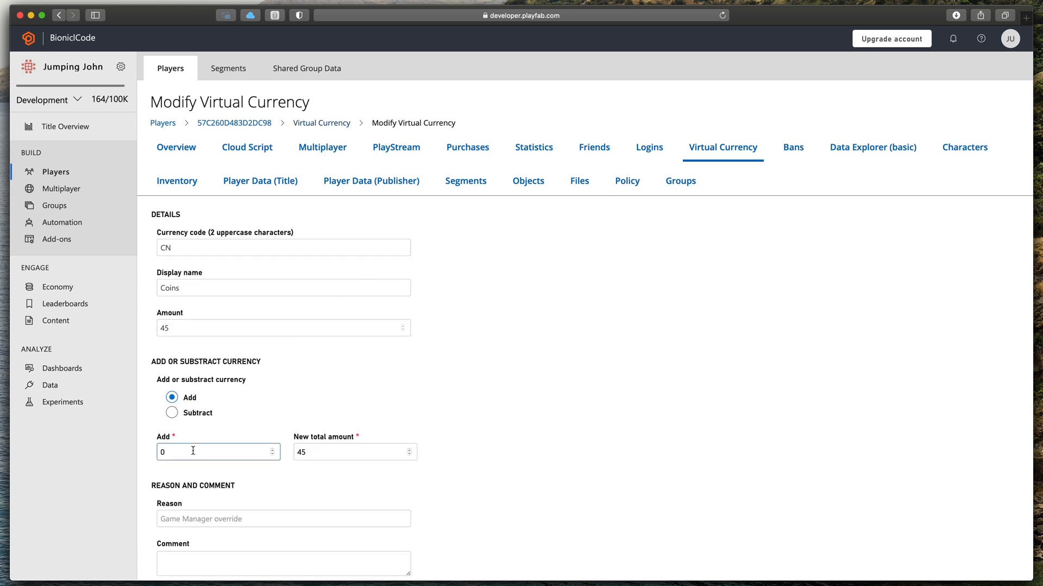
pyautogui.write('100')
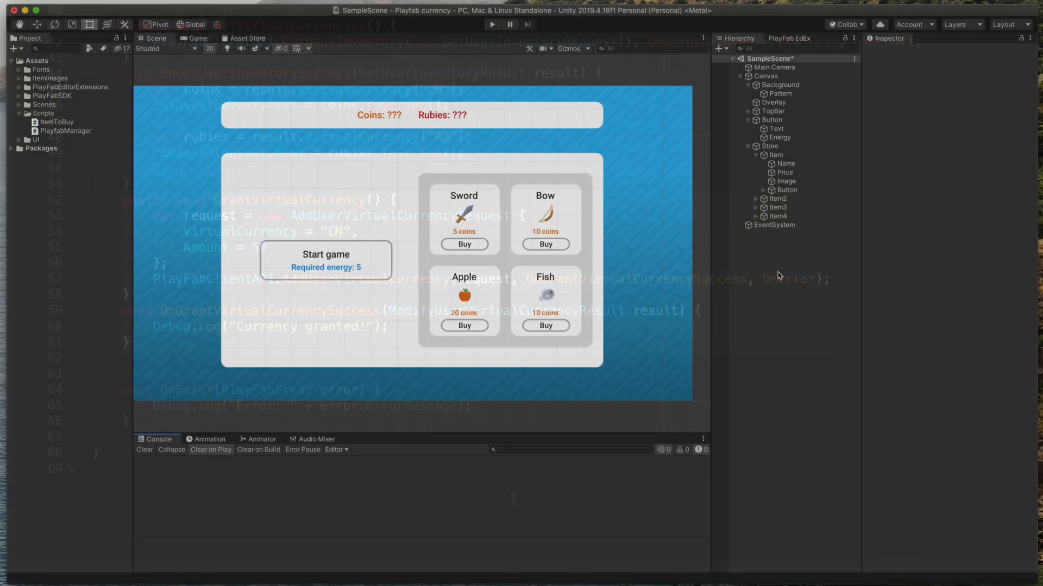
# Expand TopBar in the Hierarchy and enable the hidden Energy Group
pyautogui.click(749, 111)
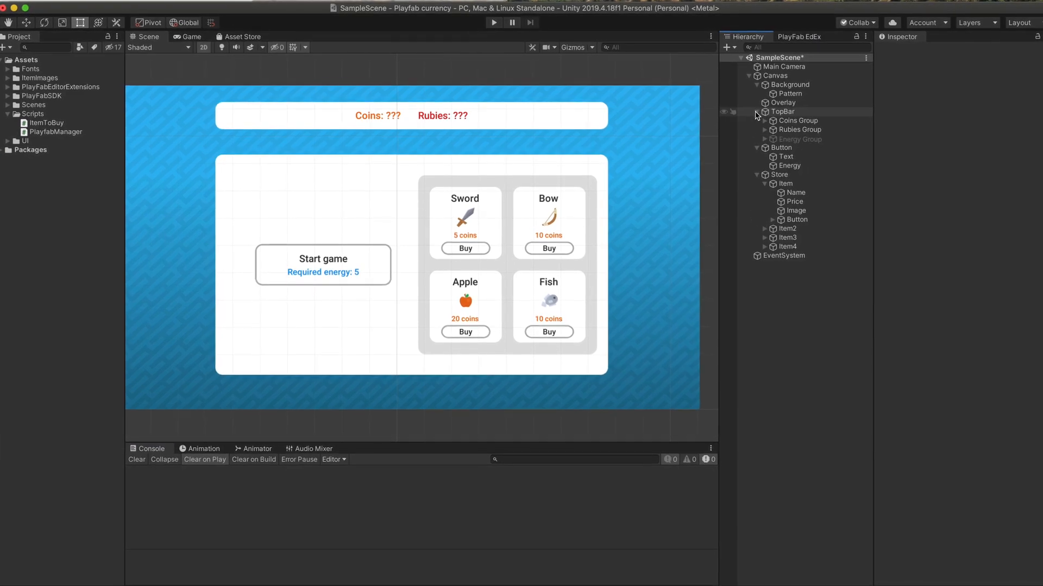
pyautogui.click(801, 139)
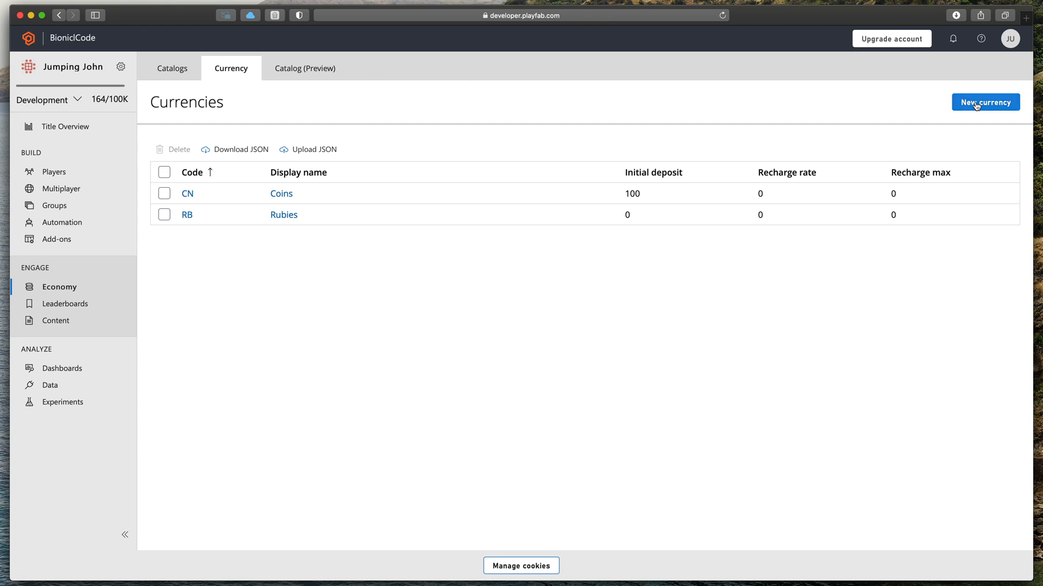
# Create and save currency Energy (EN): initial deposit 30, recharge 288 per day, maximum 50
pyautogui.click(986, 102)
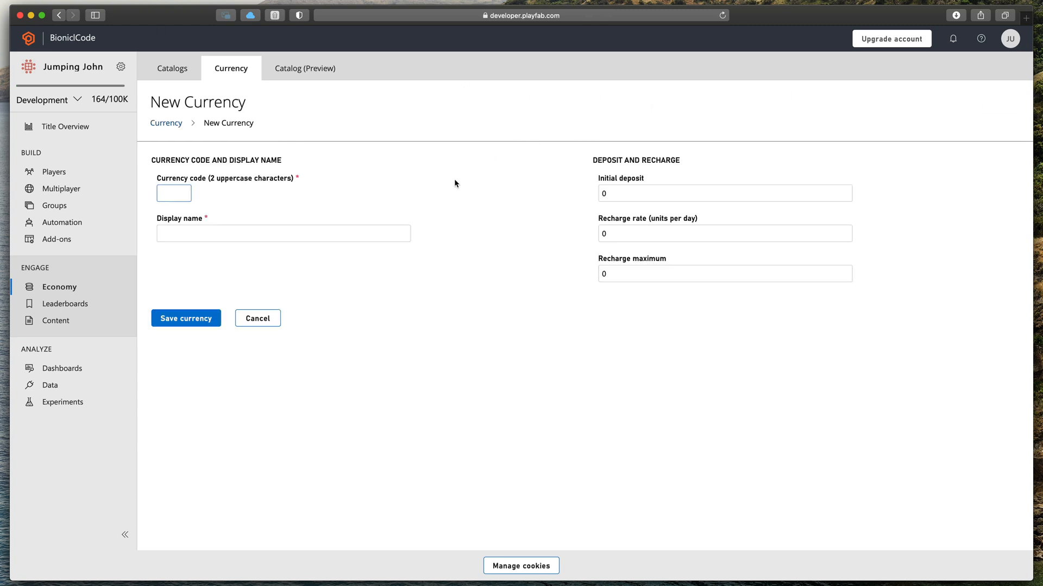
pyautogui.write('Energy')
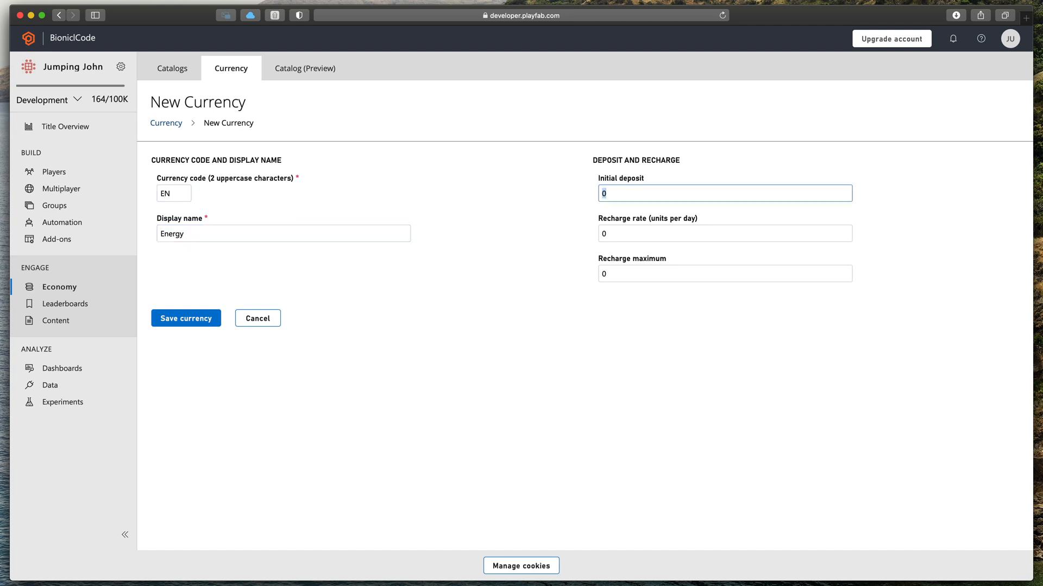
pyautogui.write('30')
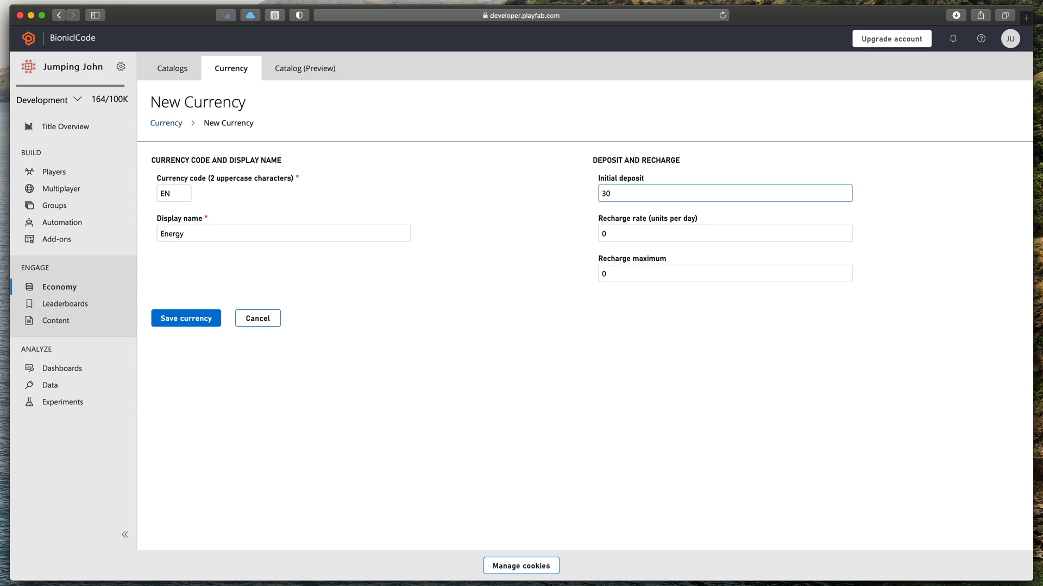
pyautogui.click(724, 233)
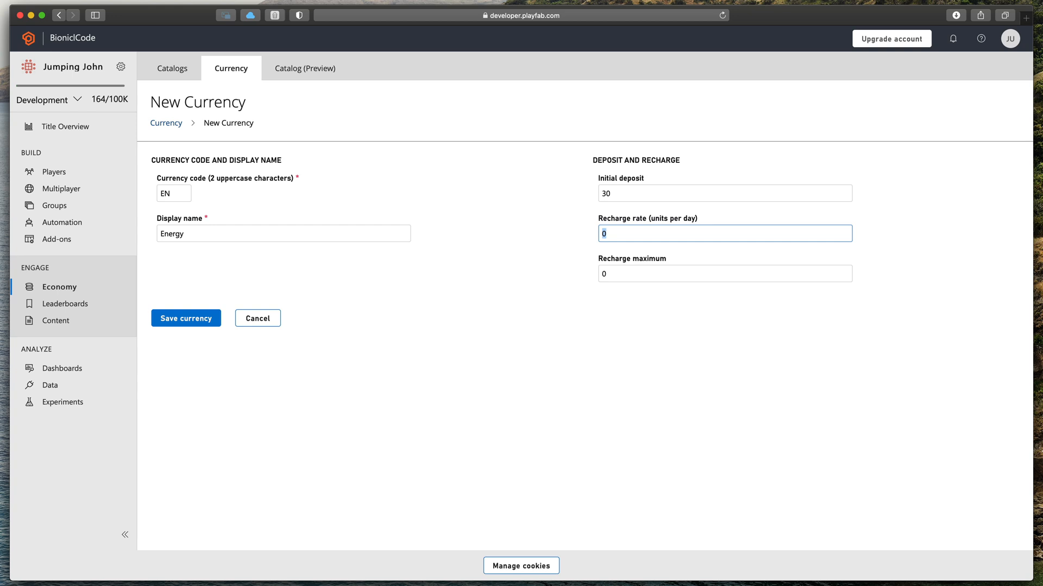
pyautogui.write('14')
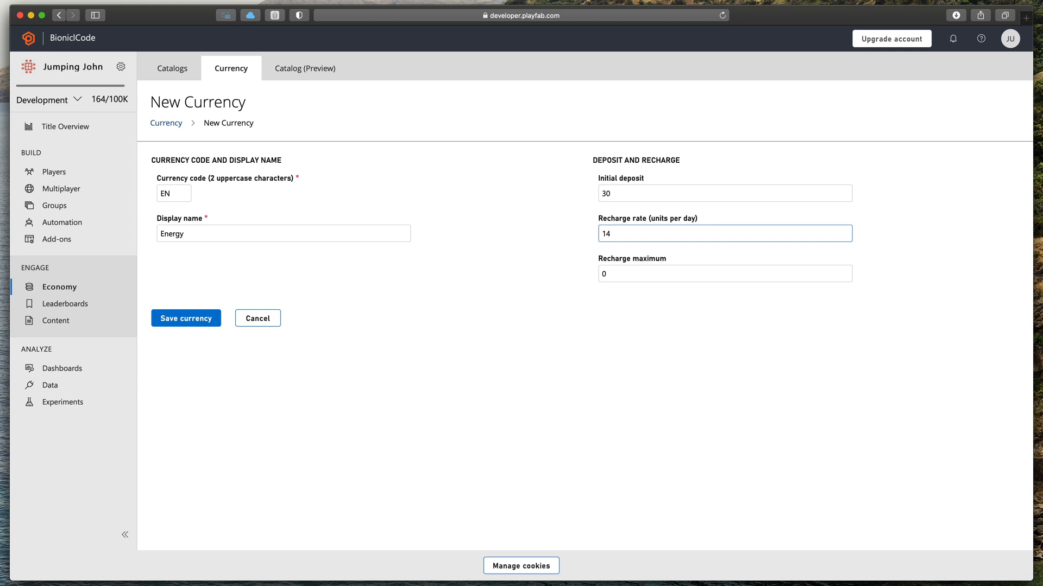
pyautogui.write('1440/')
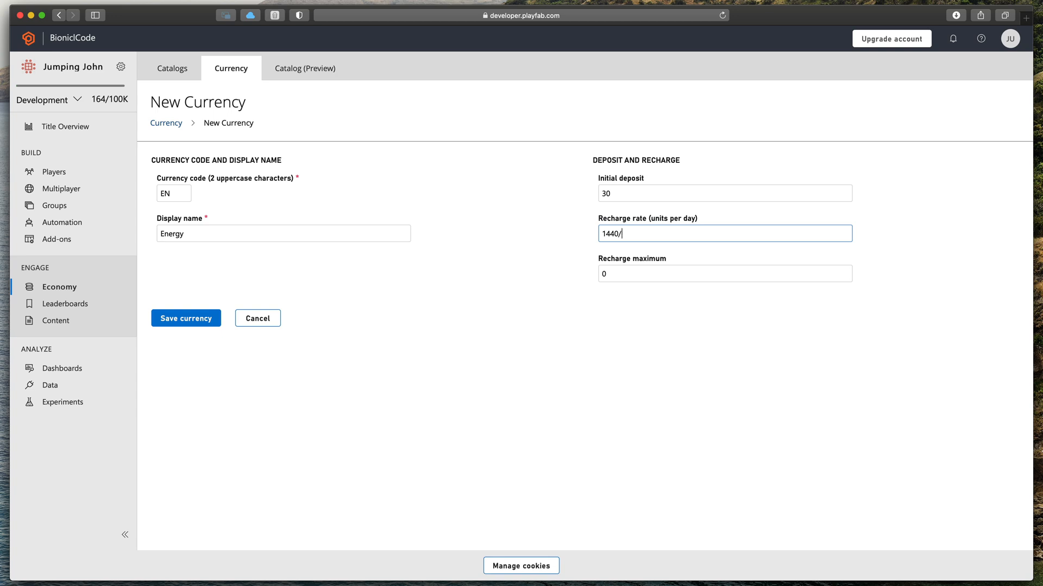
pyautogui.write('5')
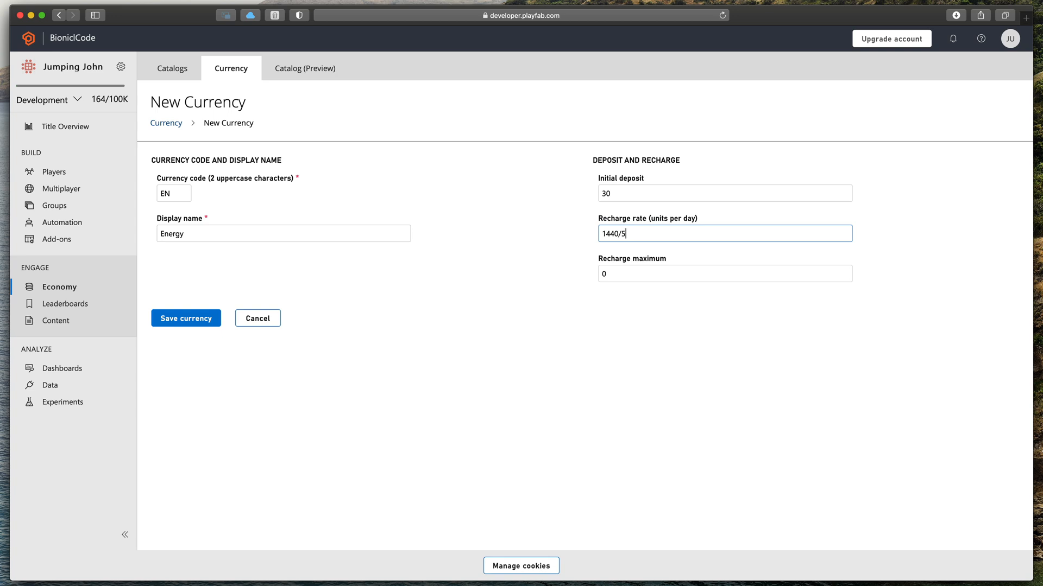
pyautogui.write('288')
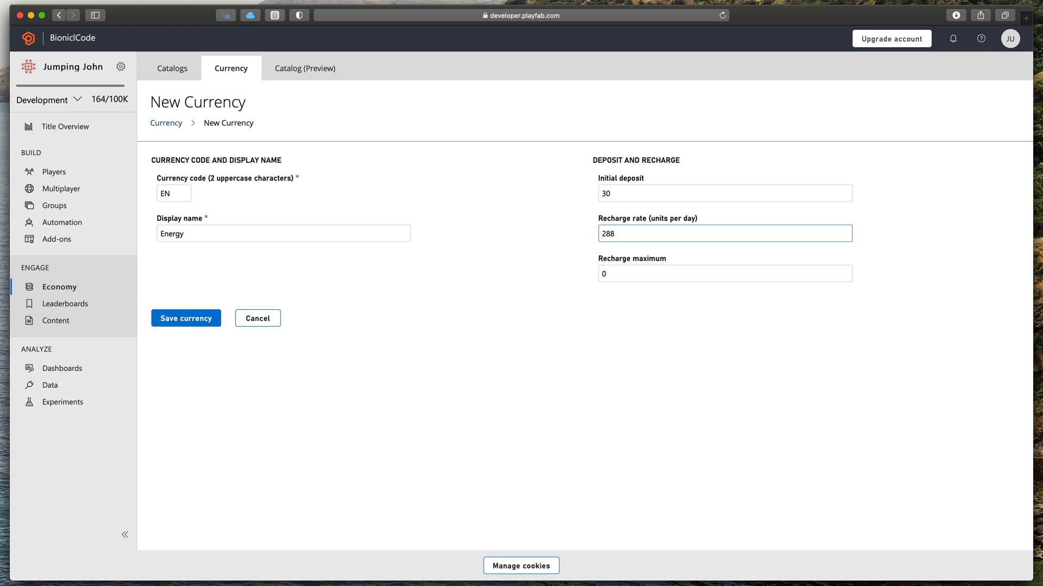
pyautogui.click(725, 273)
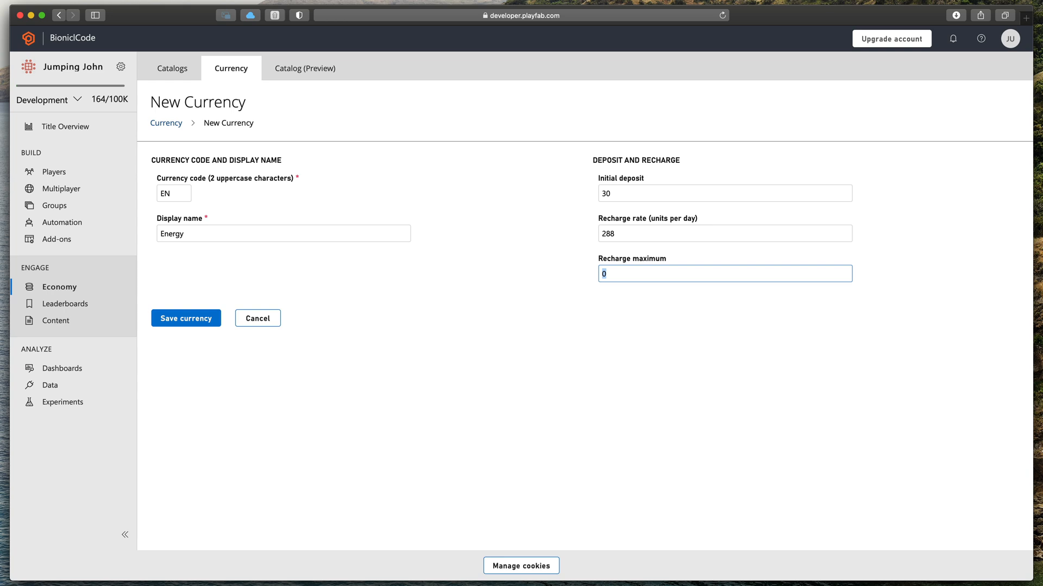
pyautogui.write('50')
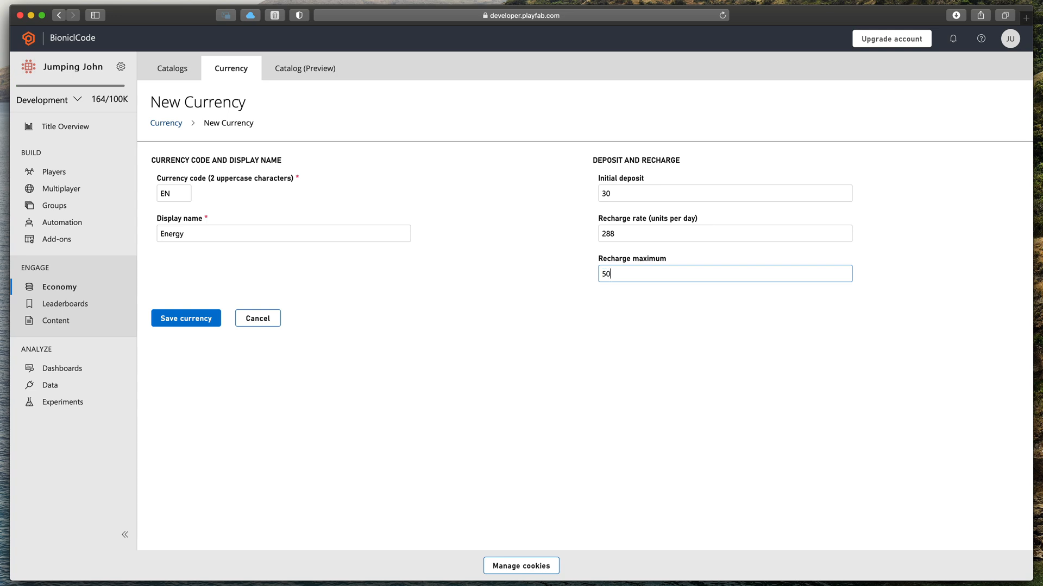
pyautogui.click(186, 318)
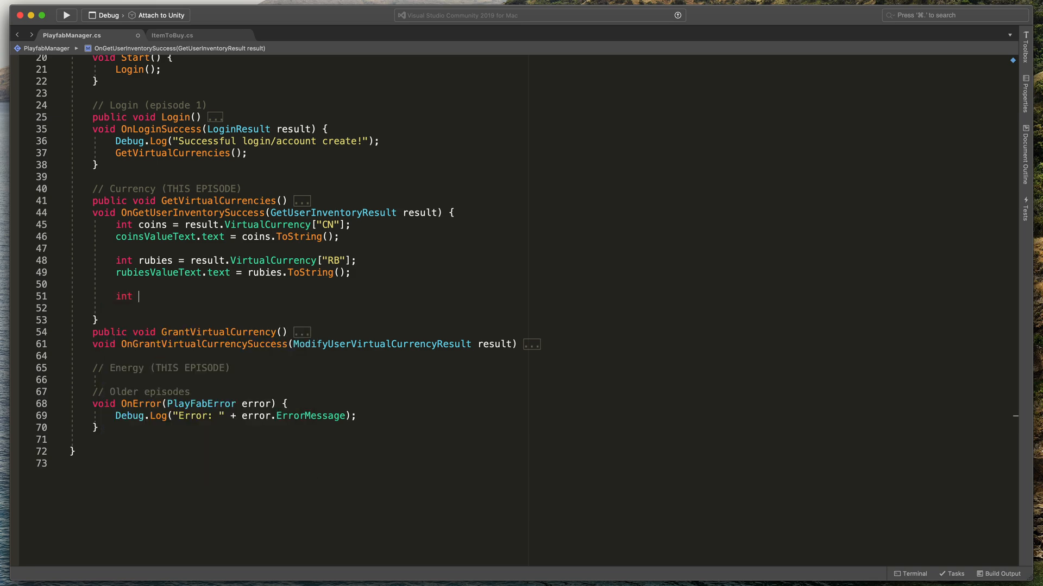
# Add int energy = result.VirtualCurrency["EN"] and a public Text energyValueText field
pyautogui.write('energy = result.VirtualCurrency["EN"];')
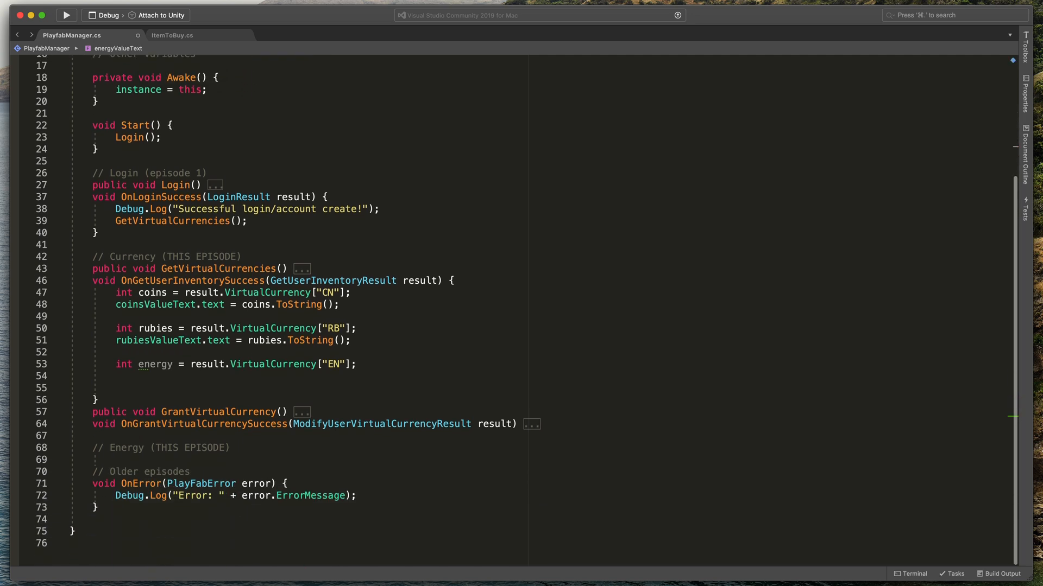
pyautogui.write('ener')
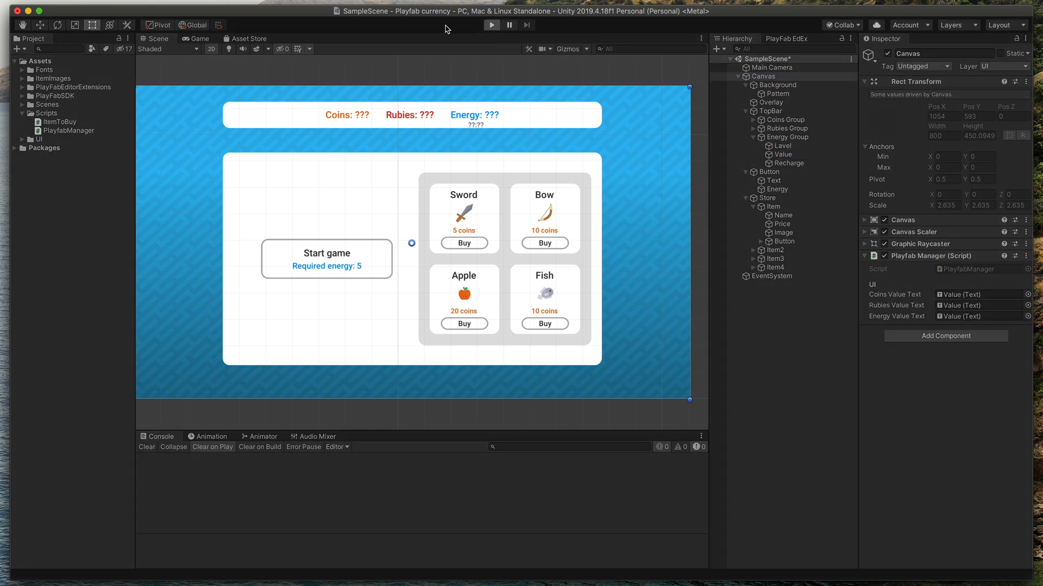
# Assign the Energy Value label to Playfab Manager's Energy Value Text slot, back in Visual Studio
pyautogui.click(491, 25)
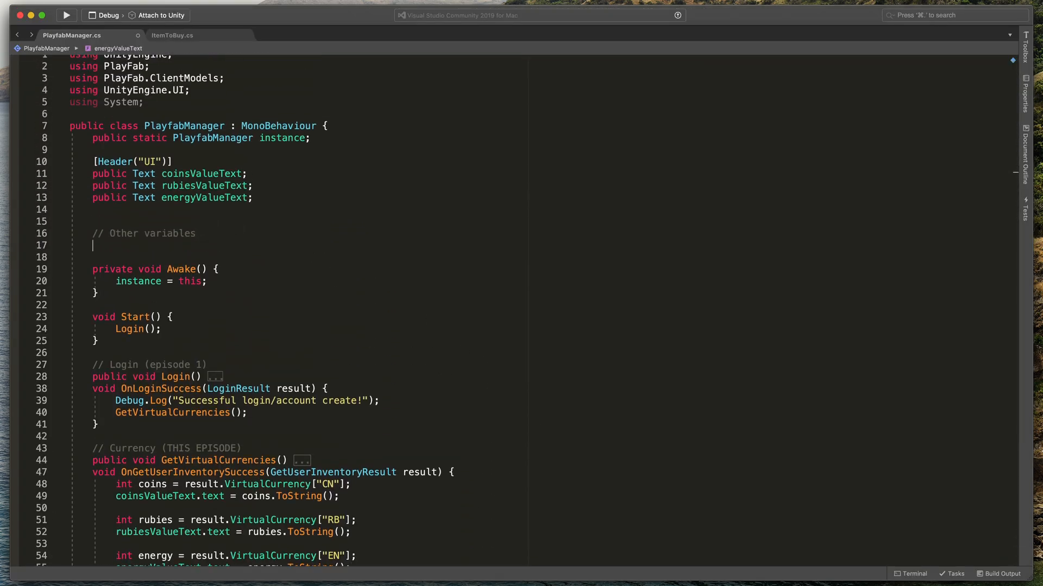
# Declare float secondsLeftToRefreshEnergy = 1 and a public Text energyRechargeTimeText field
pyautogui.write('float')
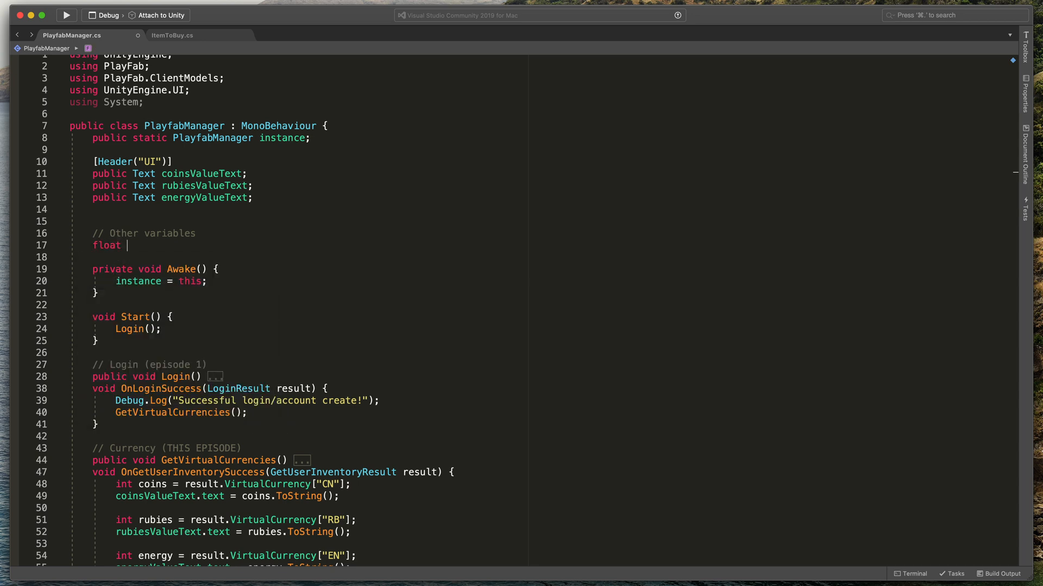
pyautogui.write('secondsLeftToRefre')
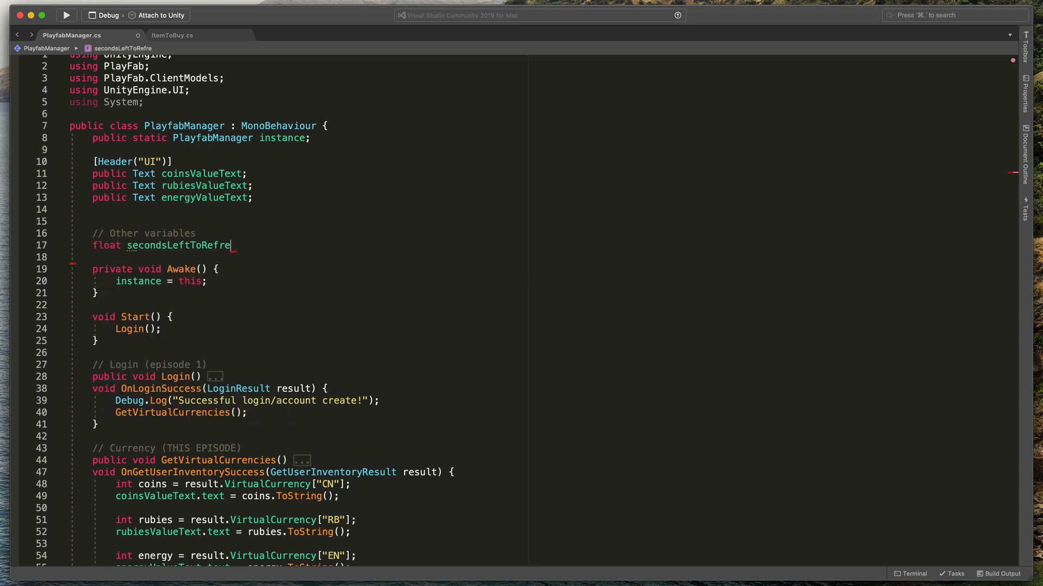
pyautogui.write('shEnergy = 1;')
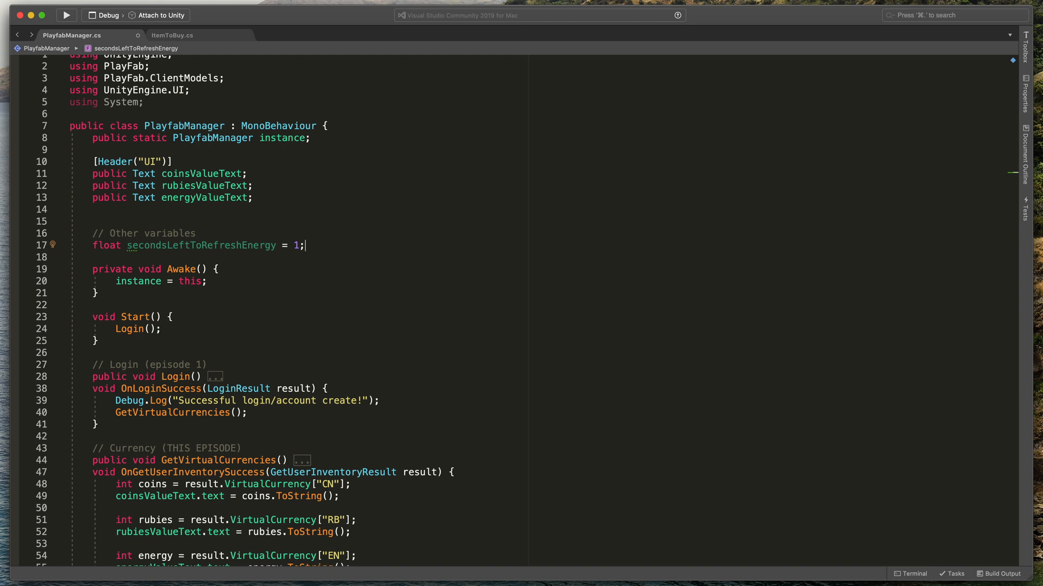
pyautogui.write('public Text energ')
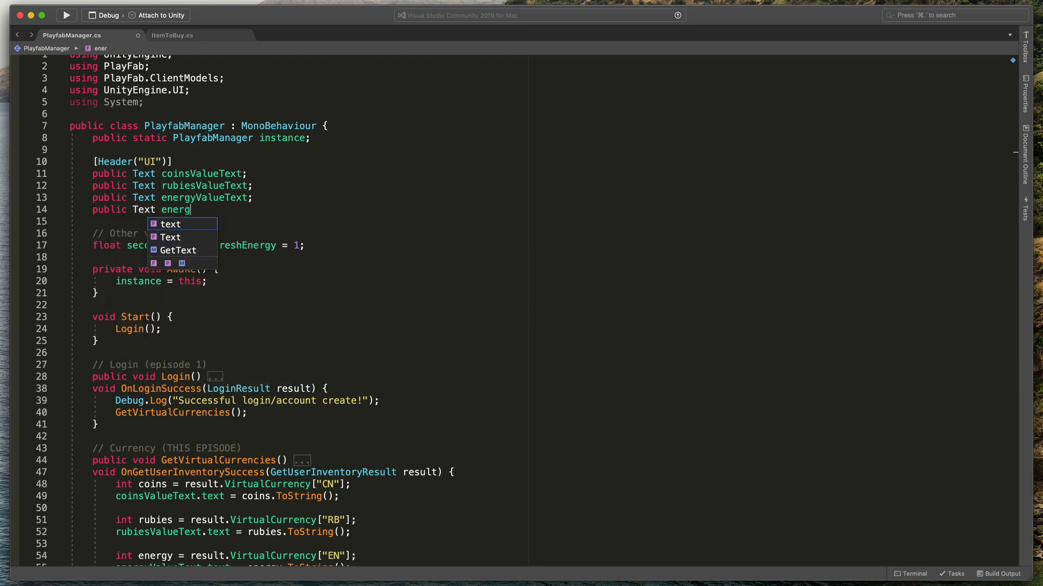
pyautogui.write('RechargeTimeText;')
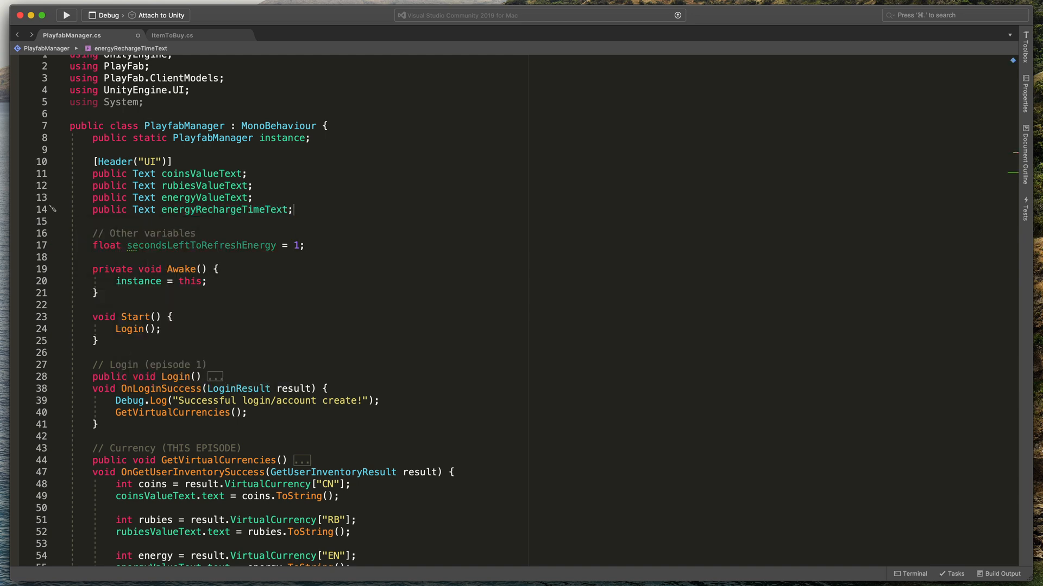
# Set secondsLeftToRefreshEnergy to result.VirtualCurrencyRechargeTimes["EN"].SecondsToRecharge in the inventory handler
pyautogui.scroll(-3)
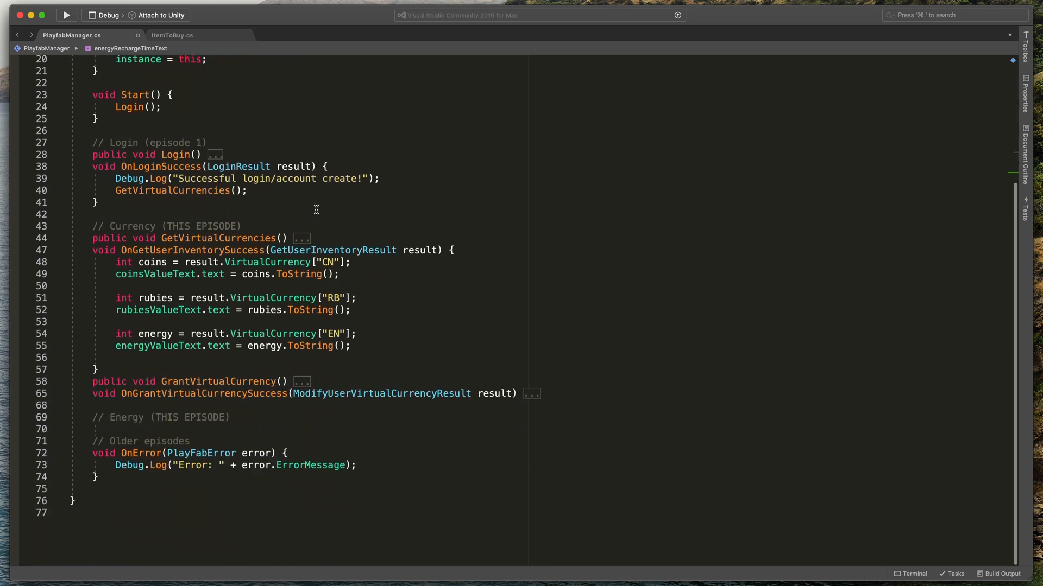
pyautogui.moveTo(371, 346)
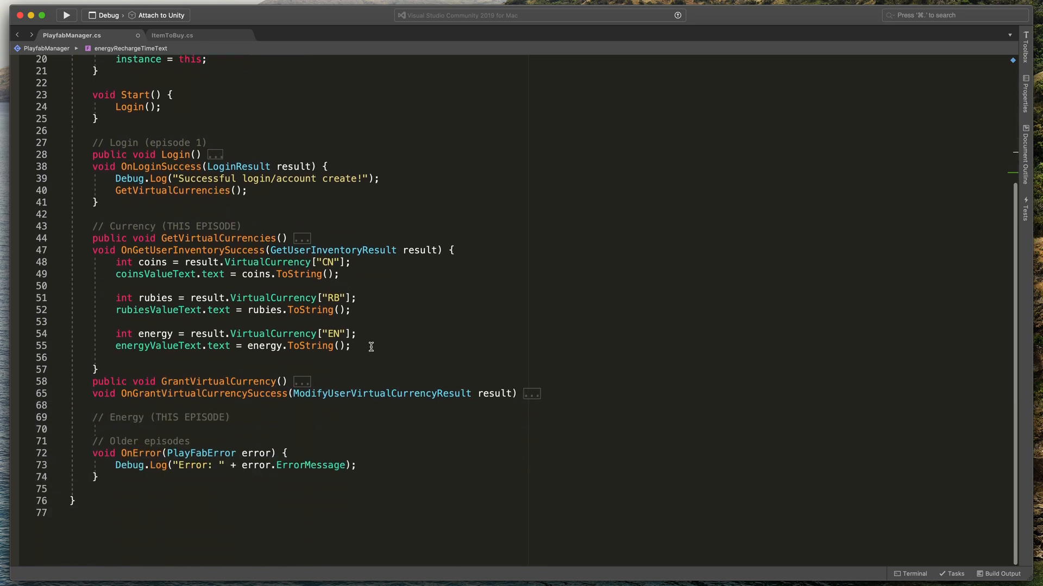
pyautogui.write('secondsLeftToRefreshEnergy =')
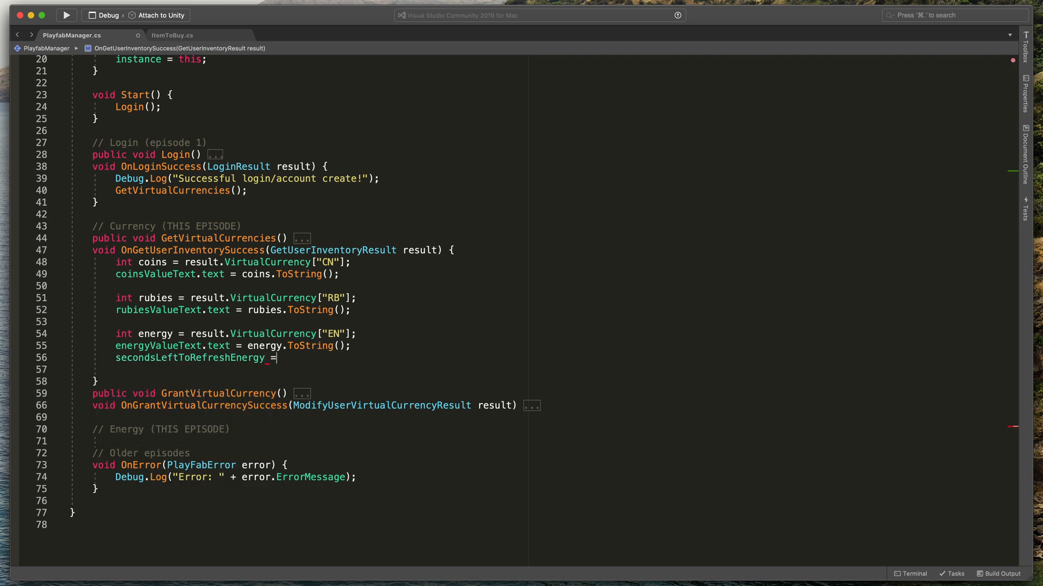
pyautogui.write('result.VirtualCurrencyRechargeTimes')
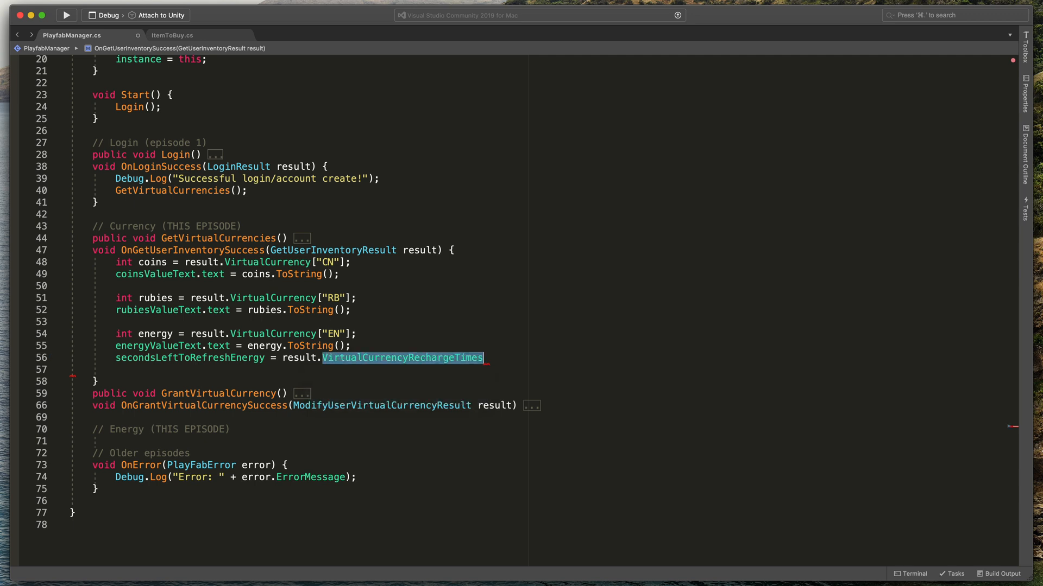
pyautogui.write('["EN"].SecondsToRecharge;')
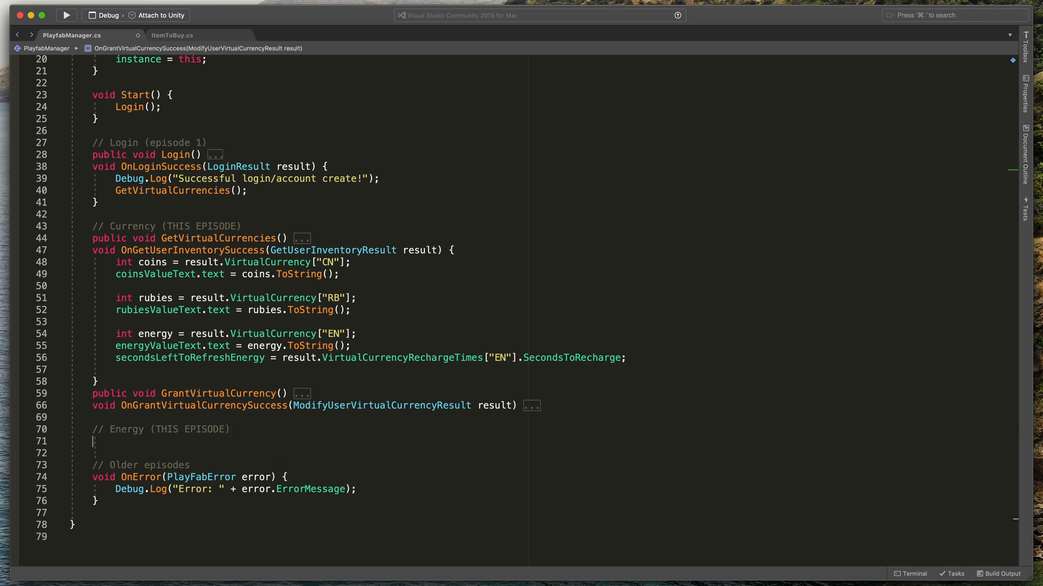
# Add private void Update() subtracting Time.deltaTime from secondsLeftToRefreshEnergy
pyautogui.write('private void Update() {')
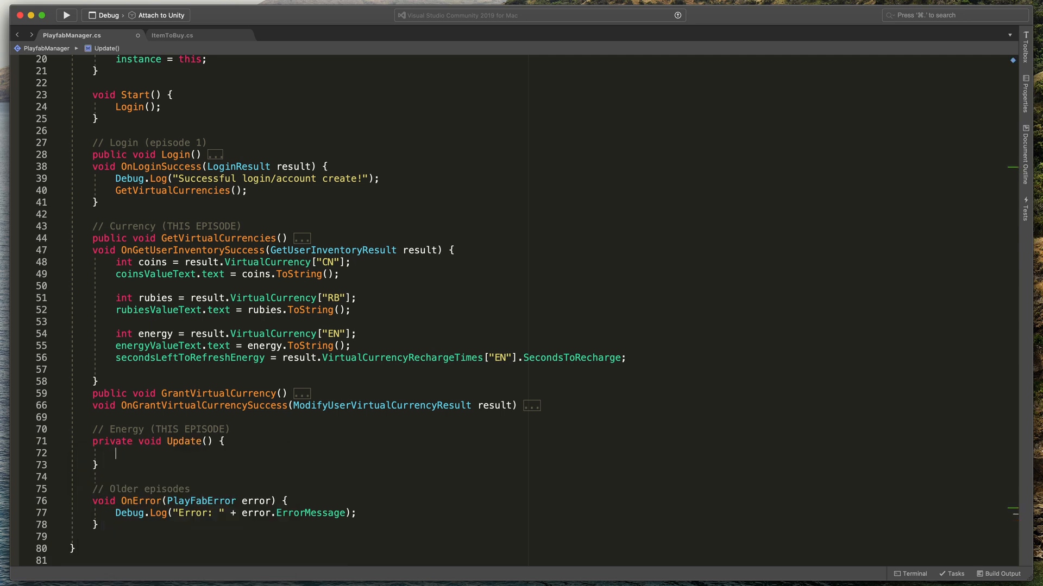
pyautogui.scroll(-3)
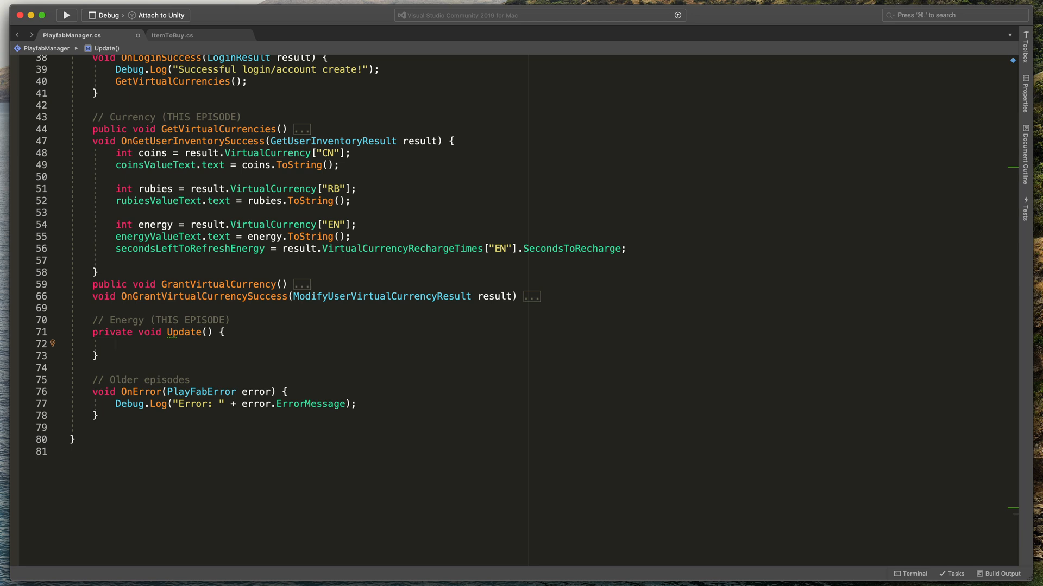
pyautogui.write('secondsLeftToRefreshEnergy')
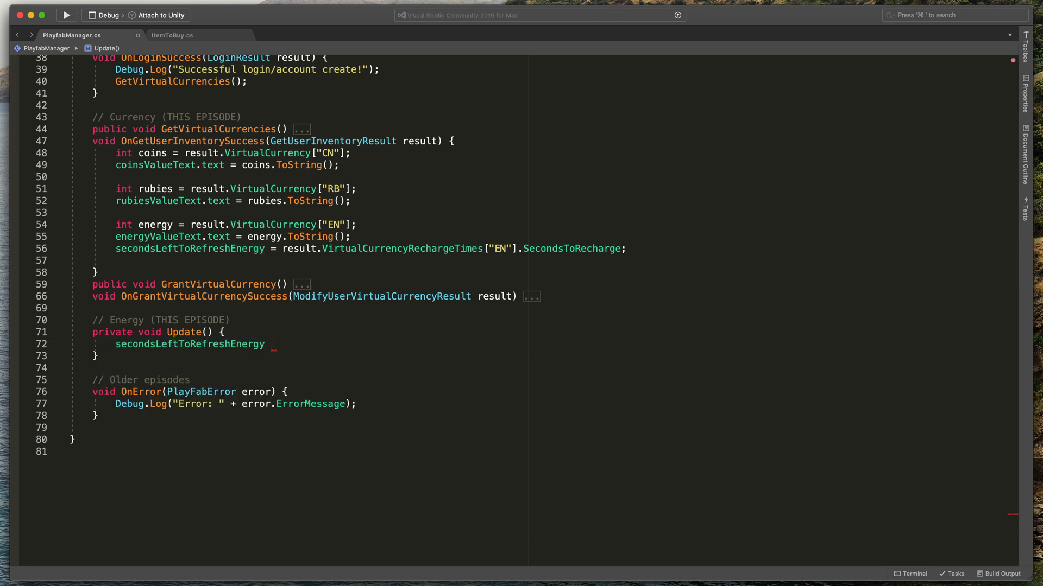
pyautogui.write('-= Time.deltaTime;')
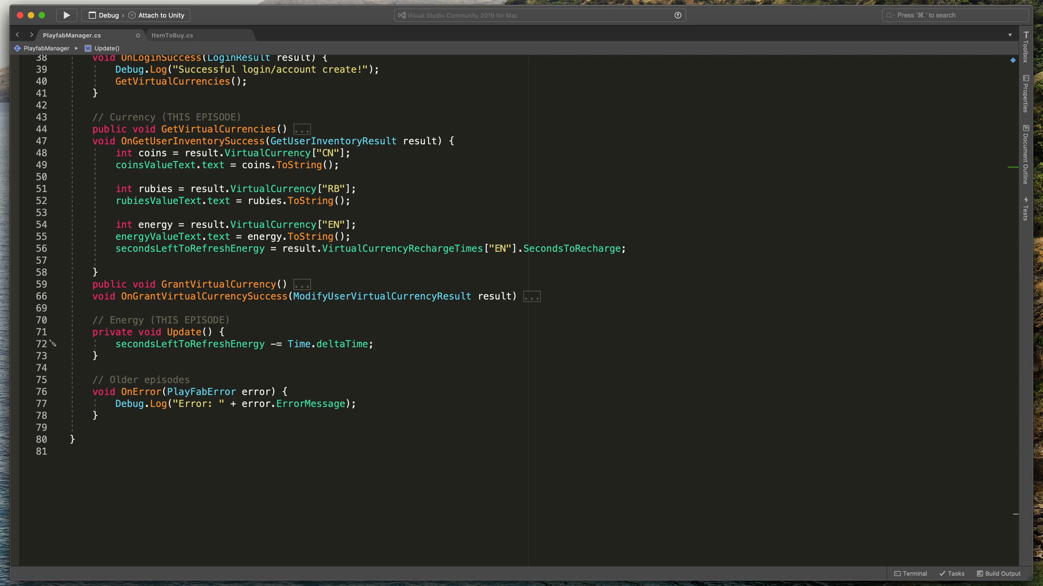
# Build a TimeSpan from the remaining seconds and show it as mm:ss in energyRechargeTimeText
pyautogui.write('Timesp')
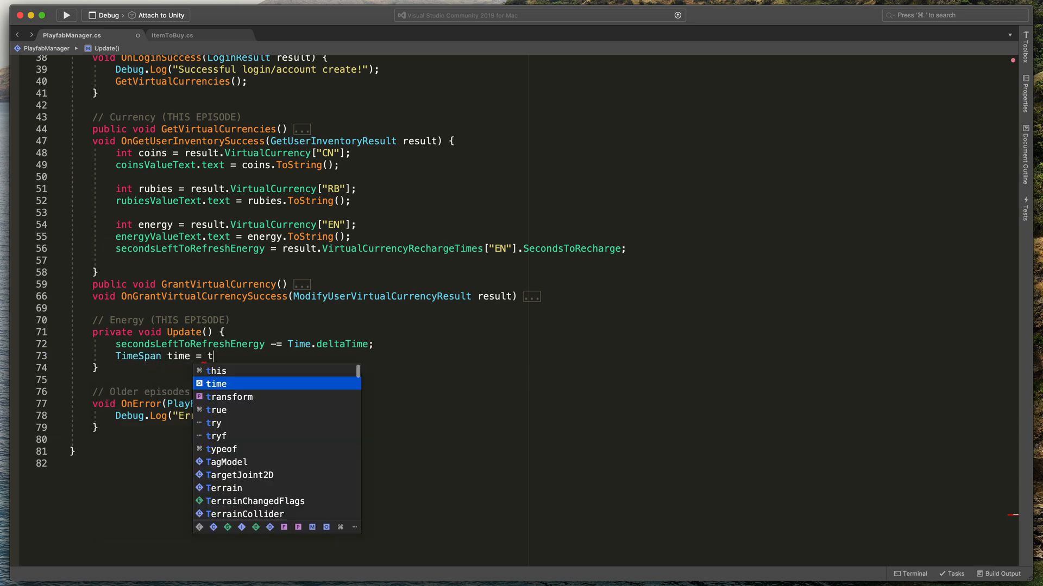
pyautogui.write('TimeSpan.')
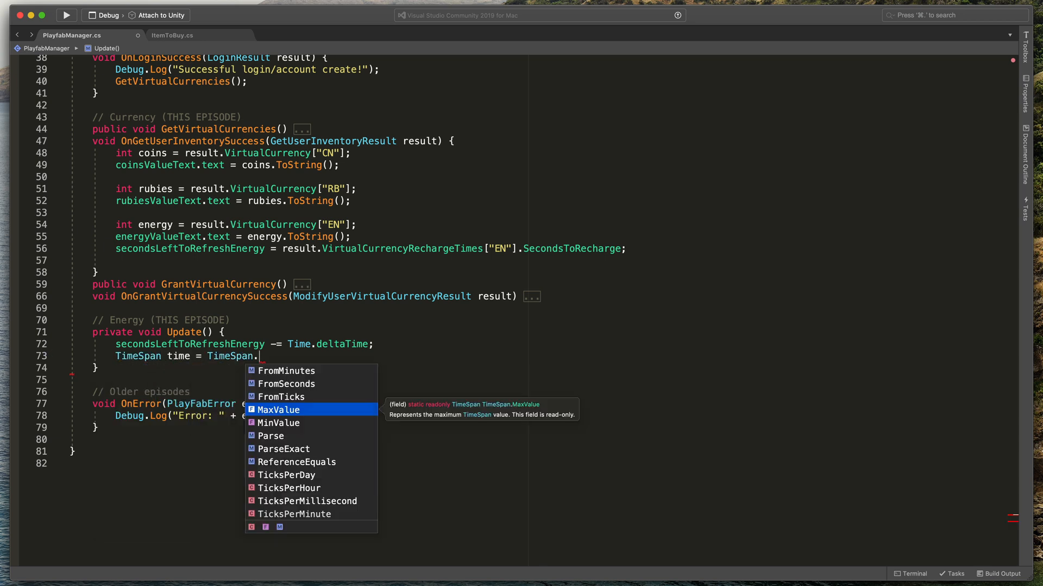
pyautogui.write('FromSeconds(secondsLeftToRefreshEnergy);')
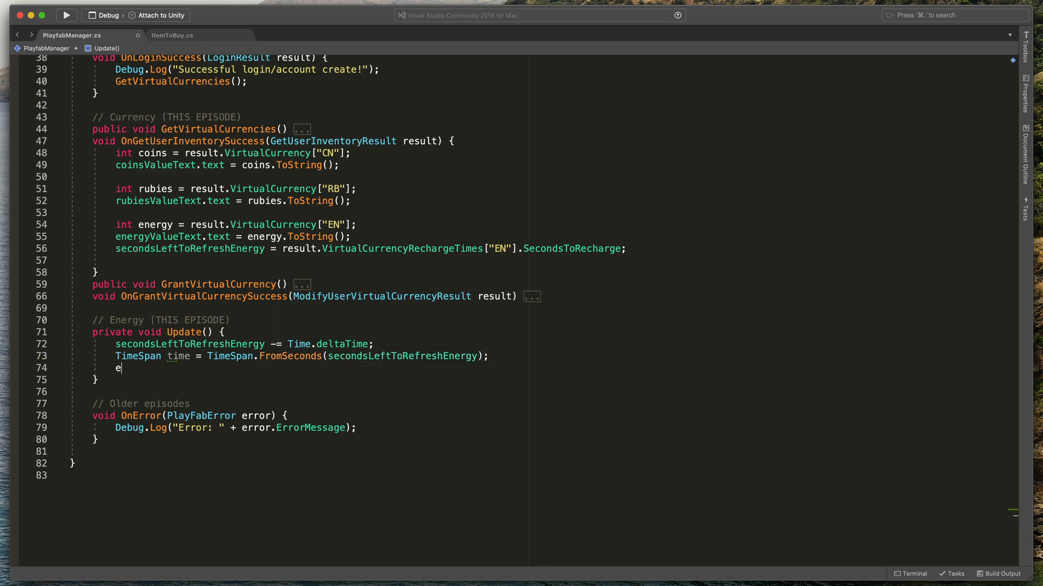
pyautogui.write('nergyRechargeTimeText.text = time')
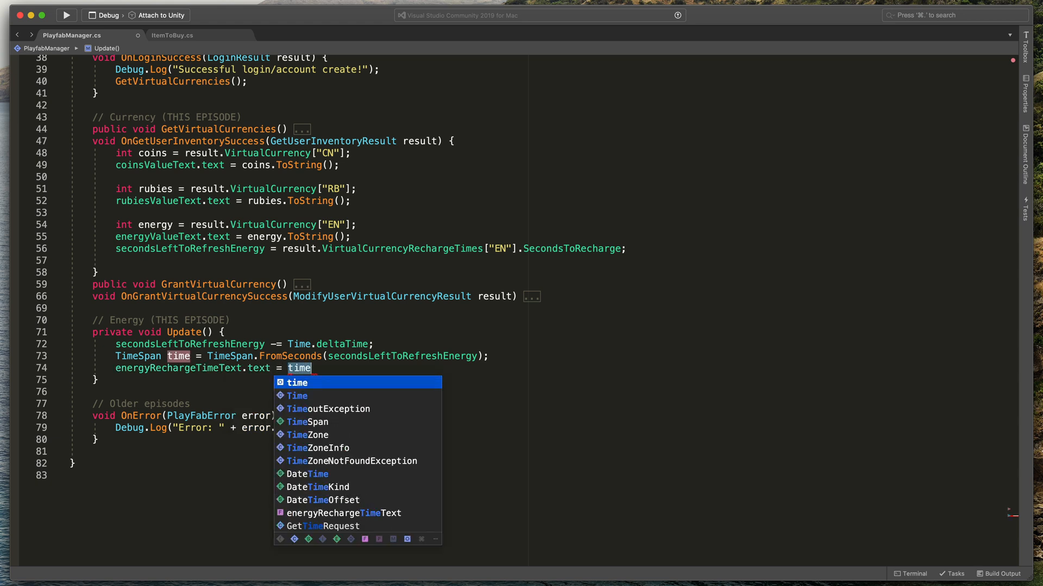
pyautogui.write('.ToString("mm\':\'ss");')
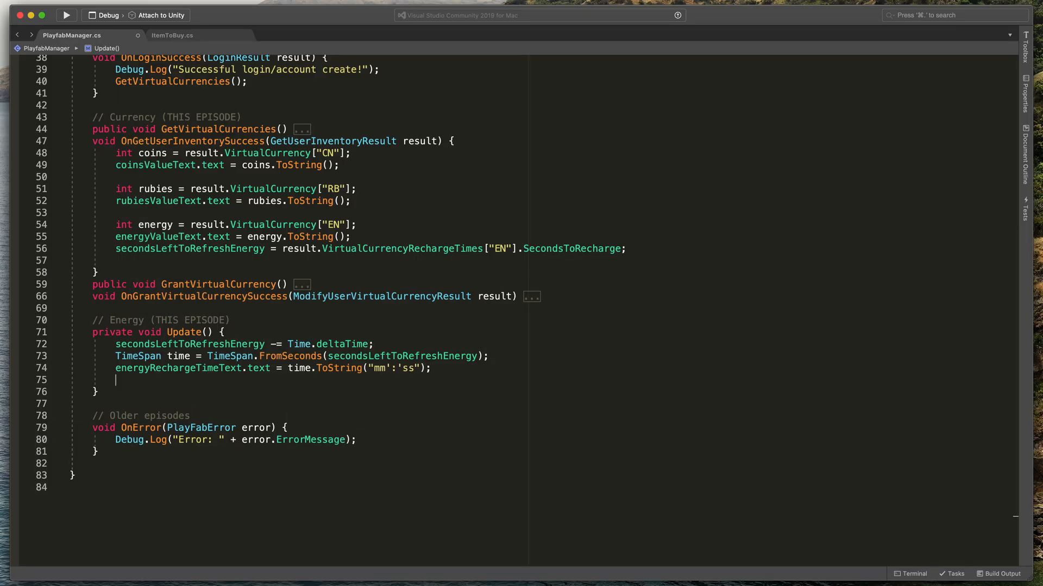
# Add if (secondsLeftToRefreshEnergy < 0) that calls GetVirtualCurrencies
pyautogui.write('if (secondsLeftToRefreshEnergy <')
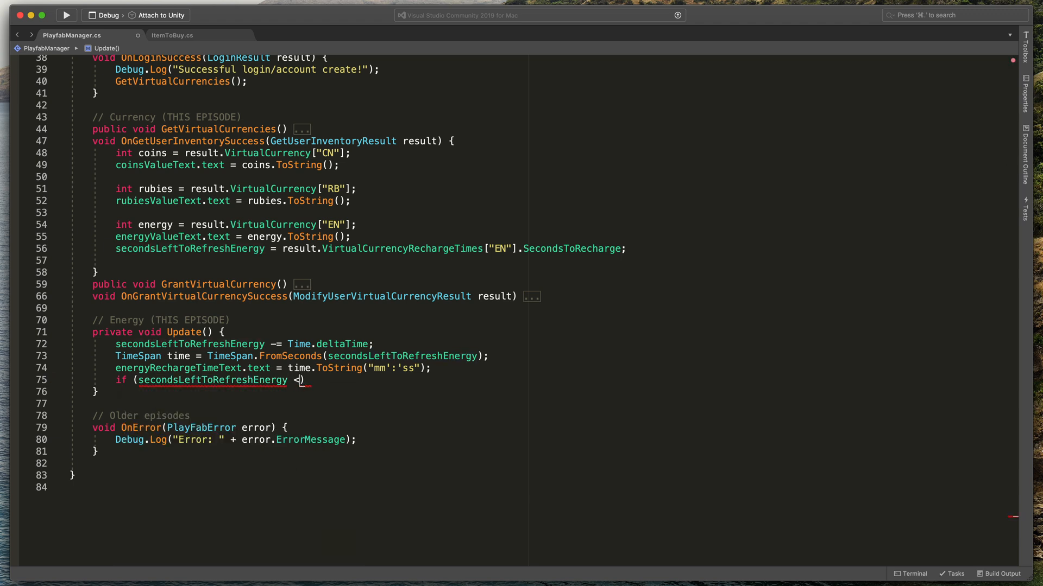
pyautogui.write('0) {')
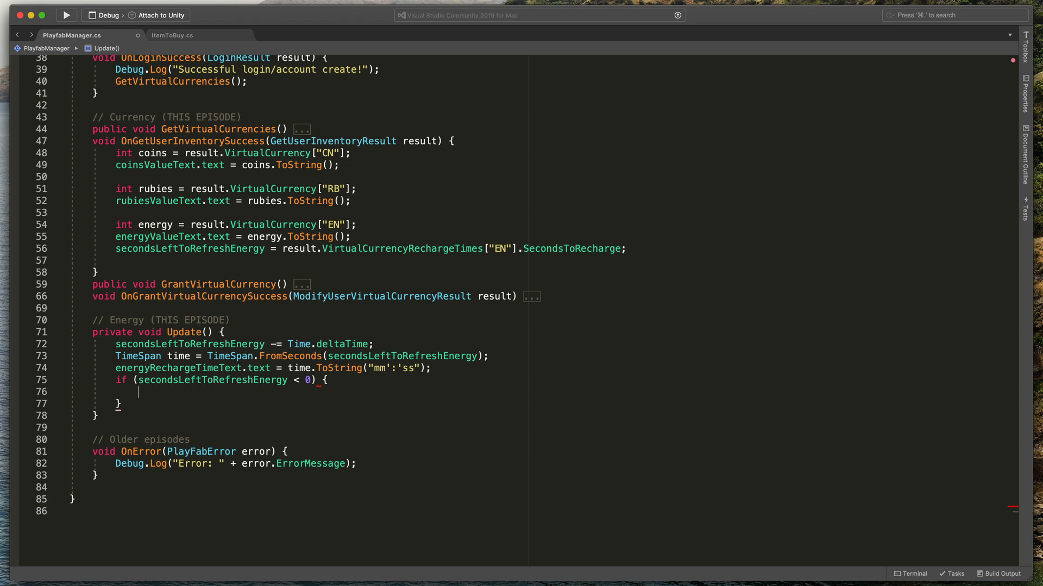
pyautogui.write('Getvi')
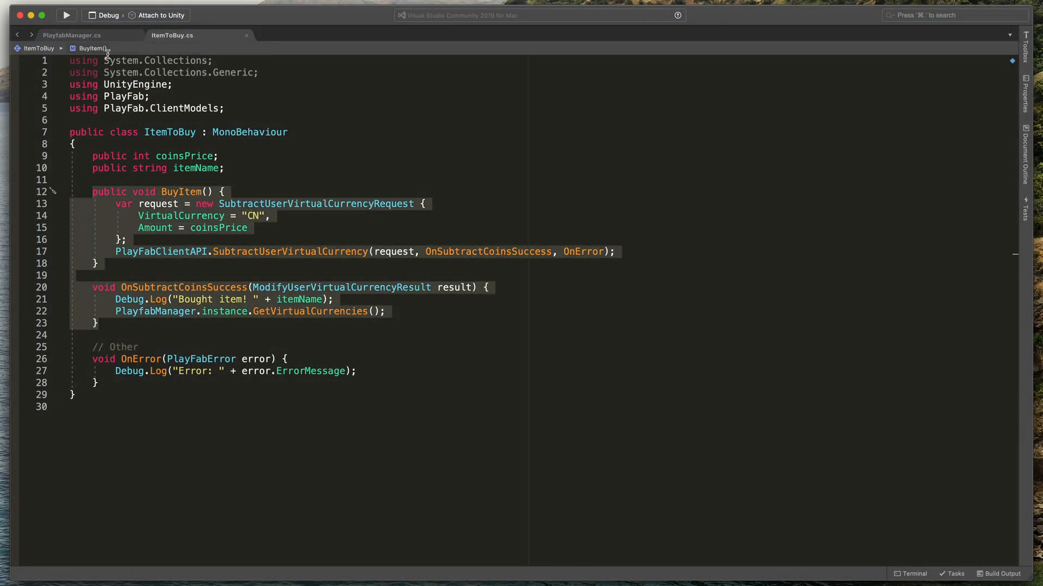
# Declare int coins, rubies, energy fields in PlayfabManager
pyautogui.click(76, 34)
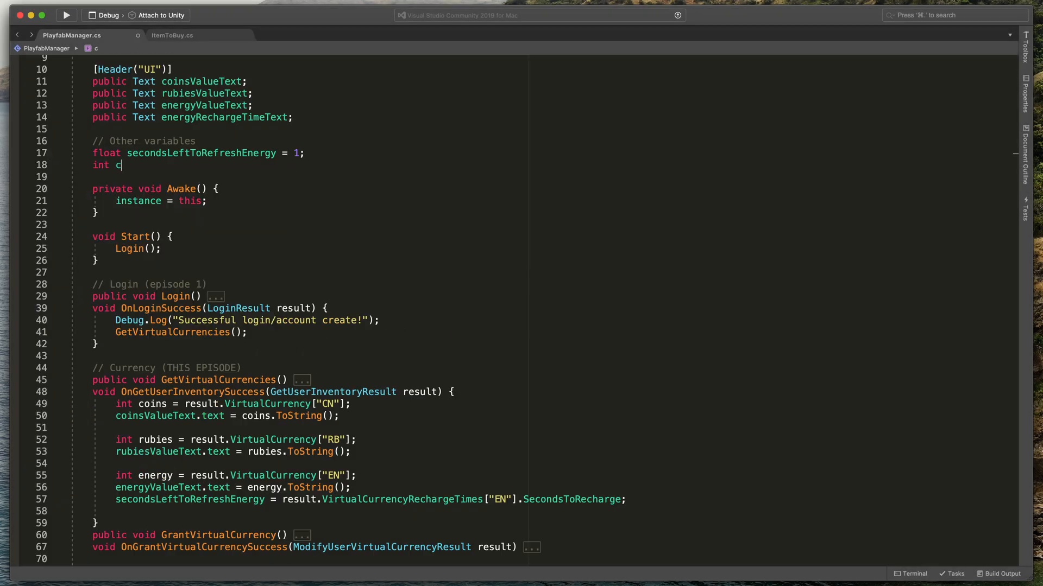
pyautogui.write('oins, rubies,')
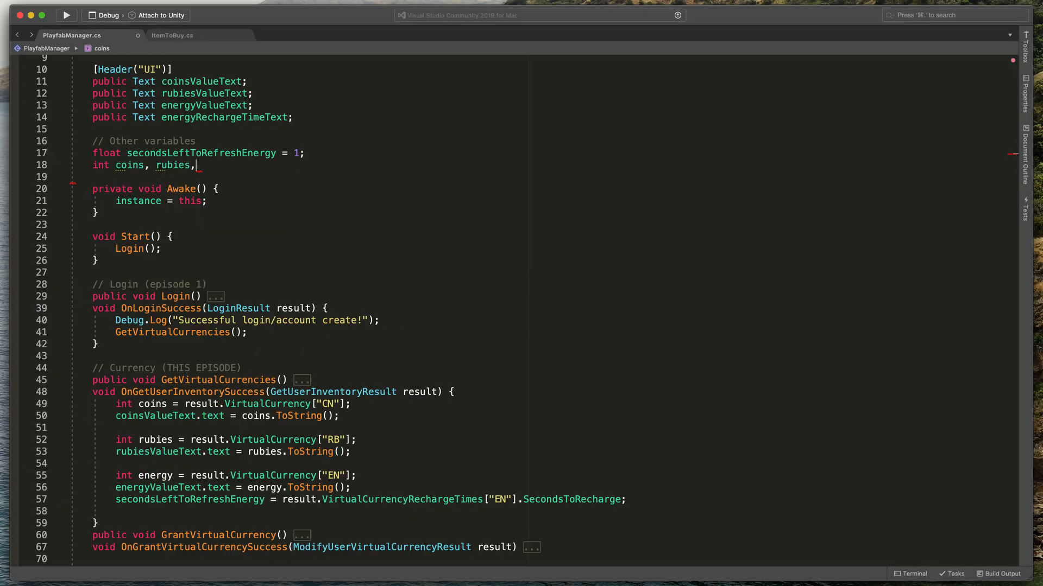
pyautogui.write('energy;')
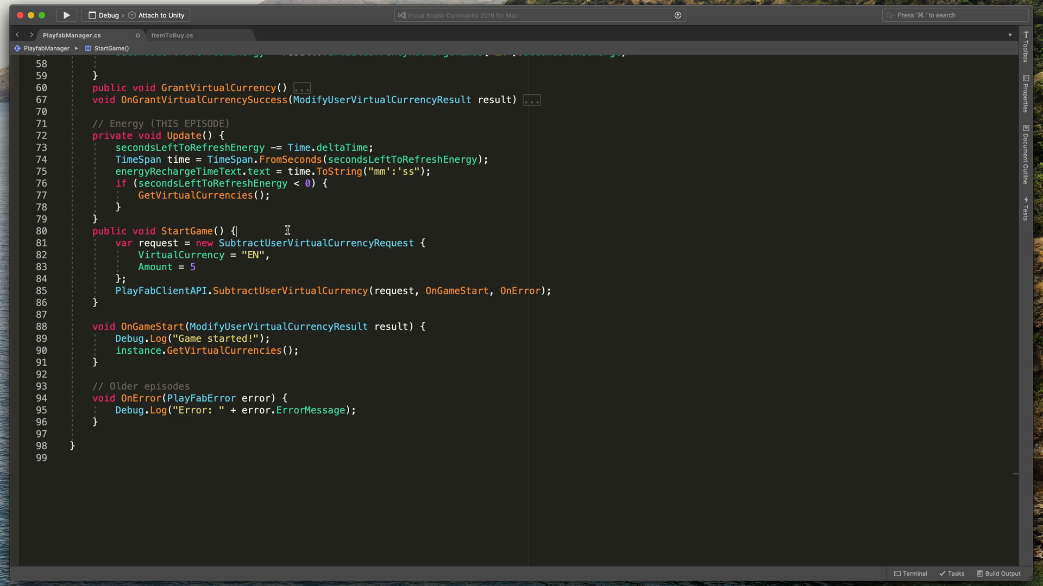
# Start StartGame with an if (energy < 5) check that logs a Debug message
pyautogui.write('if (')
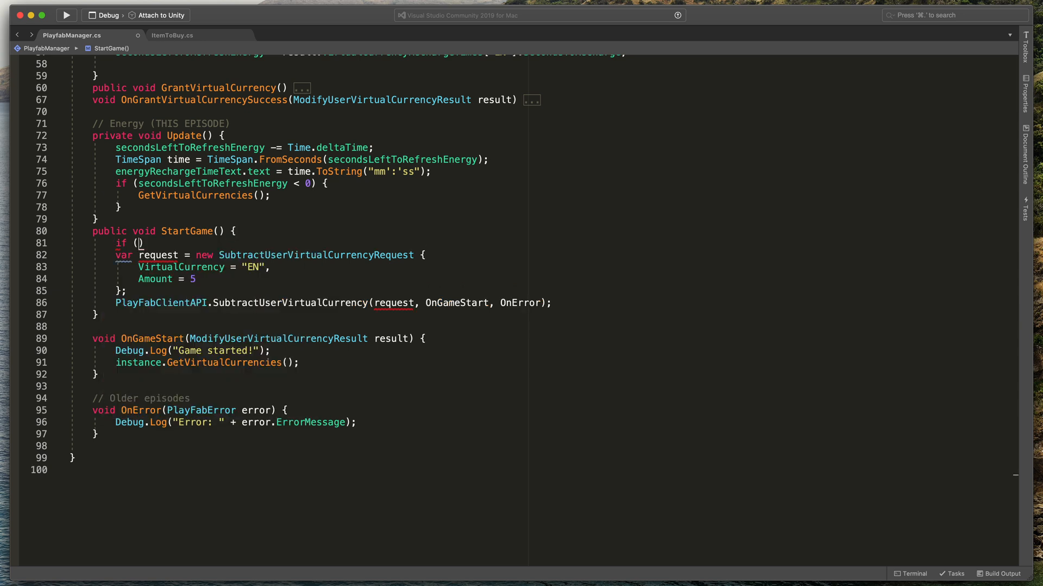
pyautogui.write('energy')
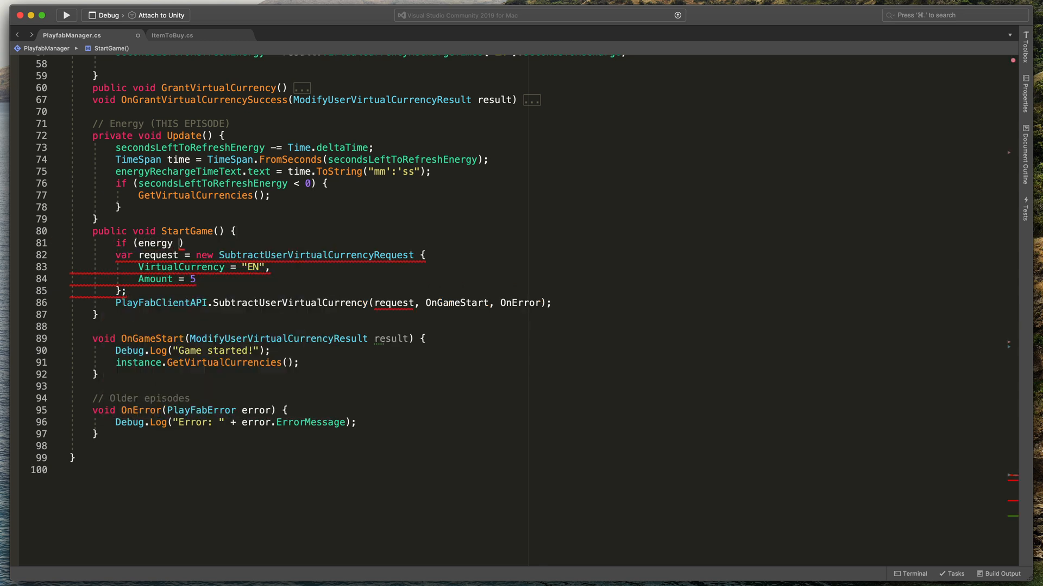
pyautogui.write('< 5) {')
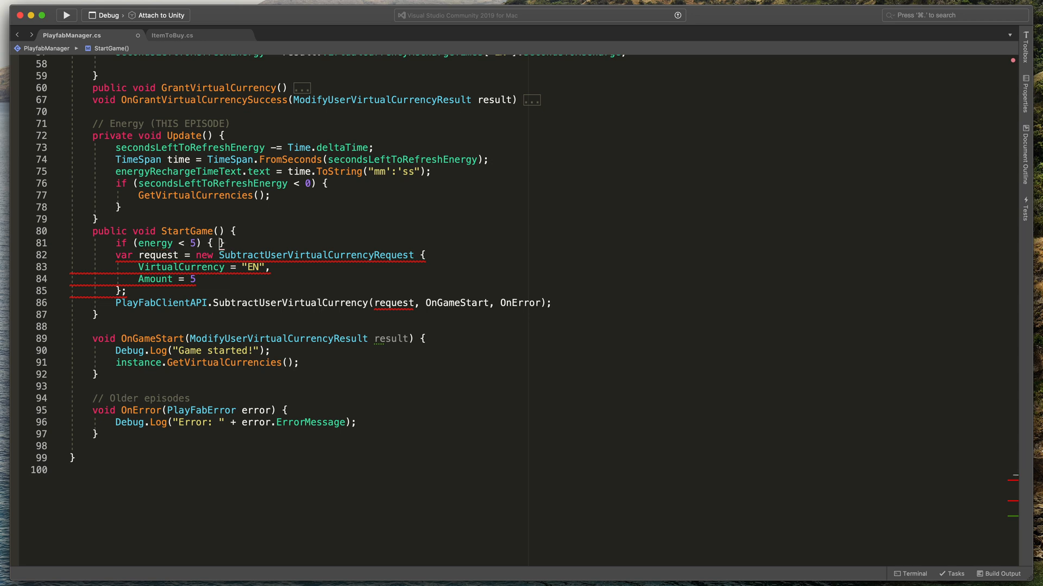
pyautogui.write('Debug.l')
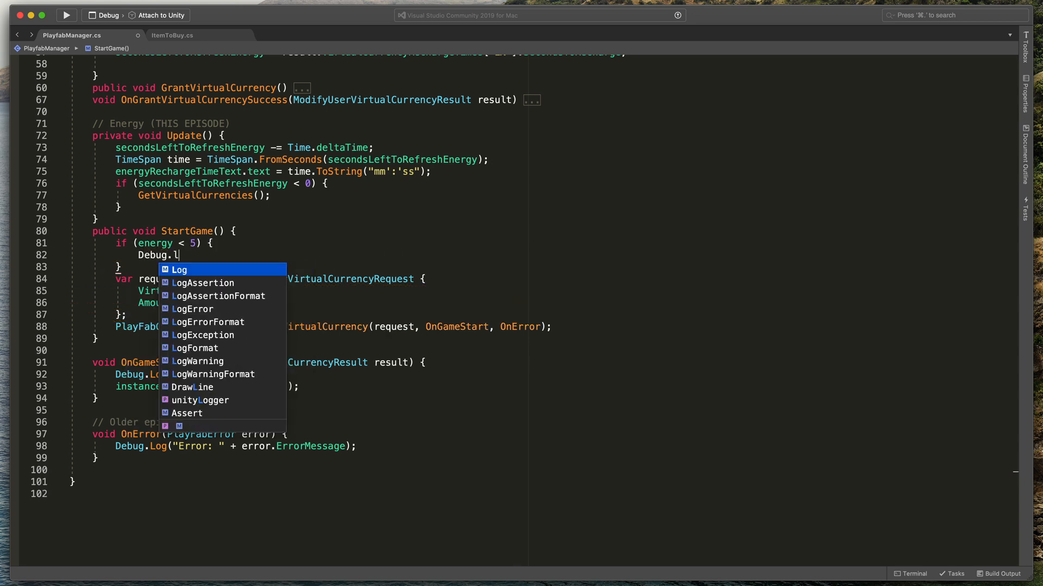